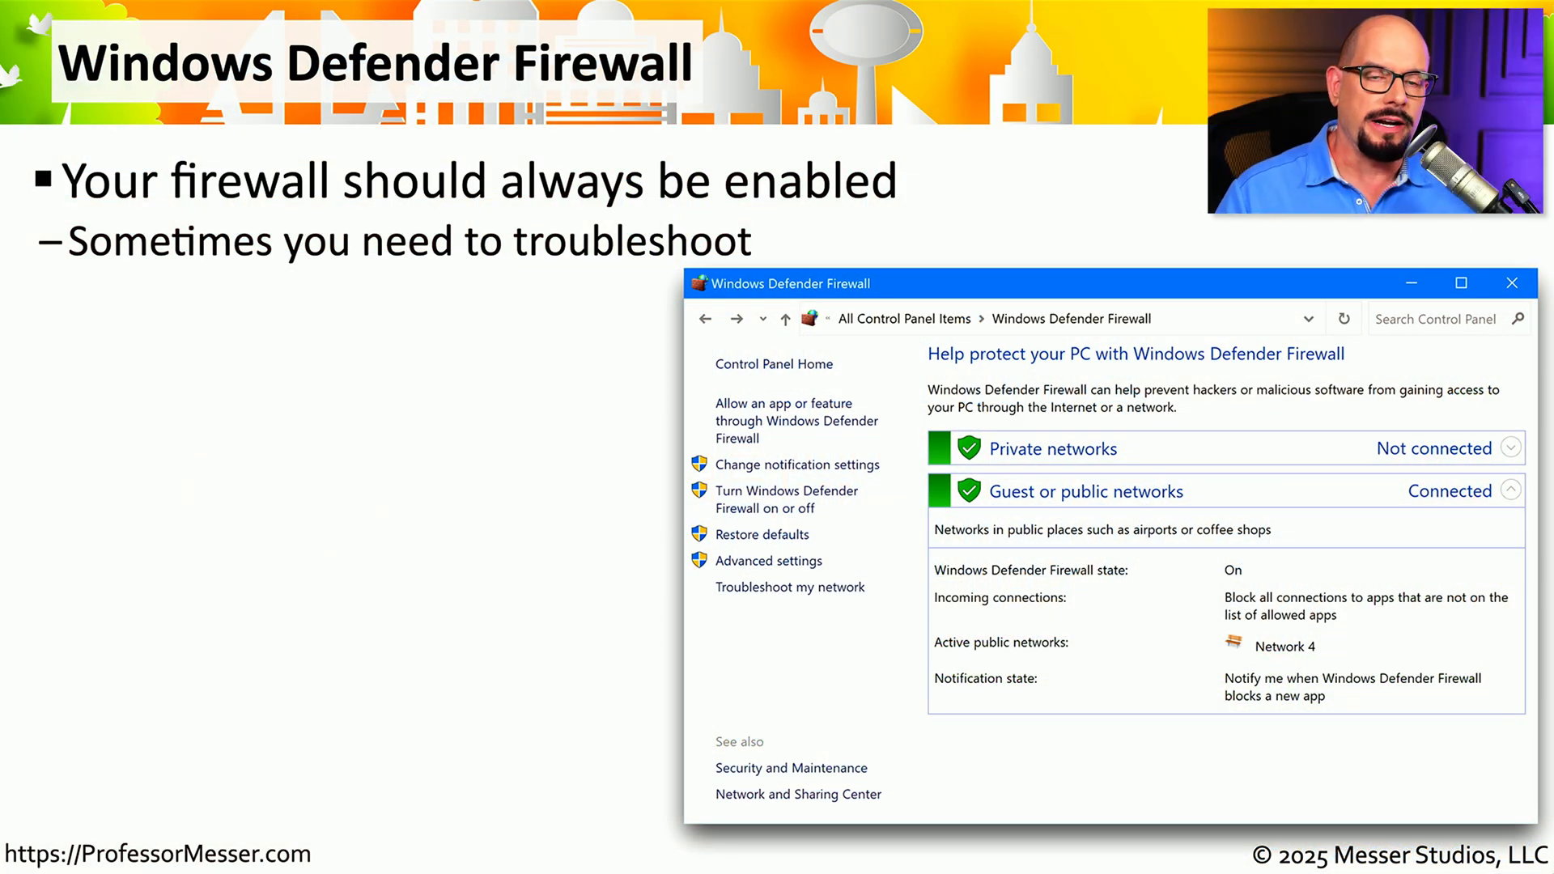
pyautogui.moveTo(1125, 344)
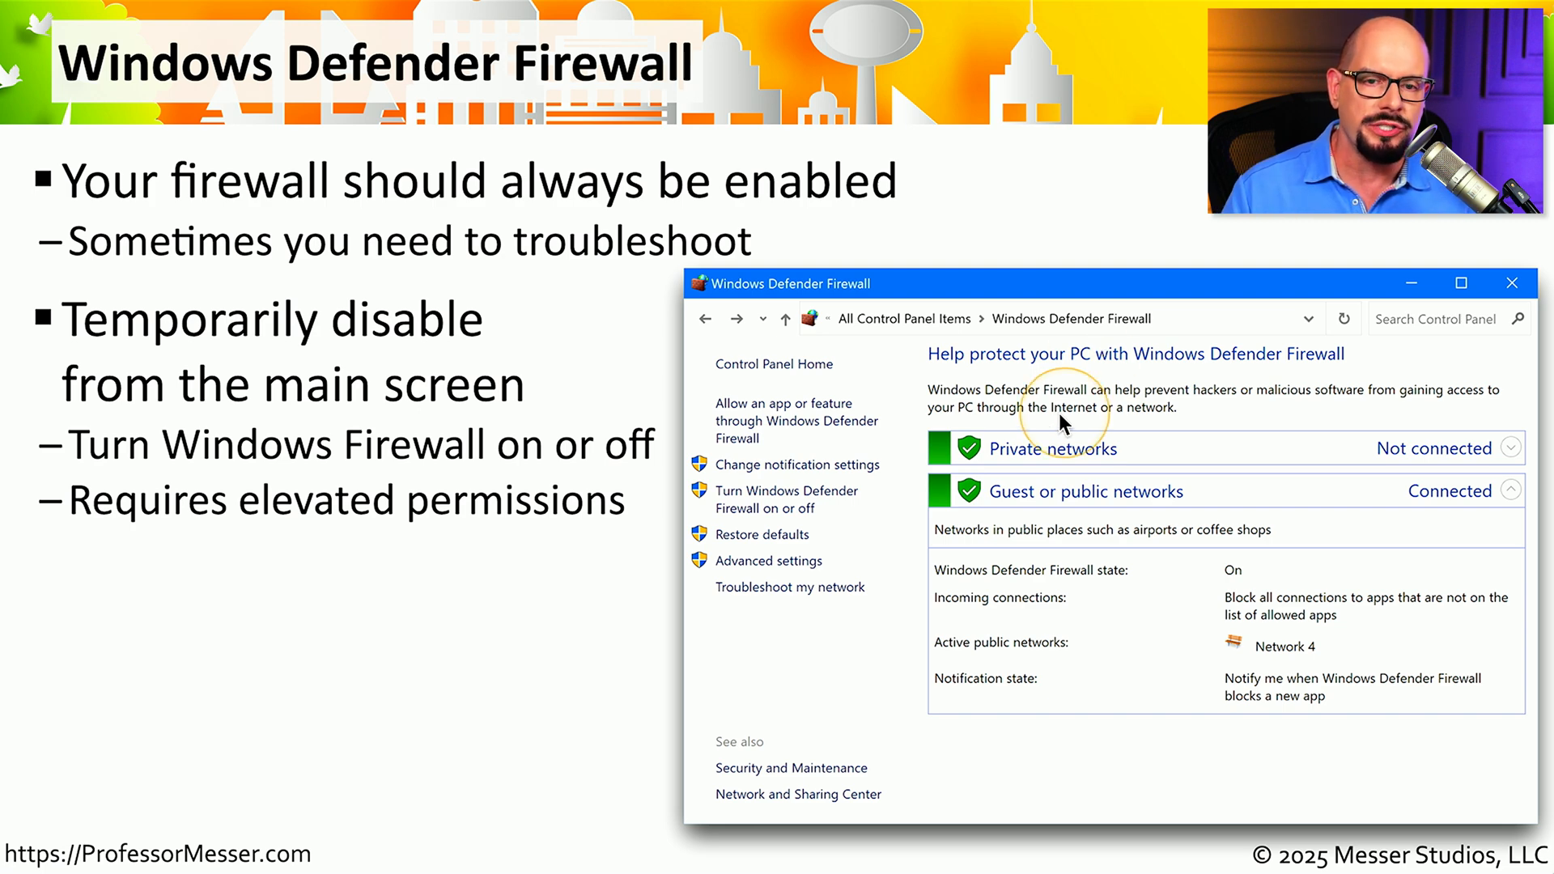
pyautogui.moveTo(1271, 486)
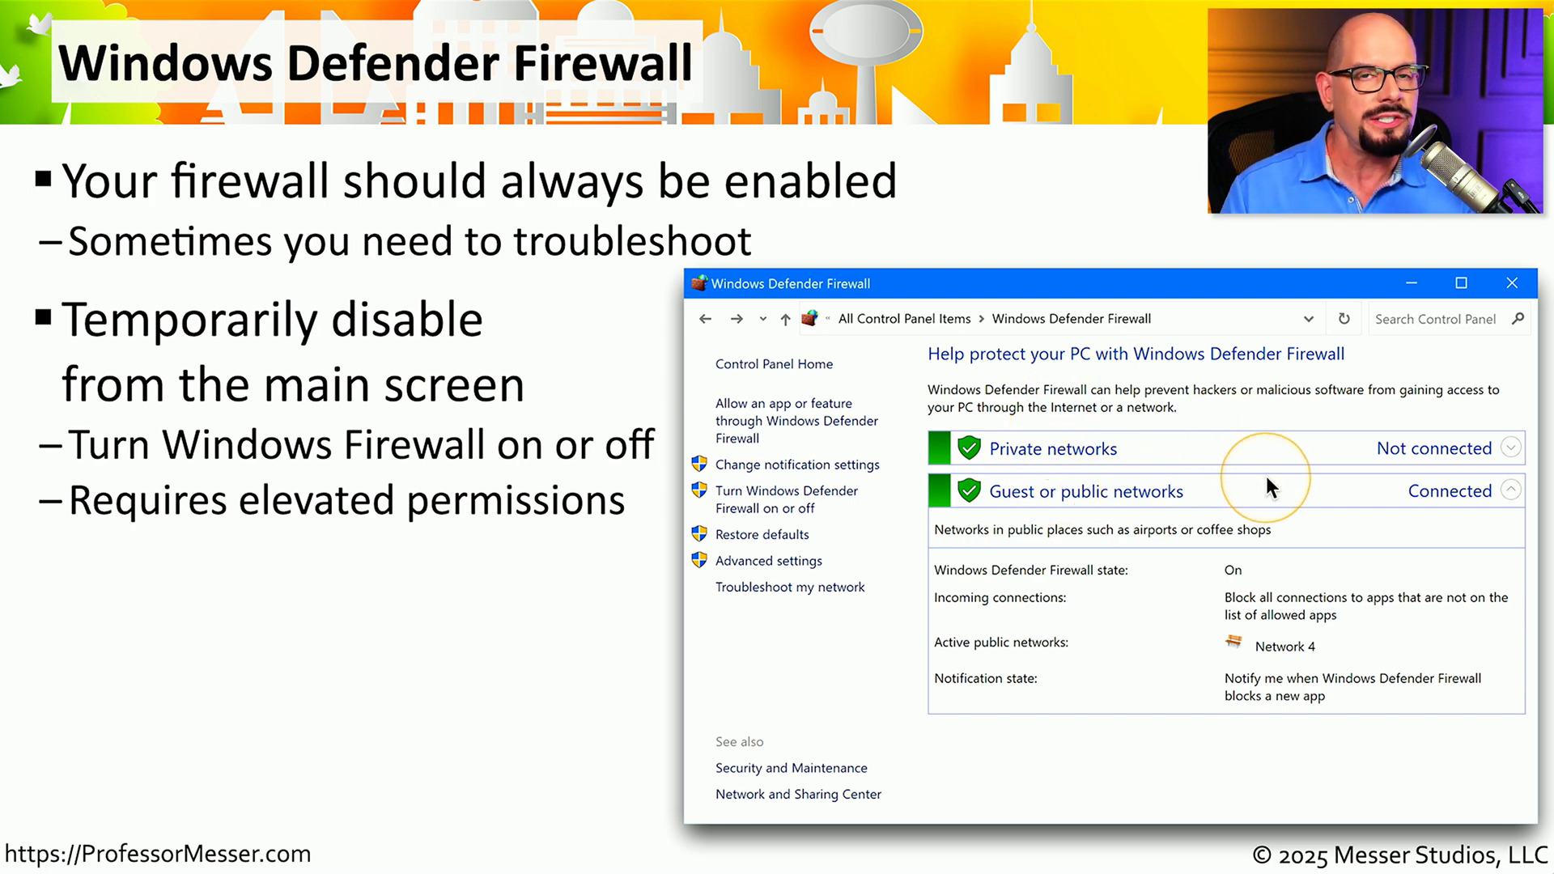
pyautogui.moveTo(996, 458)
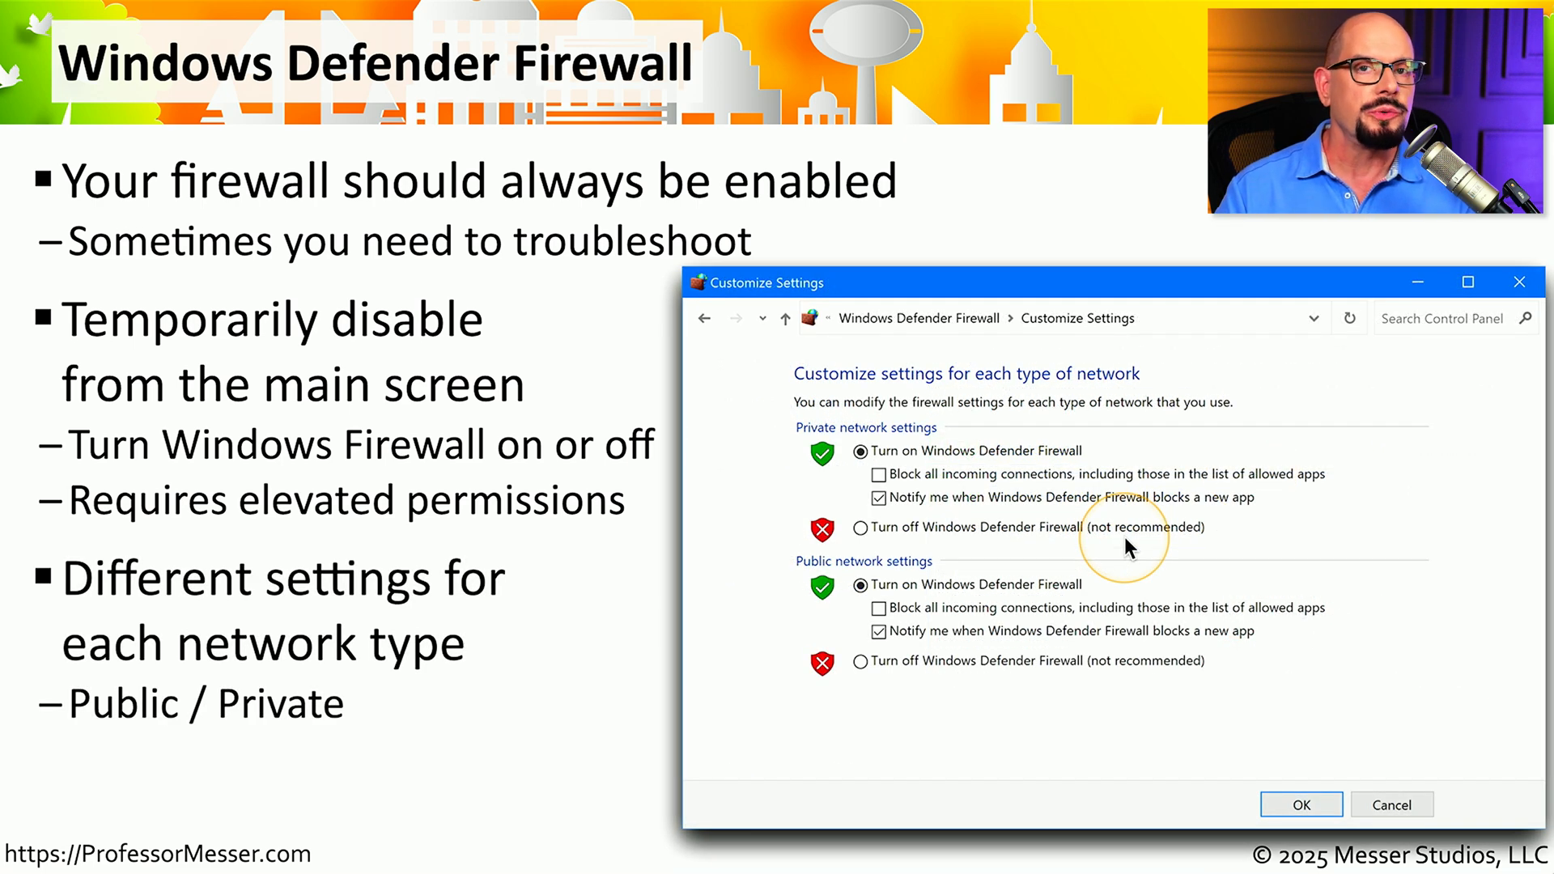
pyautogui.moveTo(887, 530)
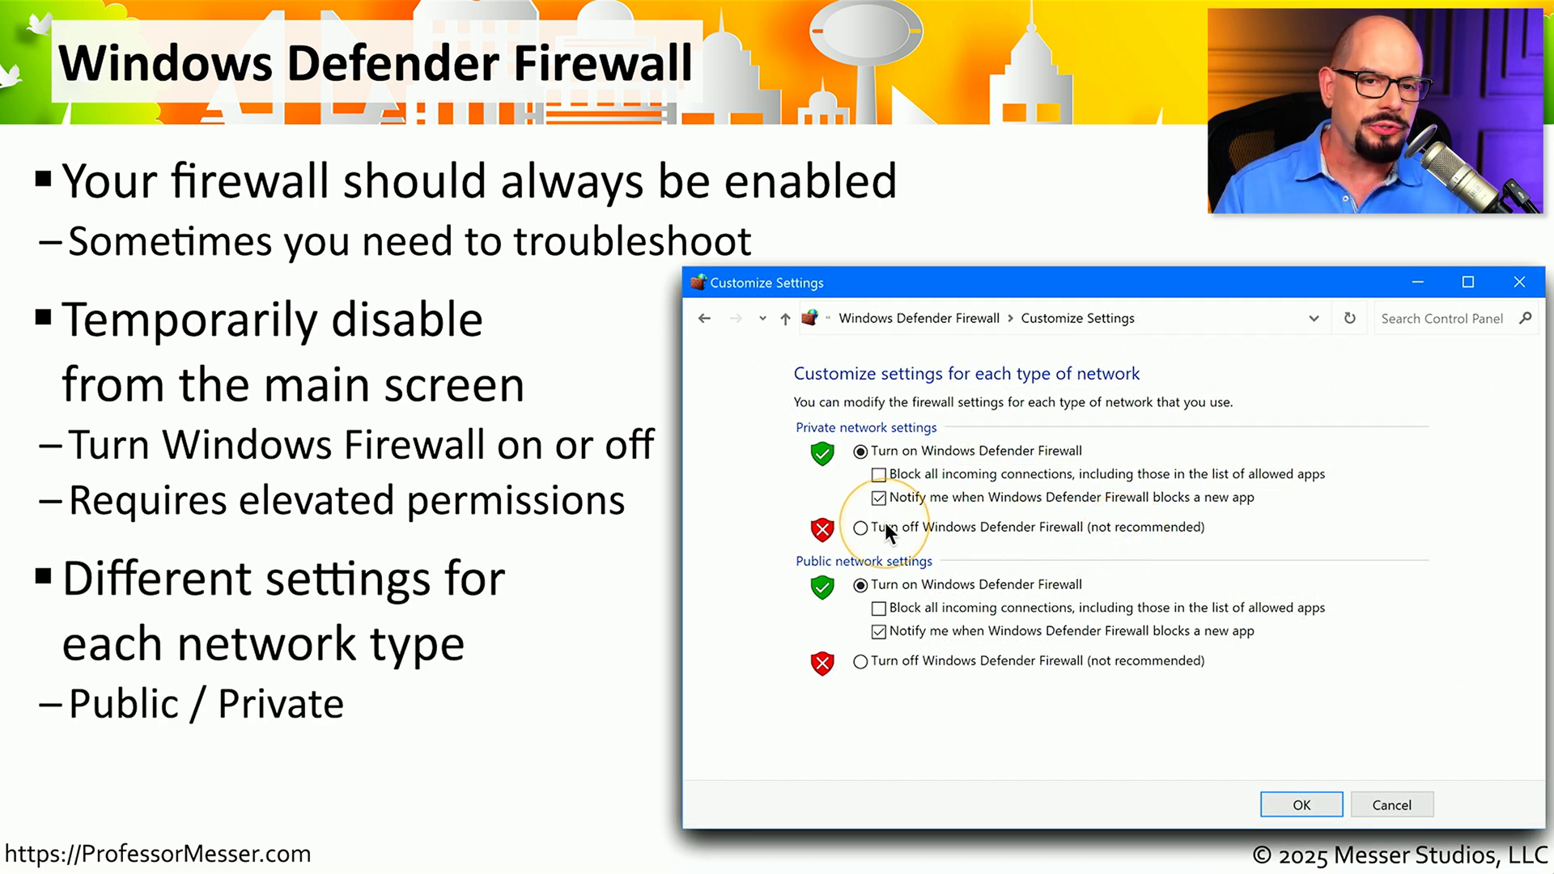
pyautogui.moveTo(1179, 534)
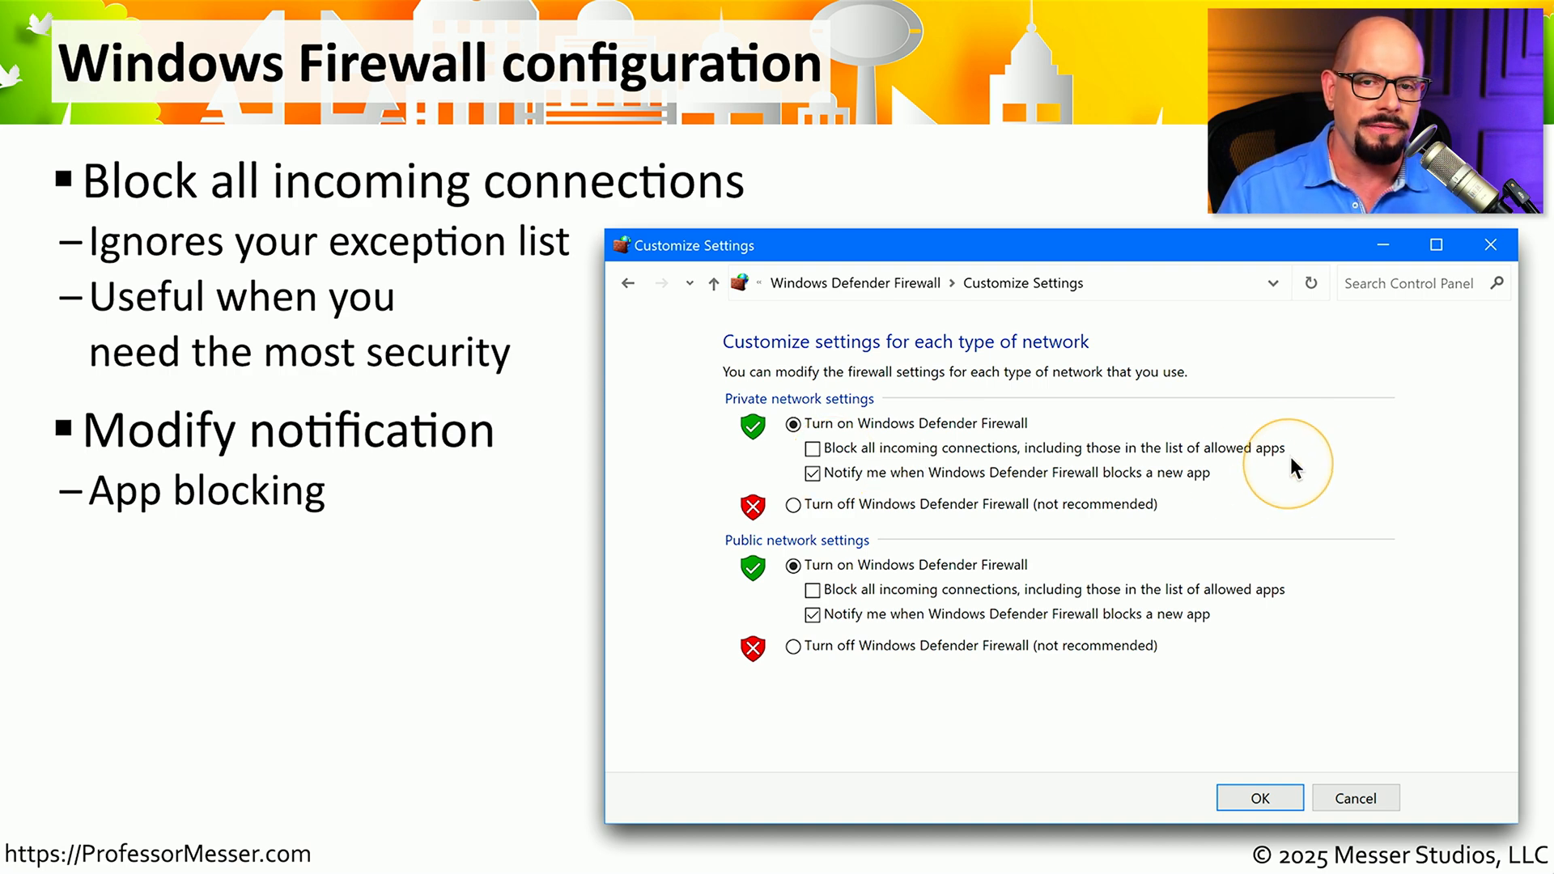
pyautogui.moveTo(1298, 456)
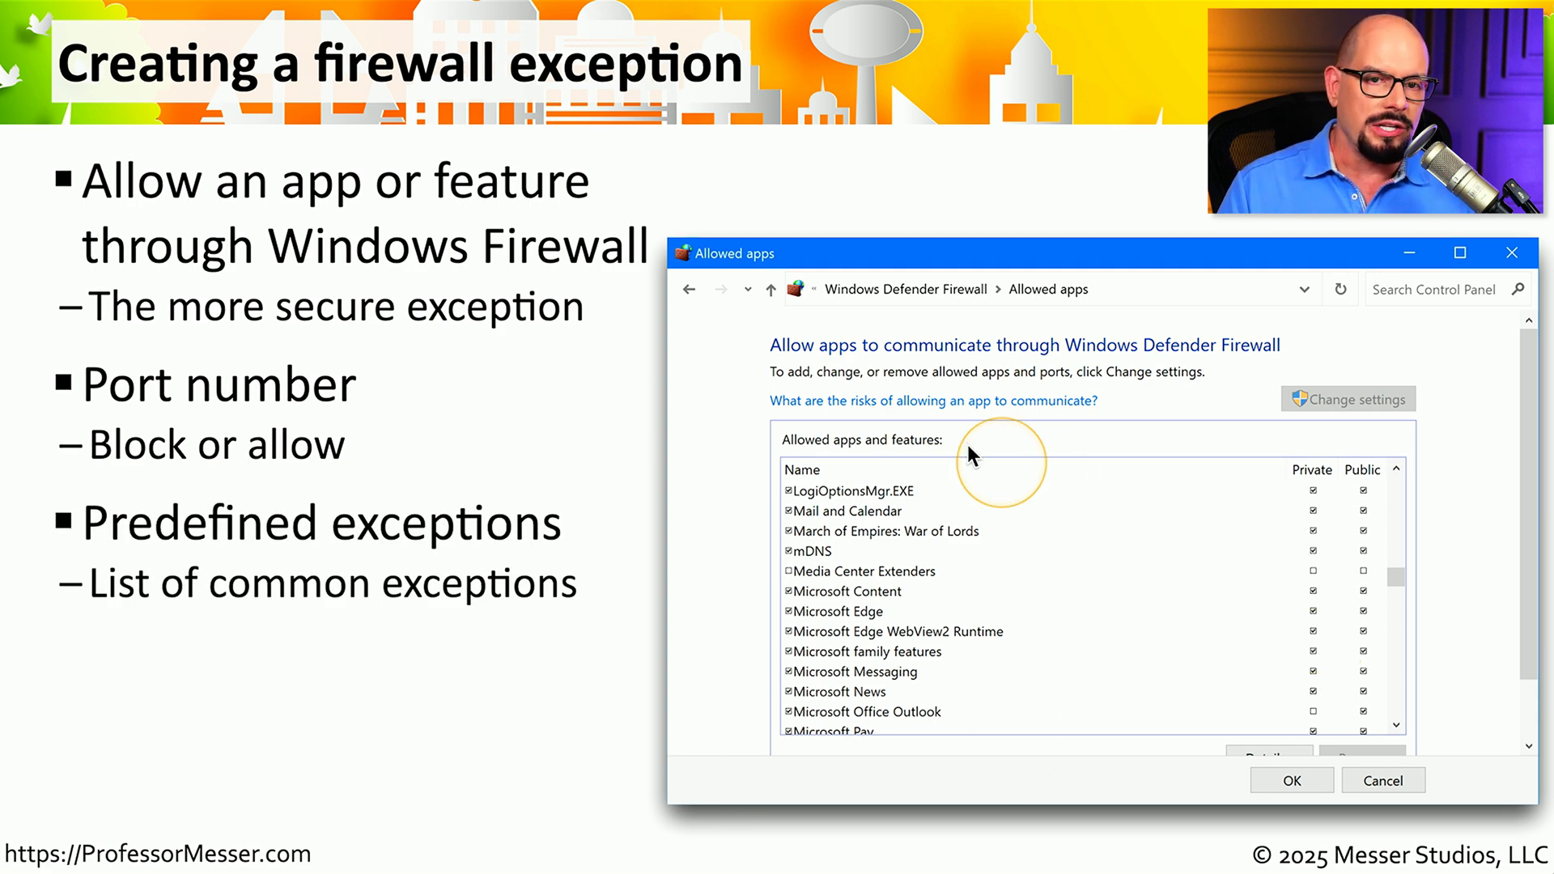
pyautogui.moveTo(960, 630)
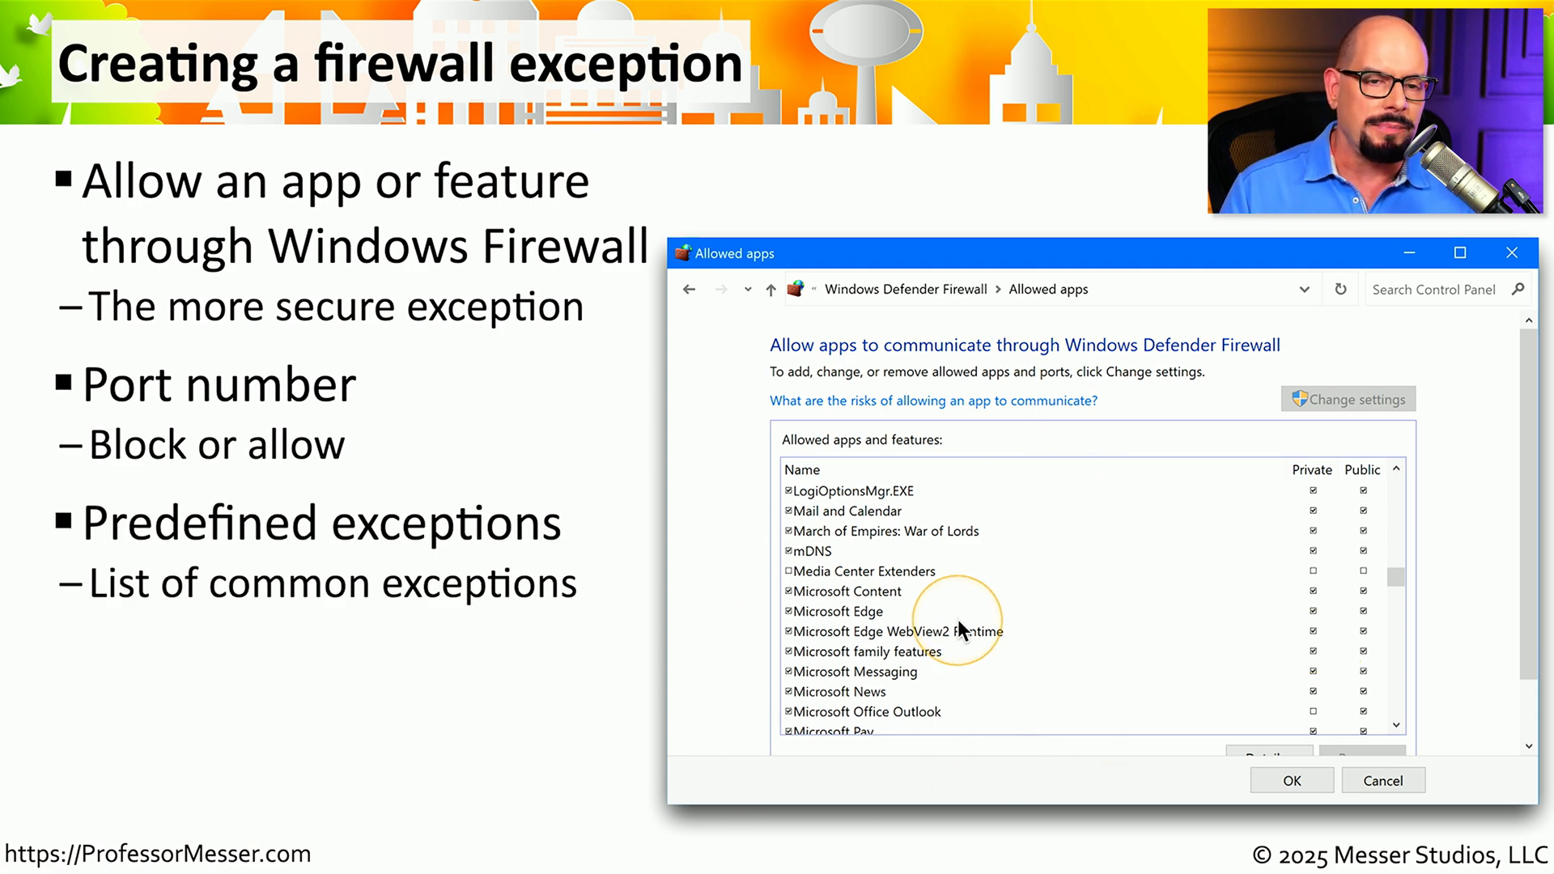
pyautogui.moveTo(1326, 658)
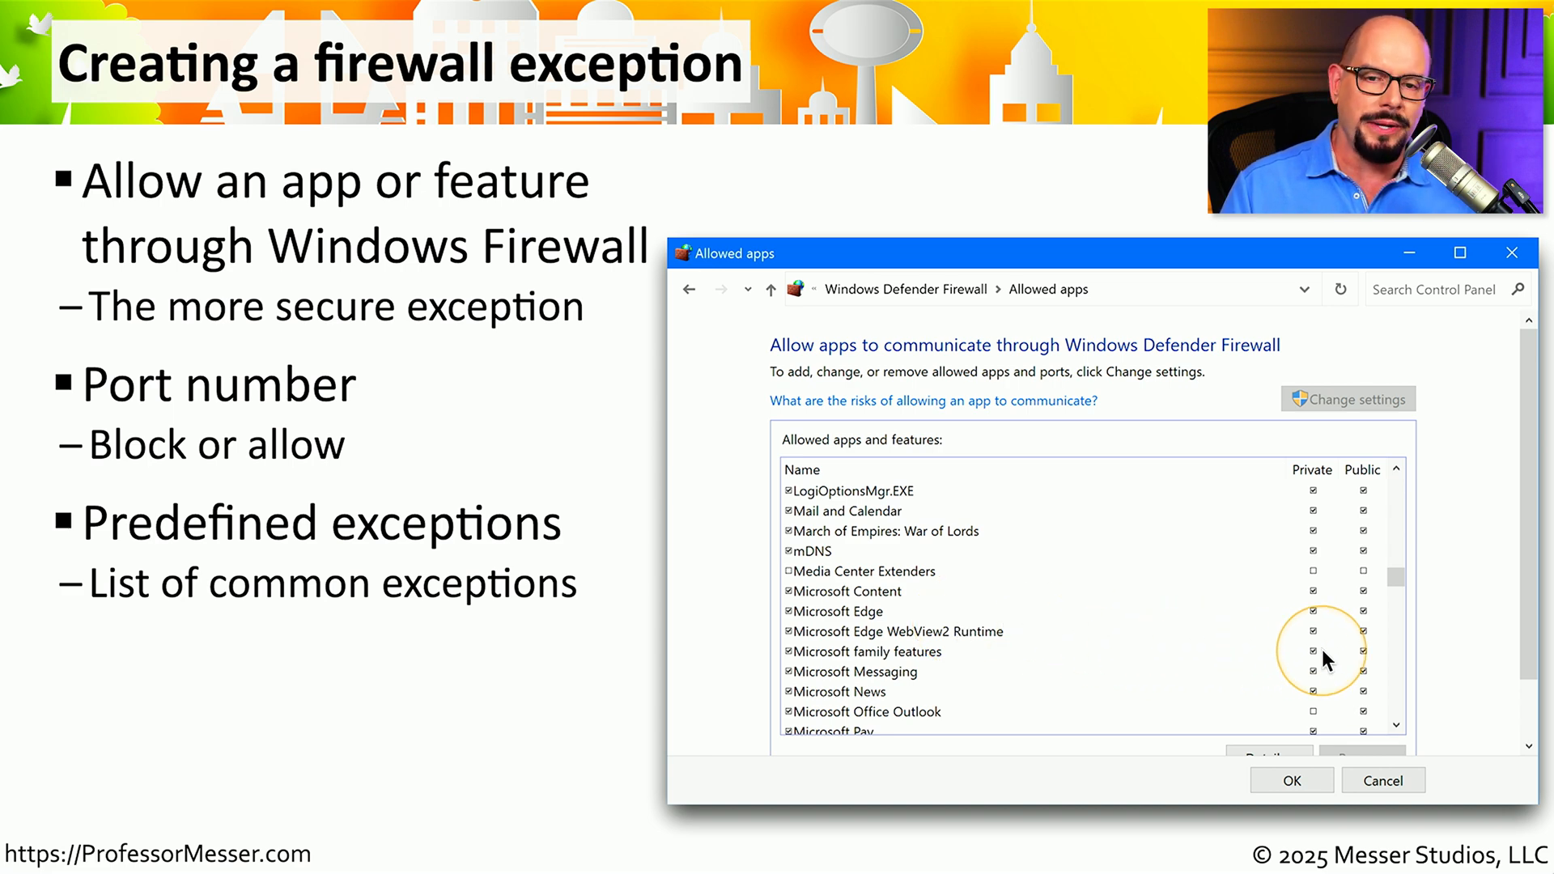
pyautogui.moveTo(1365, 657)
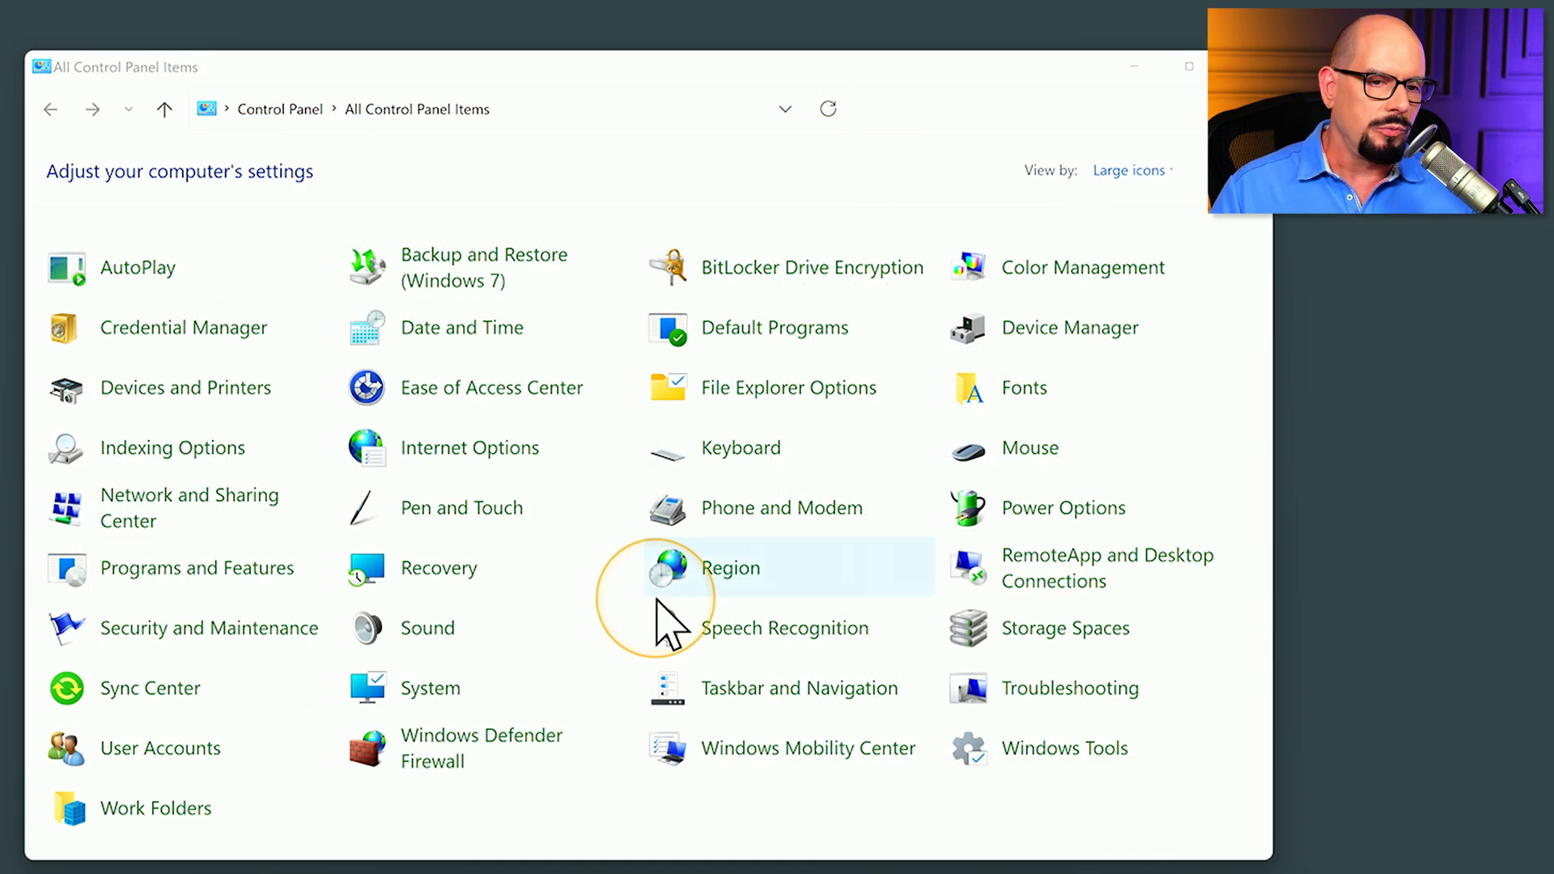
pyautogui.moveTo(397, 748)
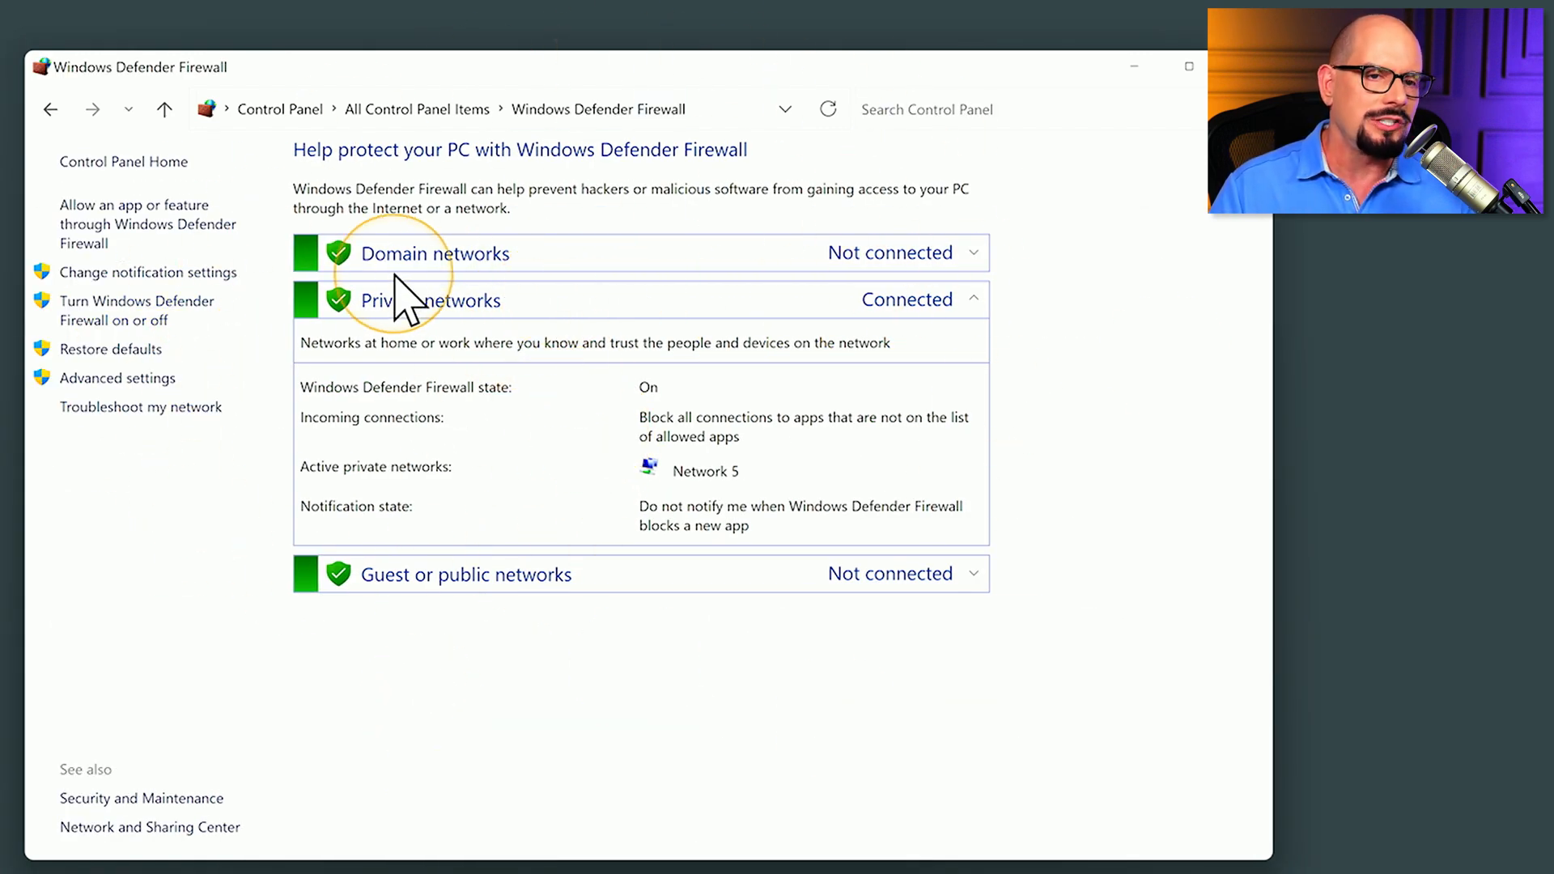
pyautogui.moveTo(561, 287)
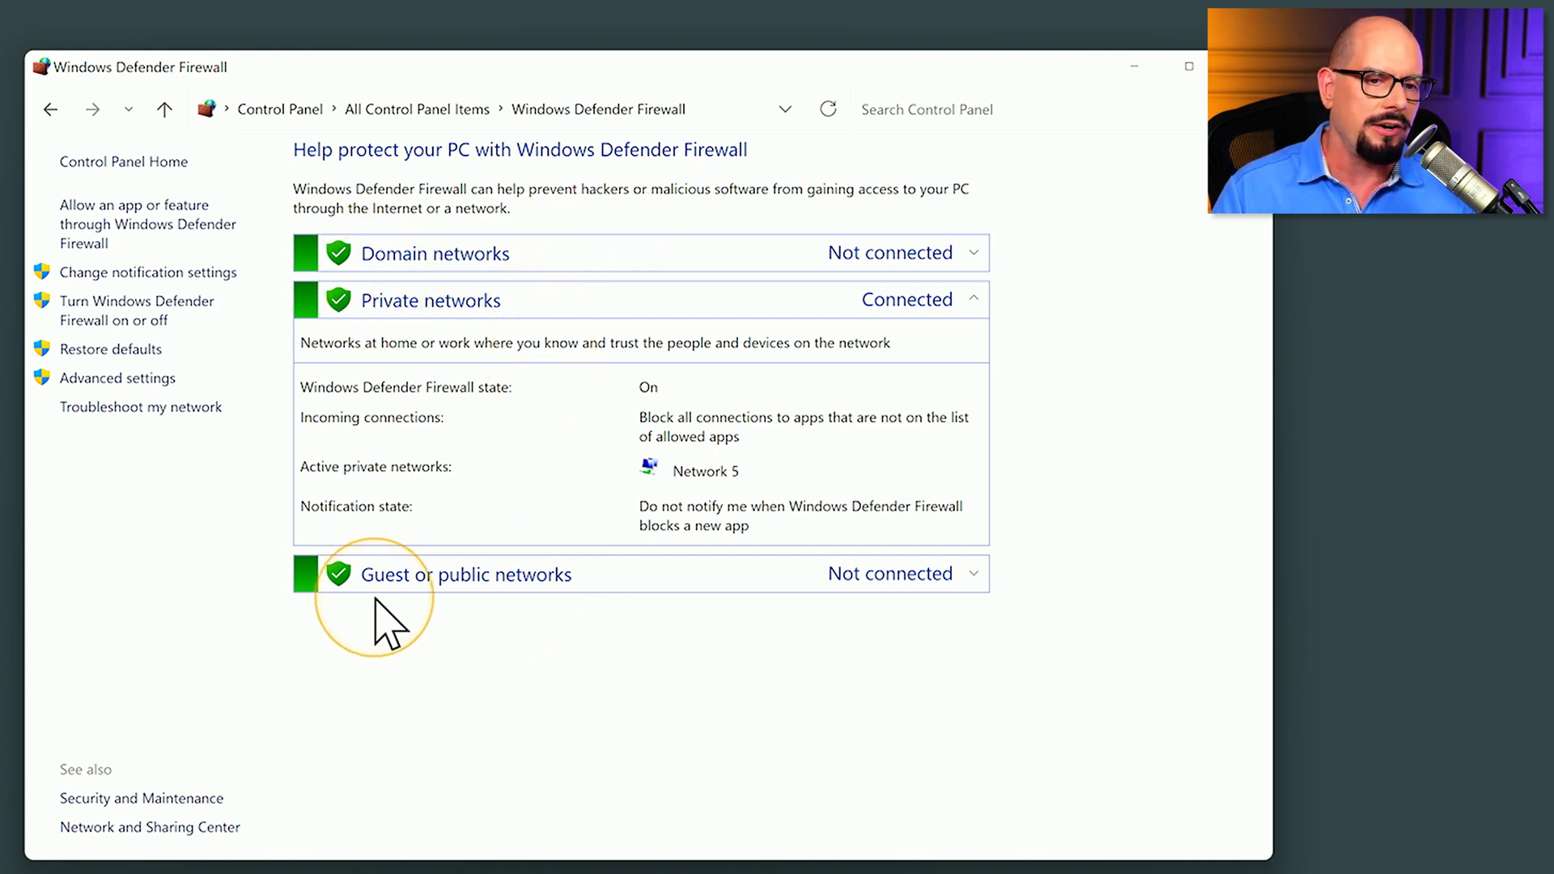
pyautogui.moveTo(778, 640)
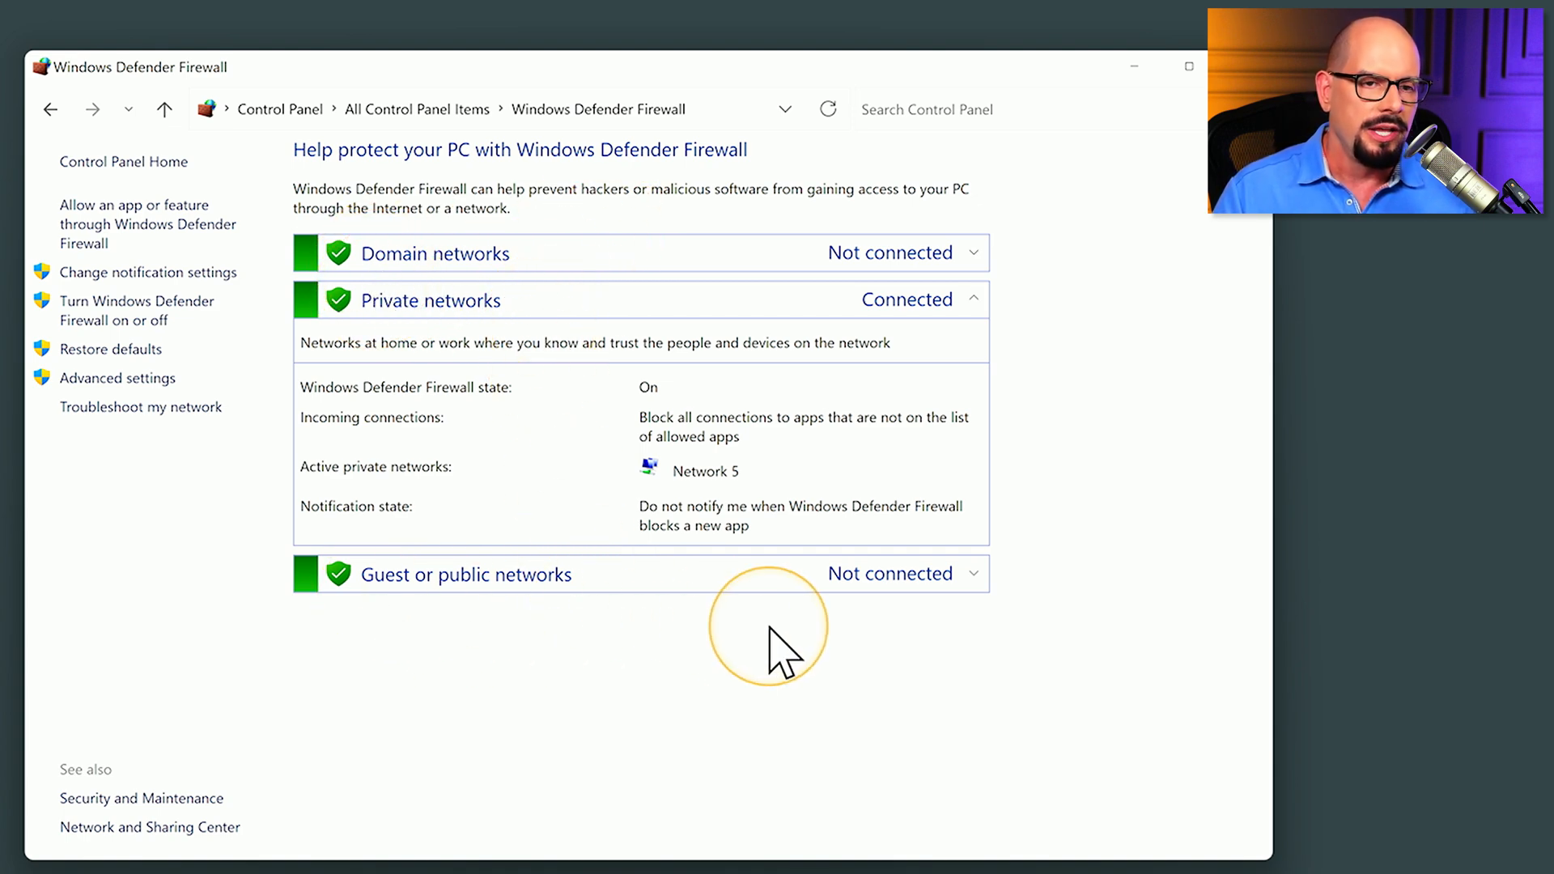
pyautogui.moveTo(681, 421)
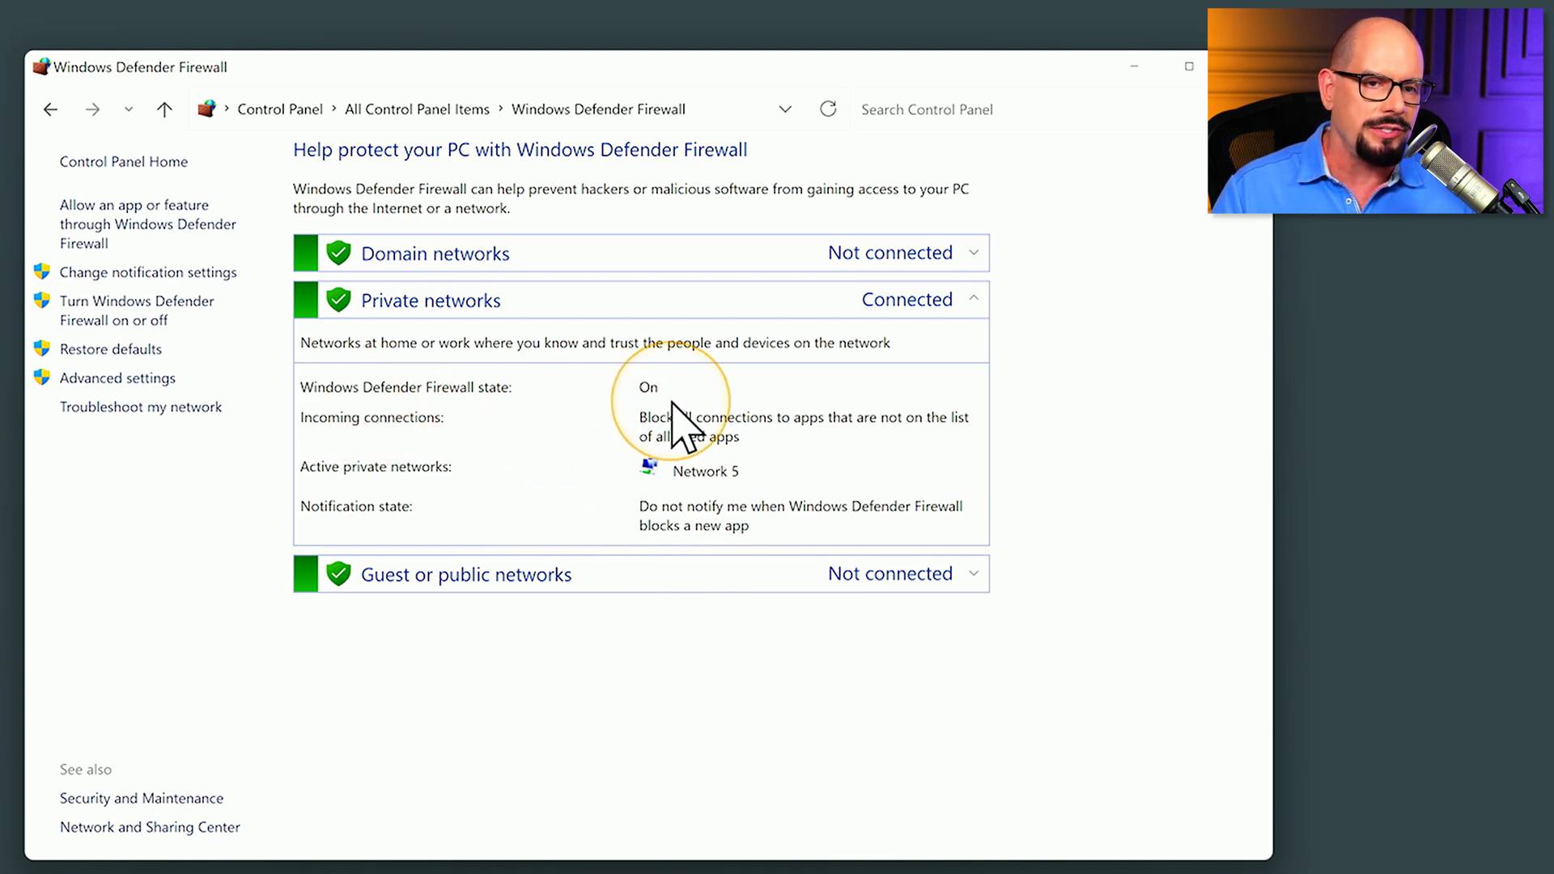
pyautogui.moveTo(892, 441)
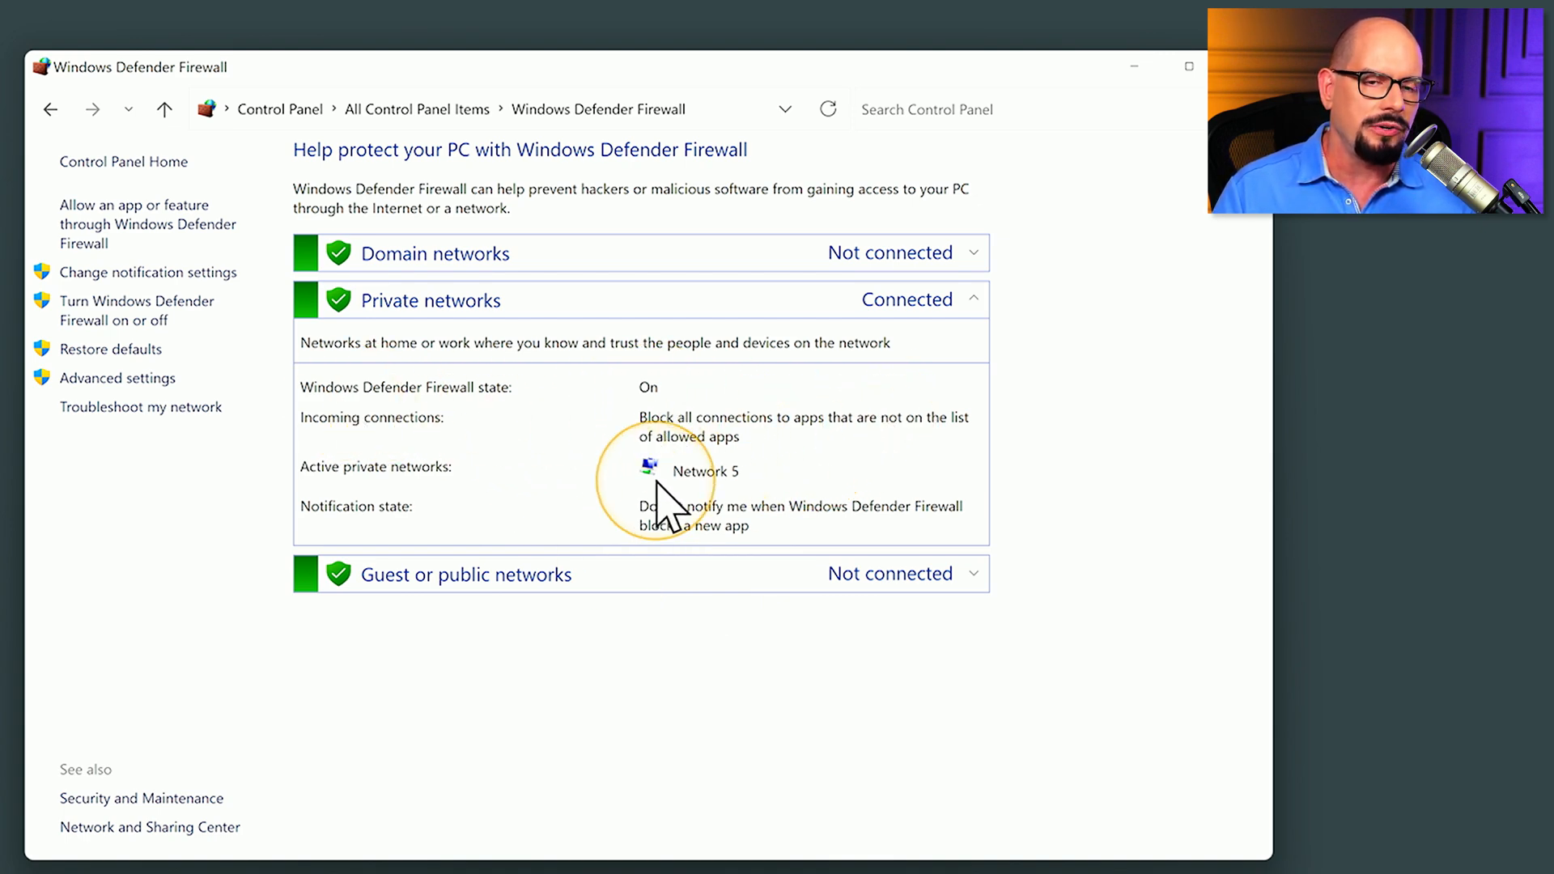
pyautogui.moveTo(823, 505)
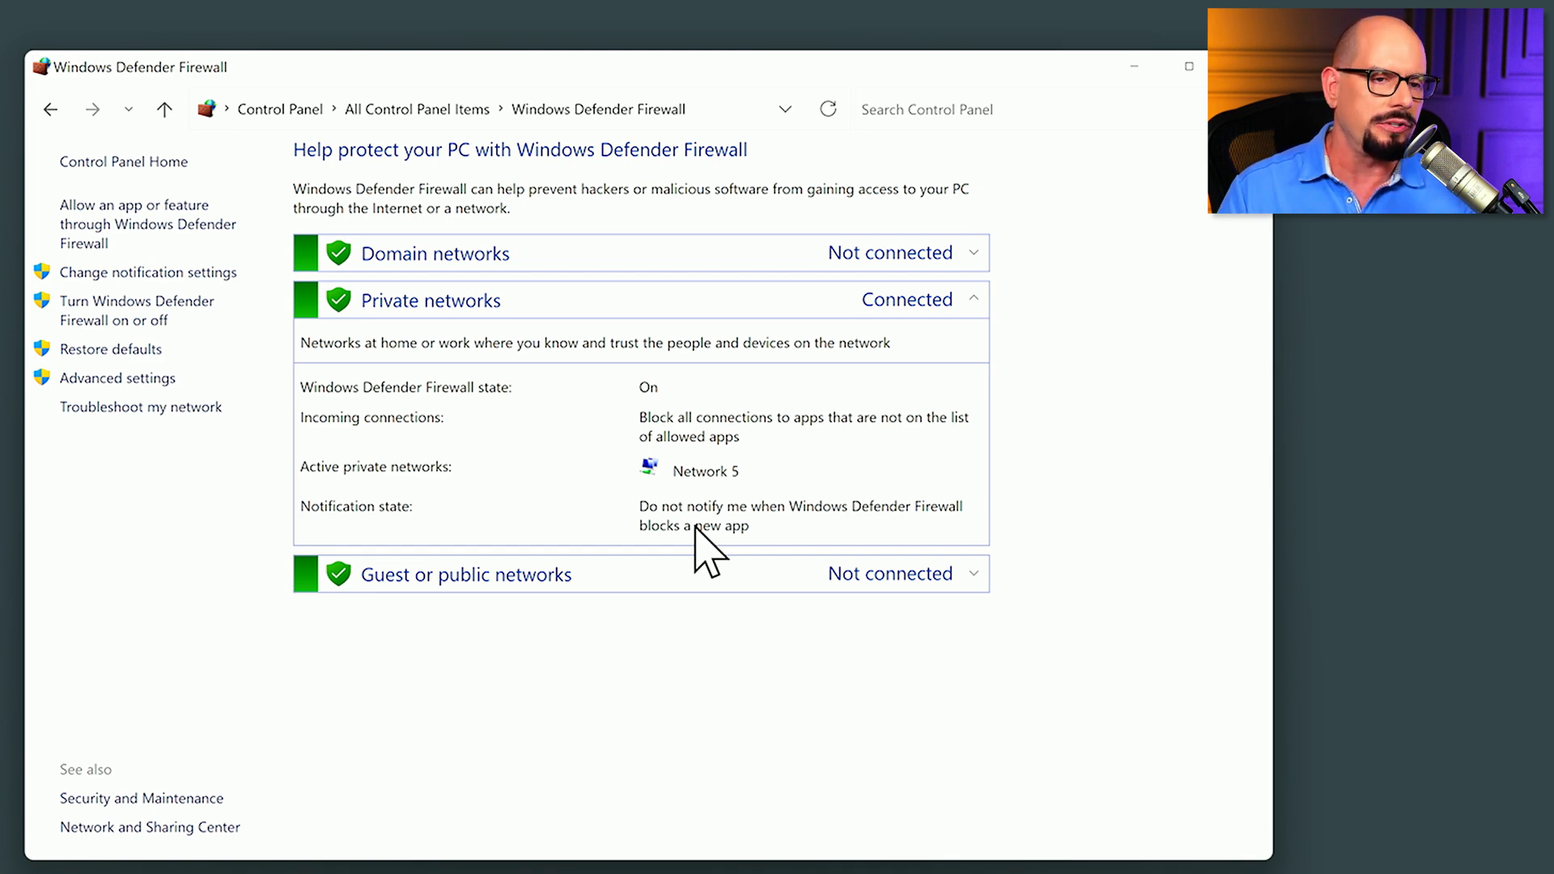
pyautogui.moveTo(117, 378)
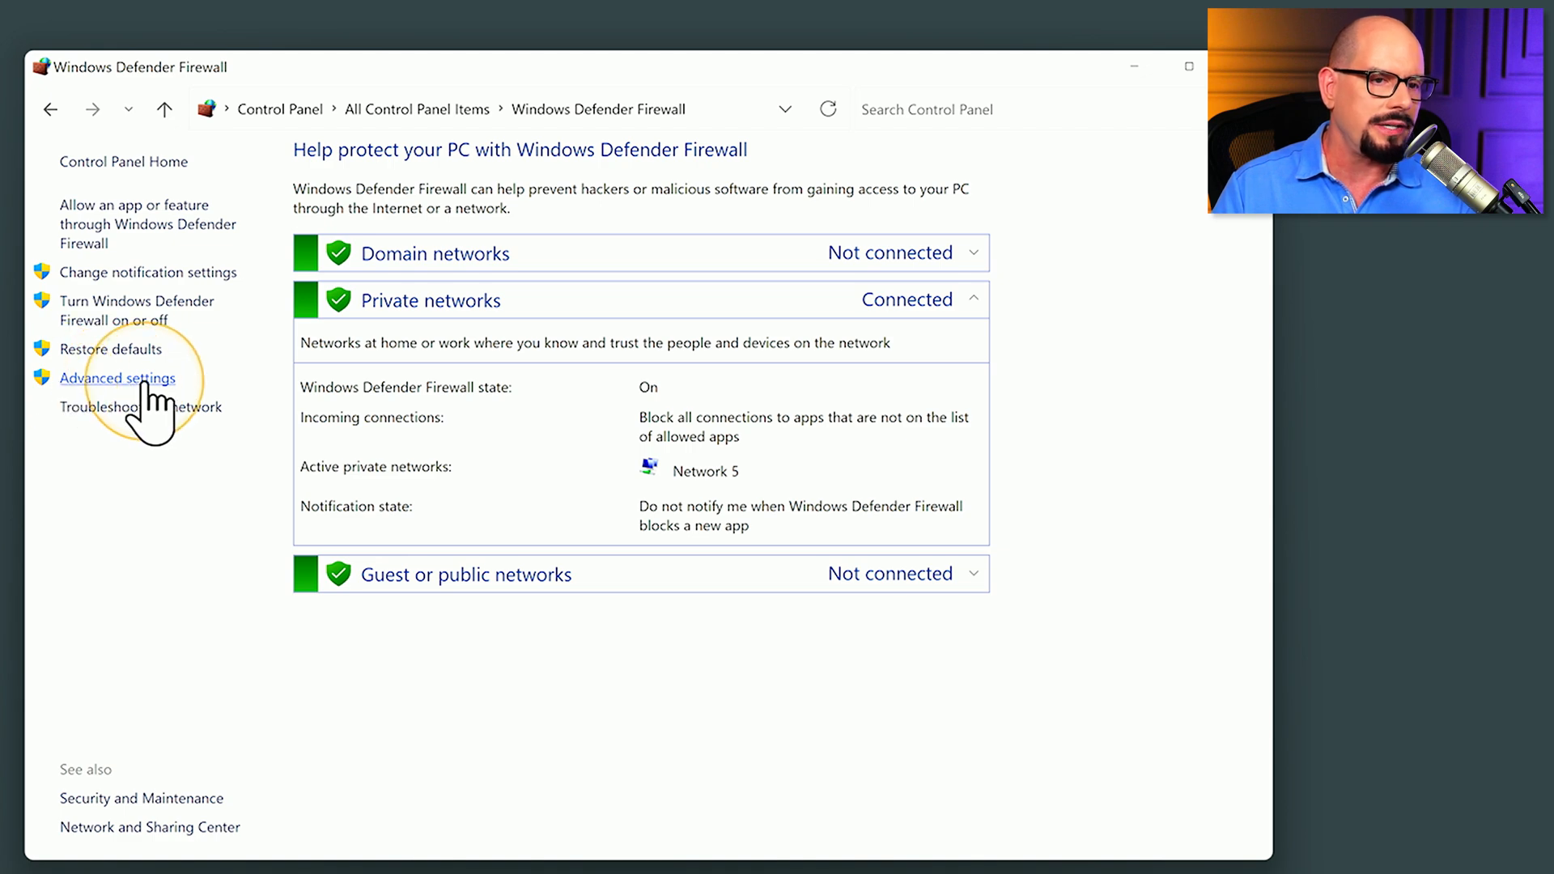
# Step: Launch the advanced firewall console from the Advanced settings link
pyautogui.click(117, 378)
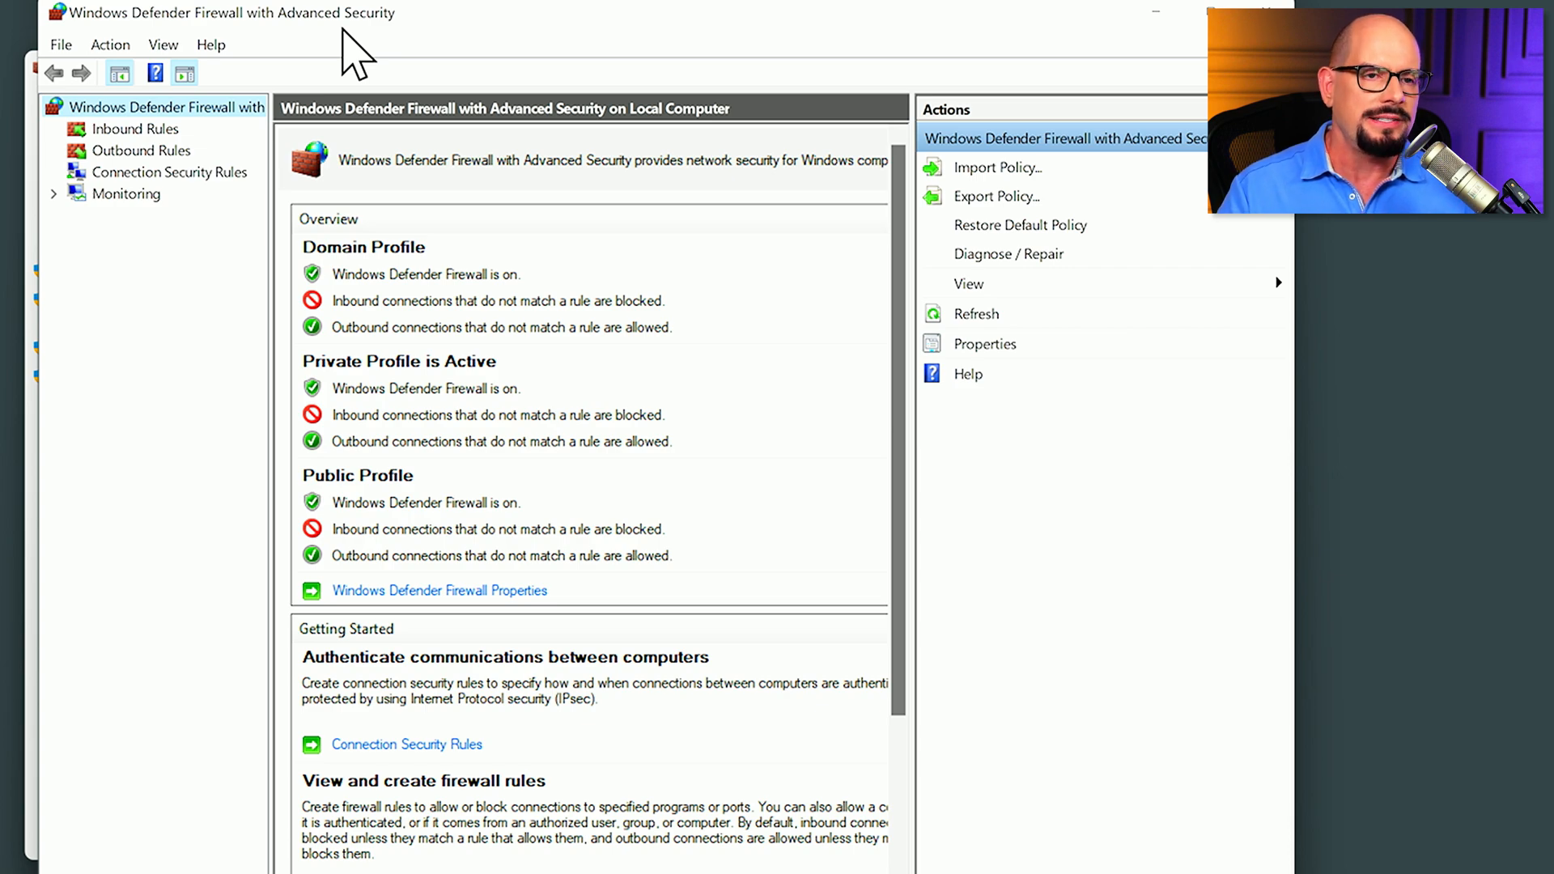
# Step: Browse the Inbound Rules, Outbound Rules, Connection Security Rules and Monitoring views
pyautogui.click(134, 128)
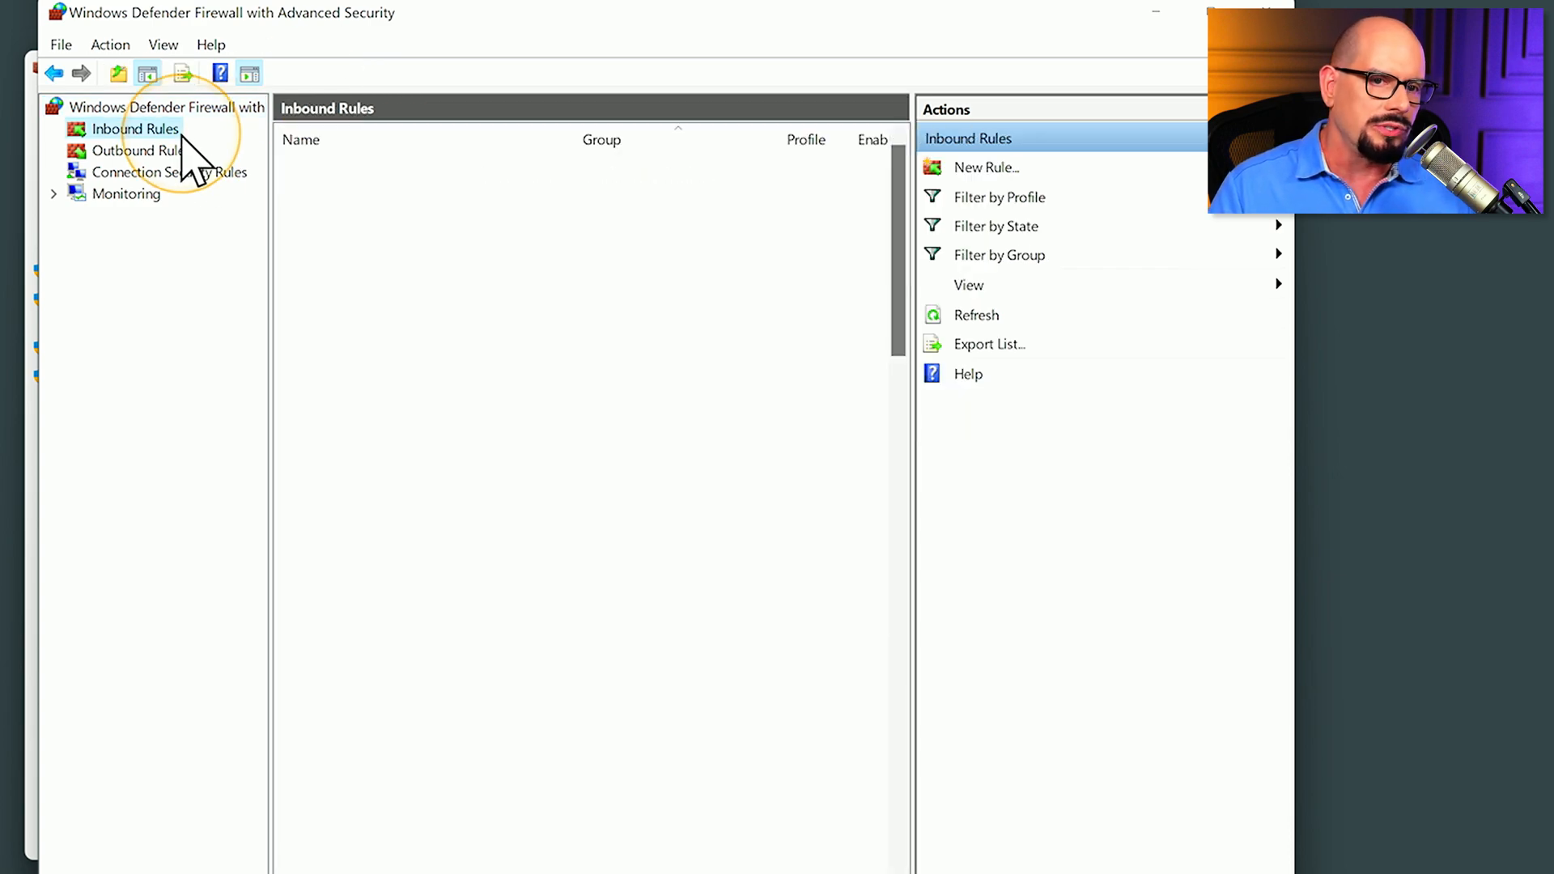
pyautogui.click(134, 128)
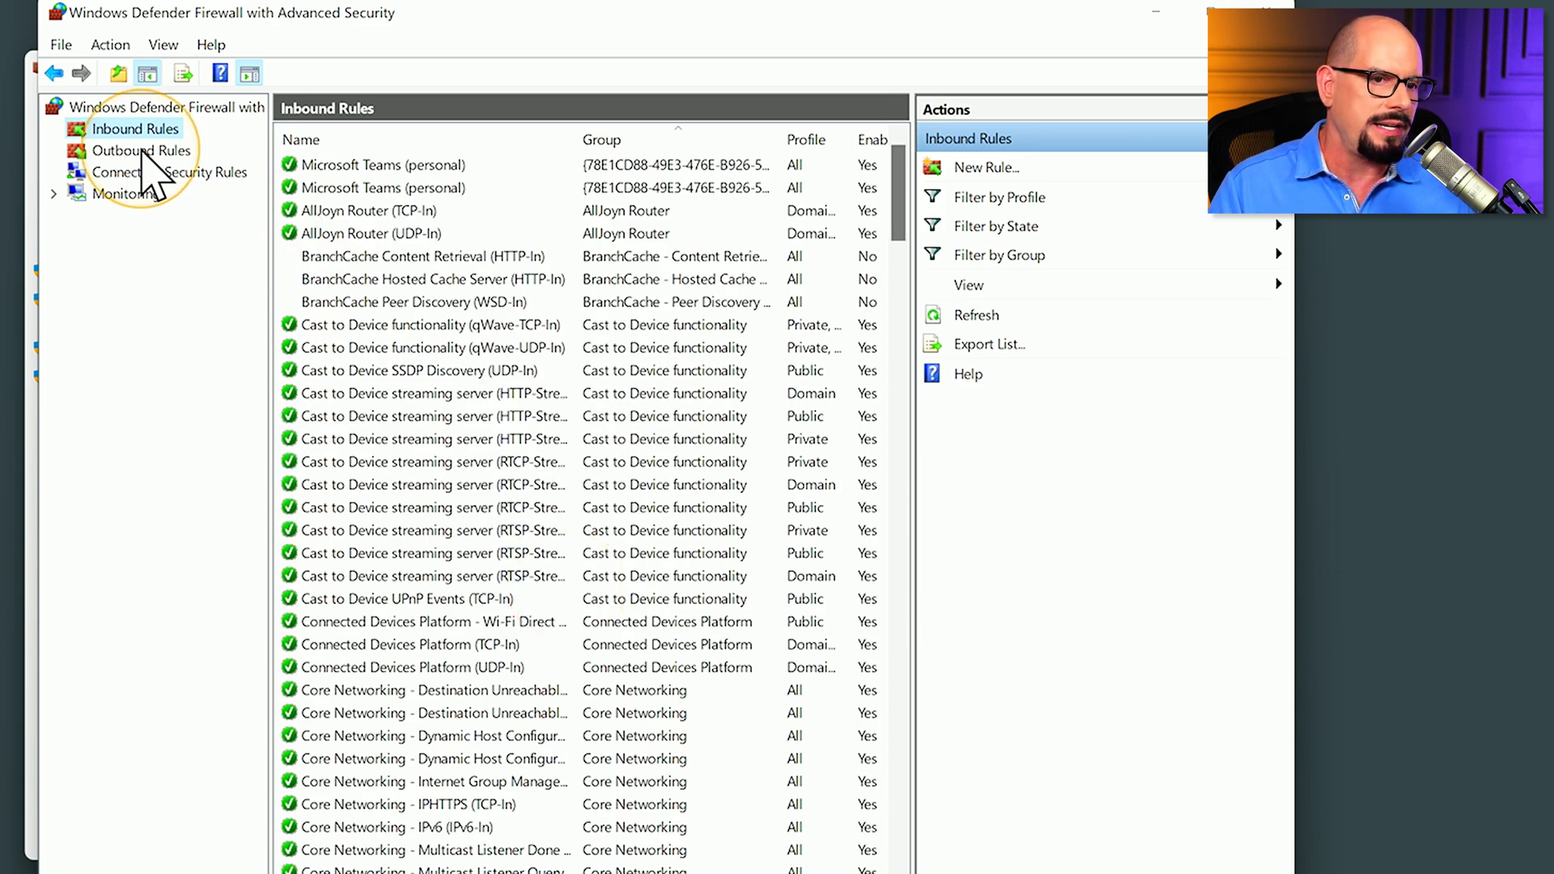
pyautogui.click(141, 150)
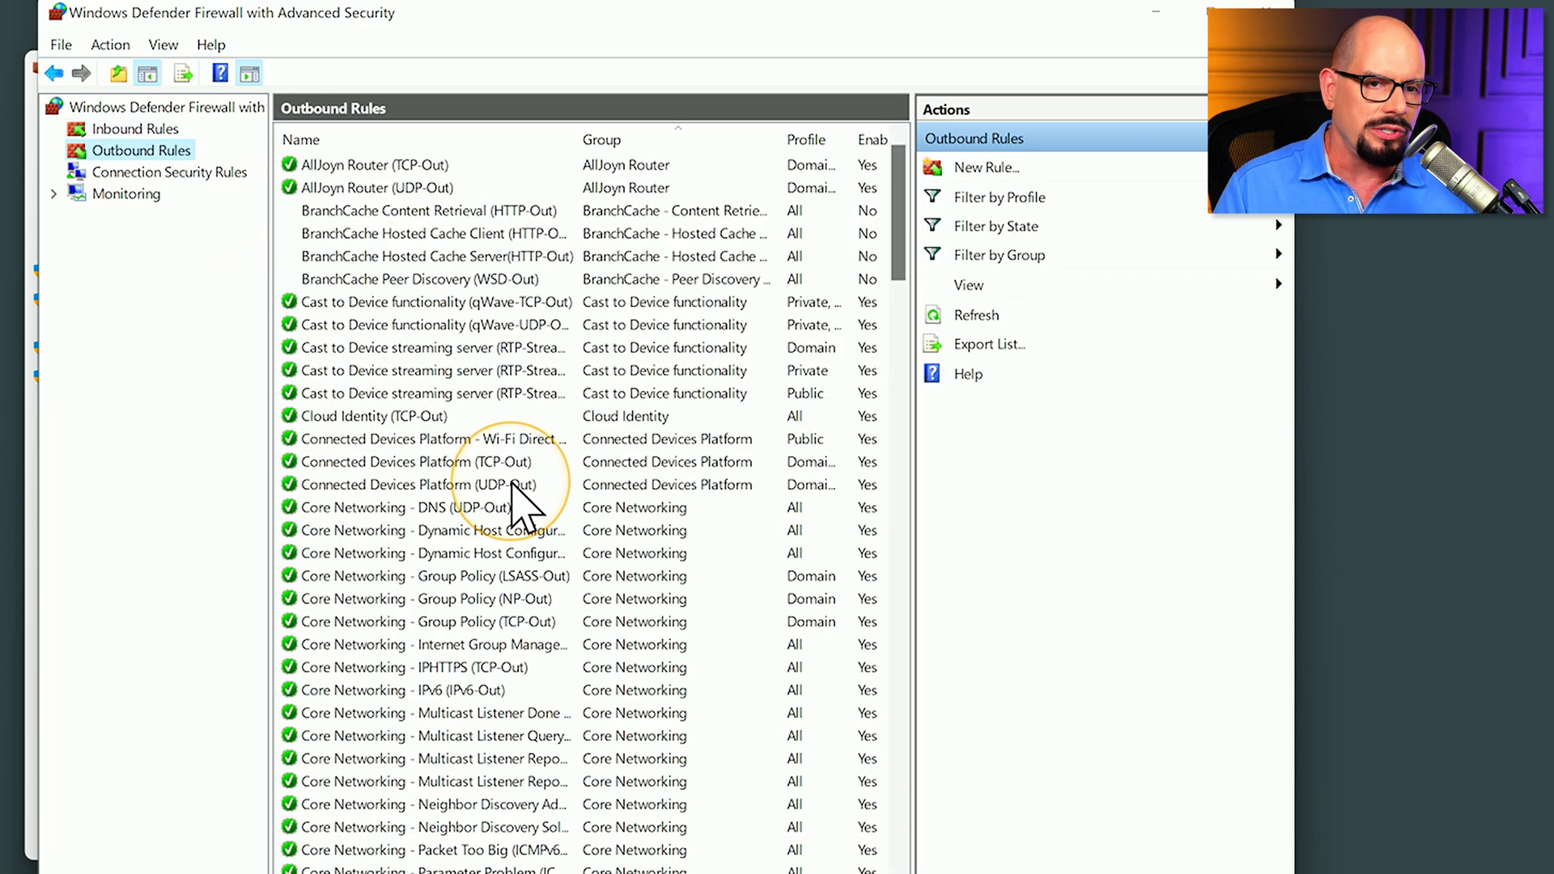
pyautogui.moveTo(178, 178)
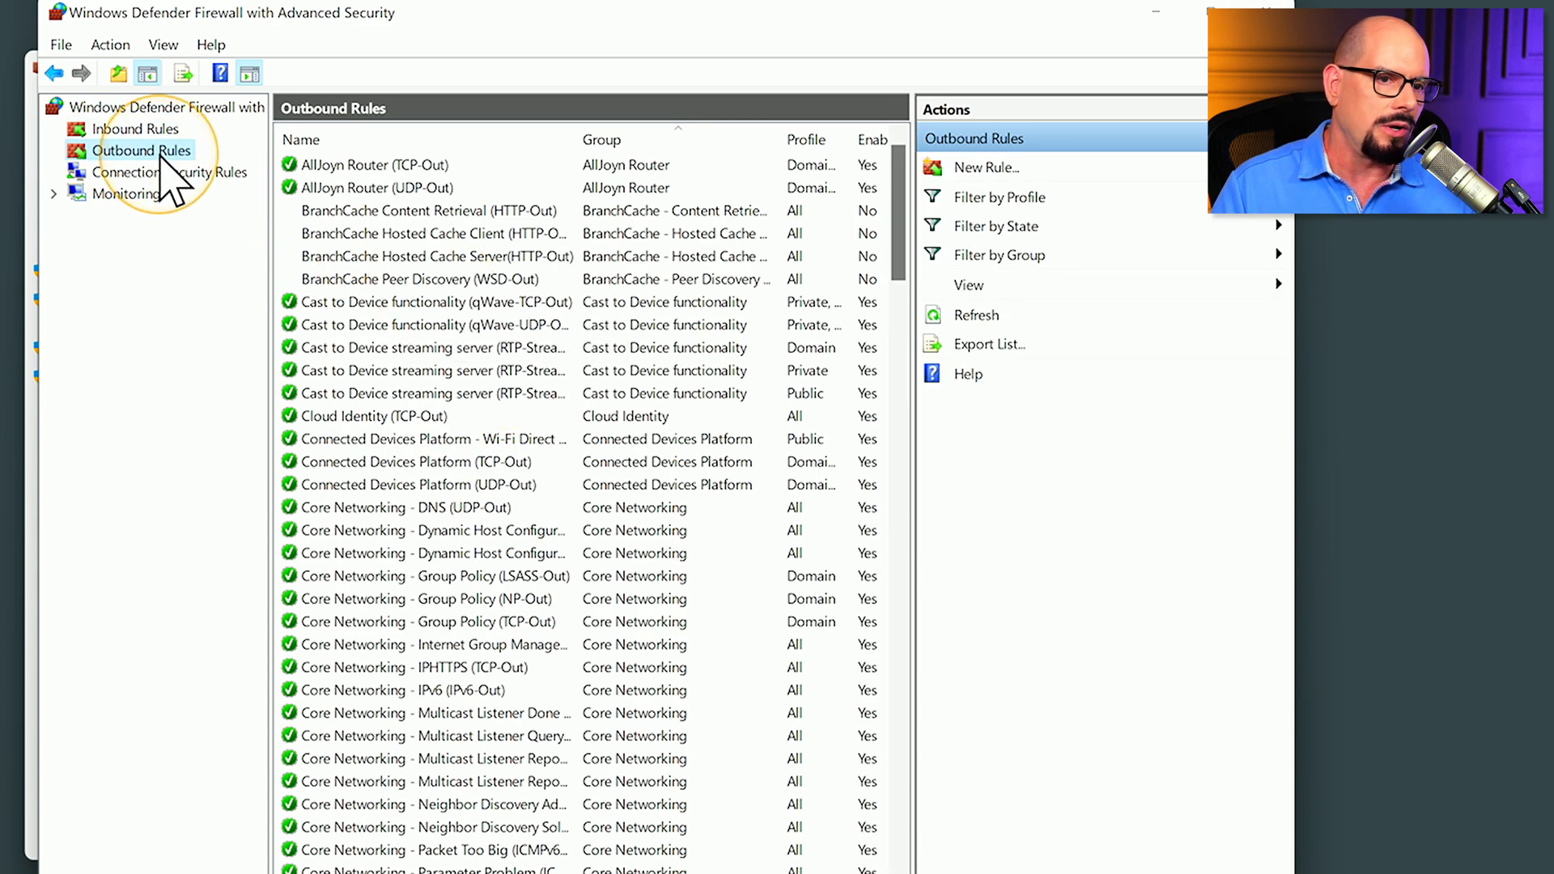
pyautogui.click(171, 171)
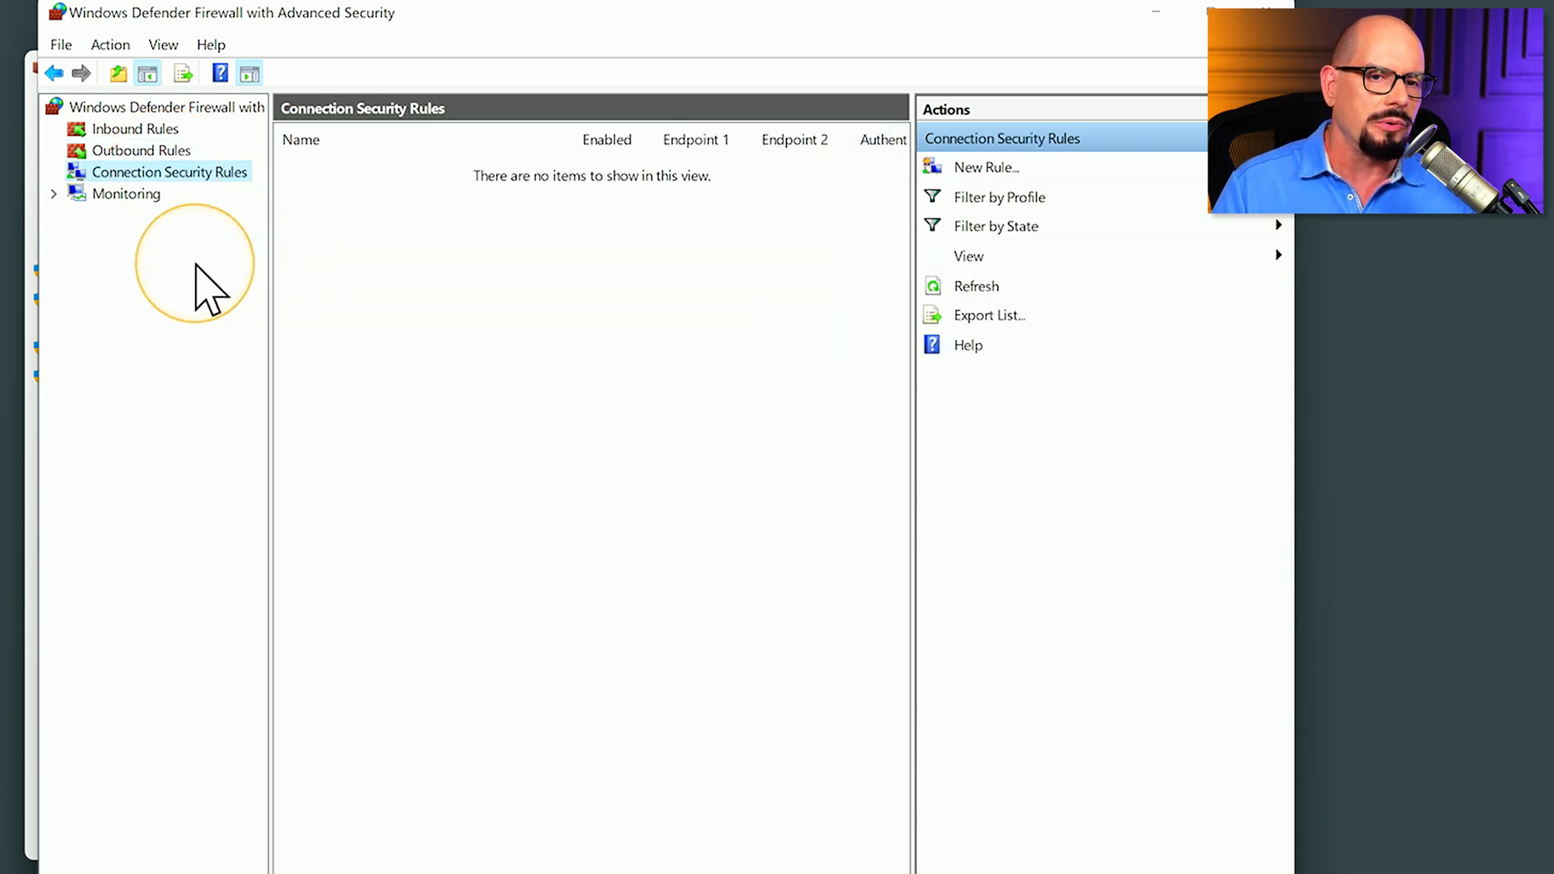
pyautogui.click(127, 194)
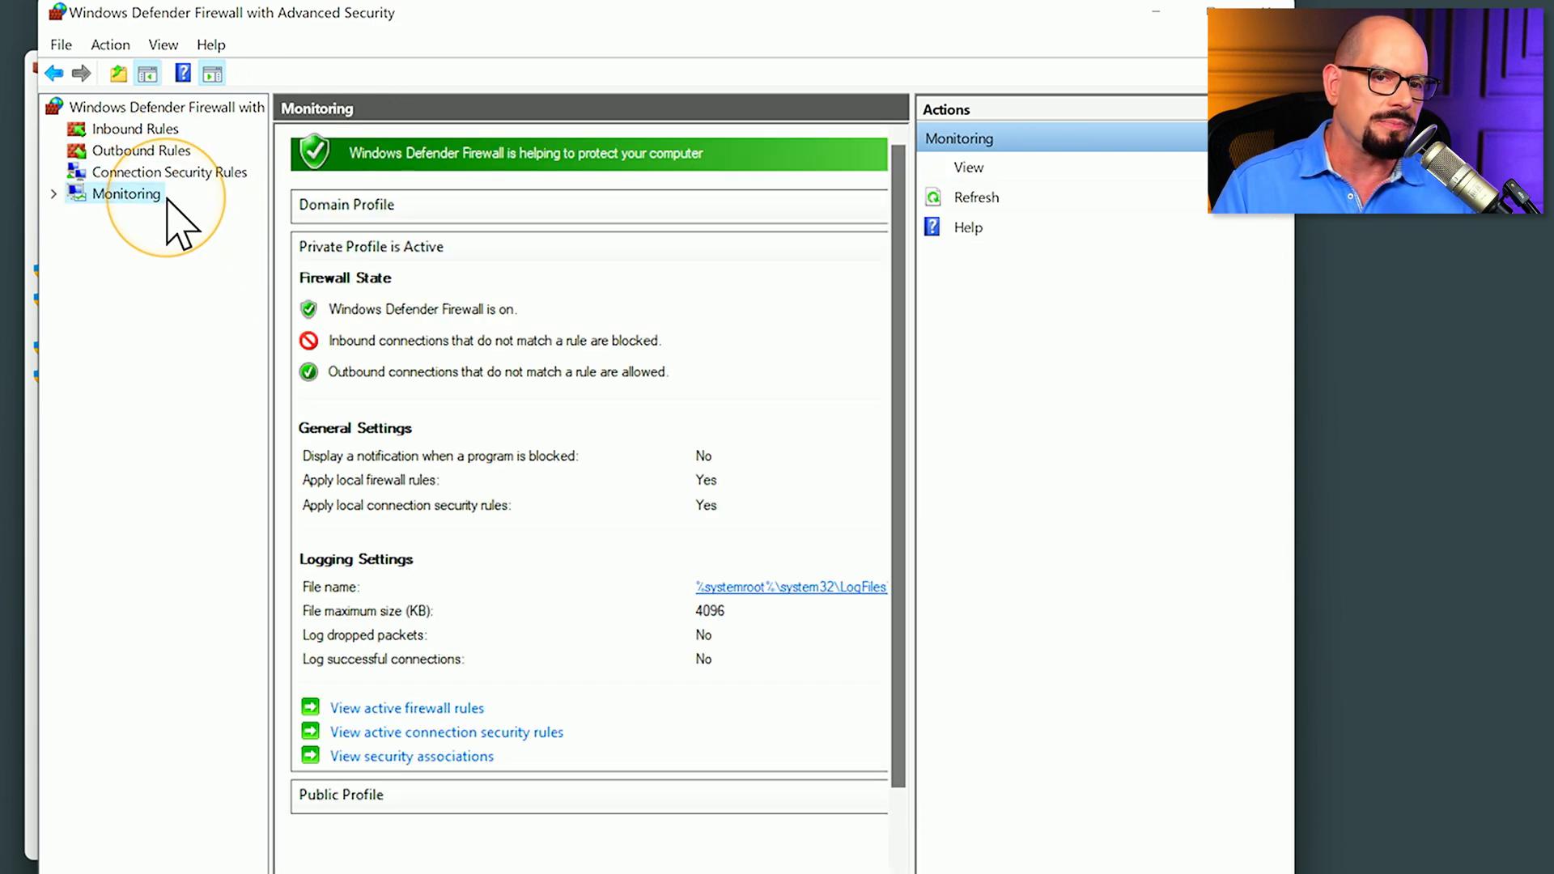
pyautogui.moveTo(212, 290)
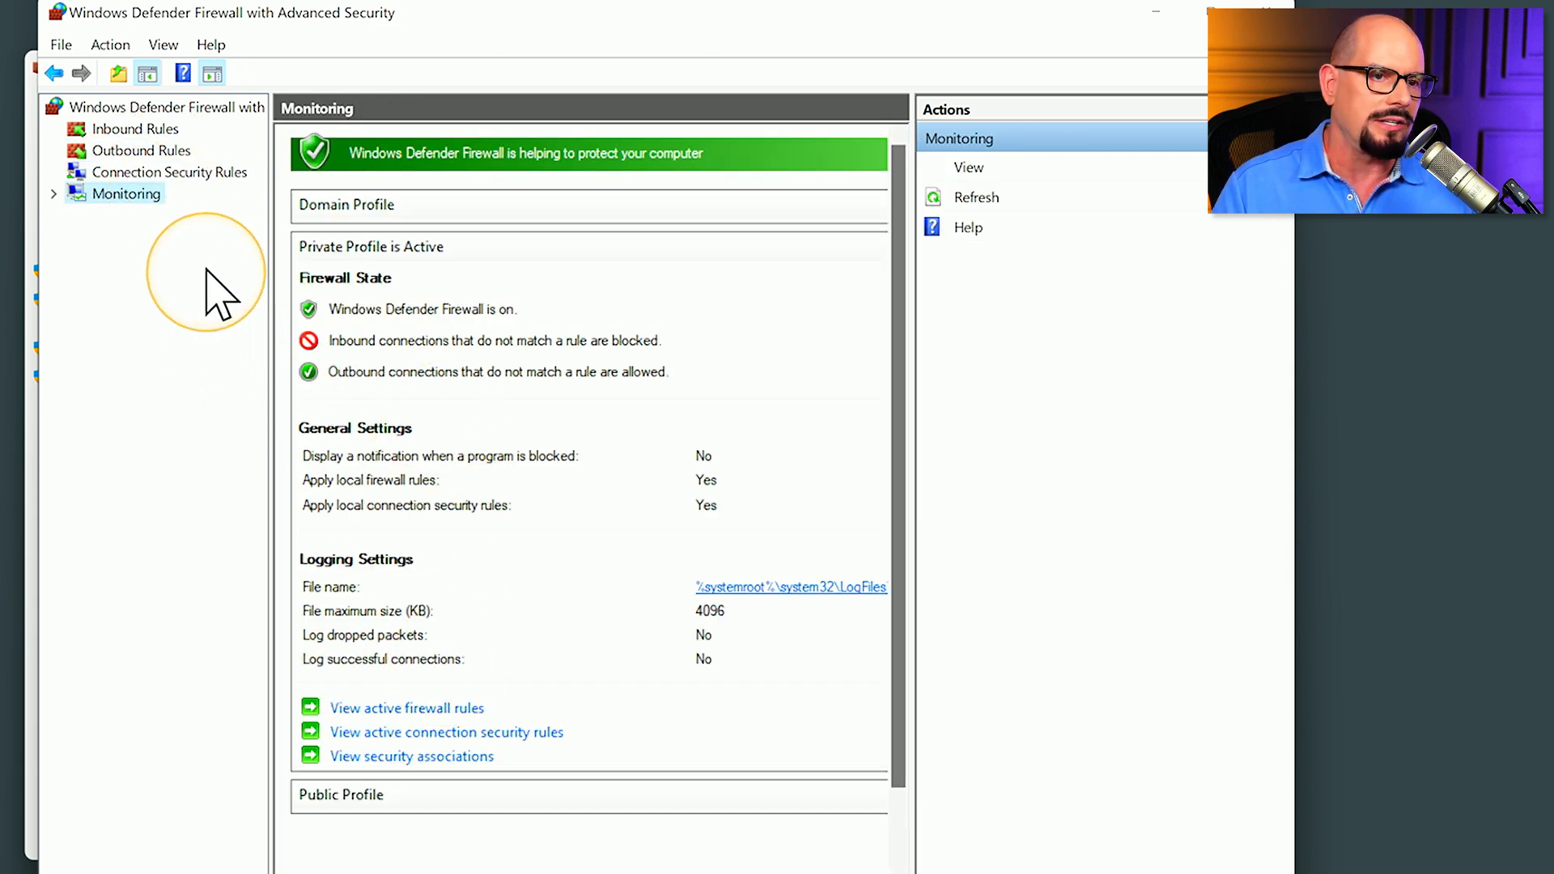
# Step: Return to Inbound Rules and start the New Inbound Rule Wizard
pyautogui.click(135, 128)
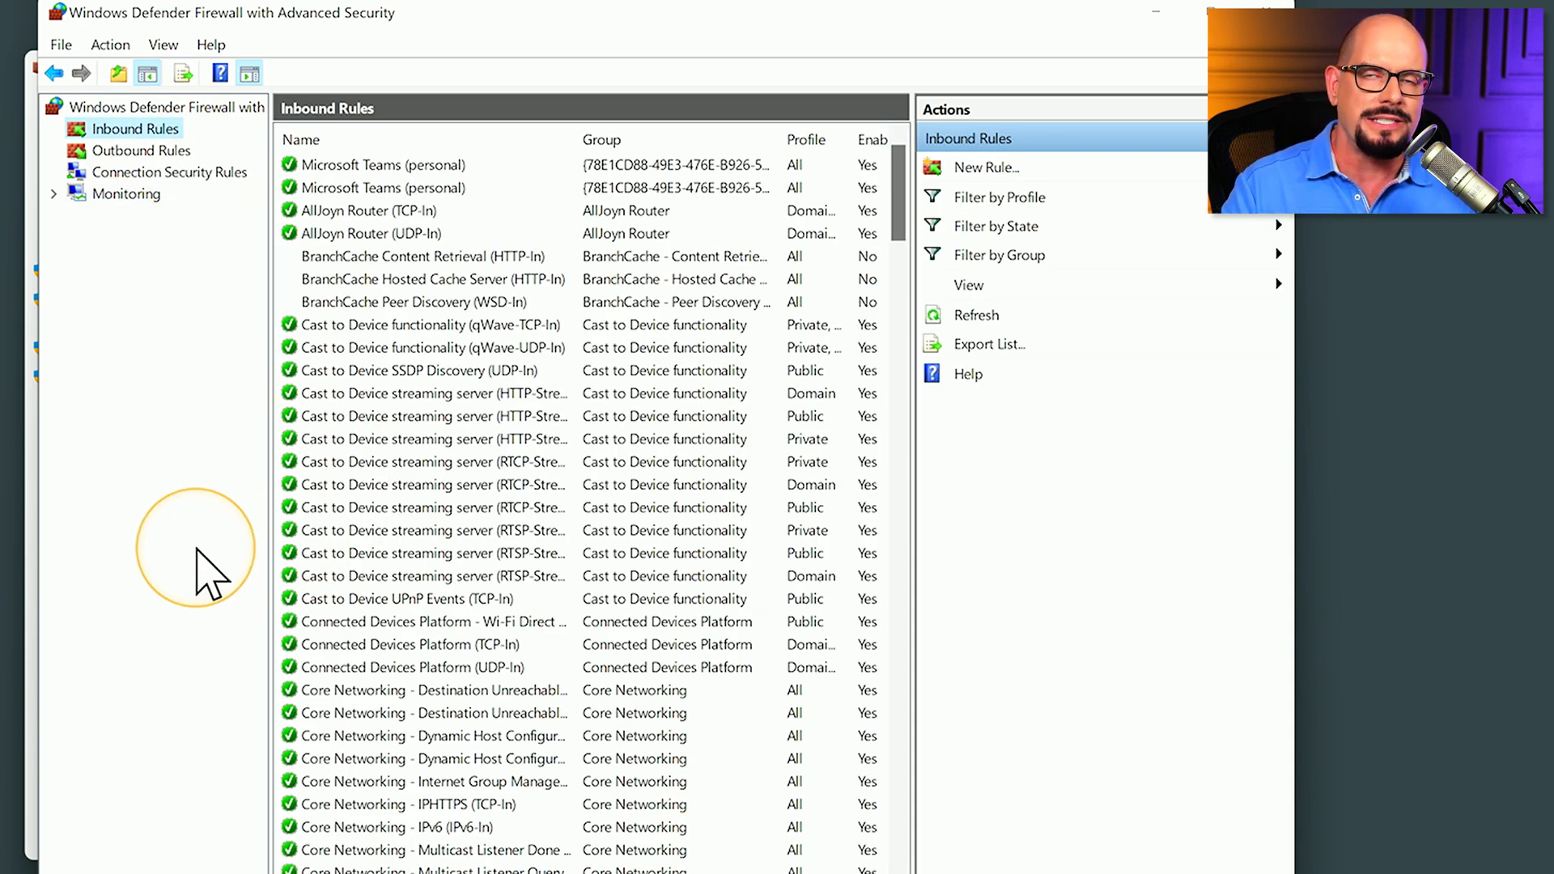
pyautogui.moveTo(208, 575)
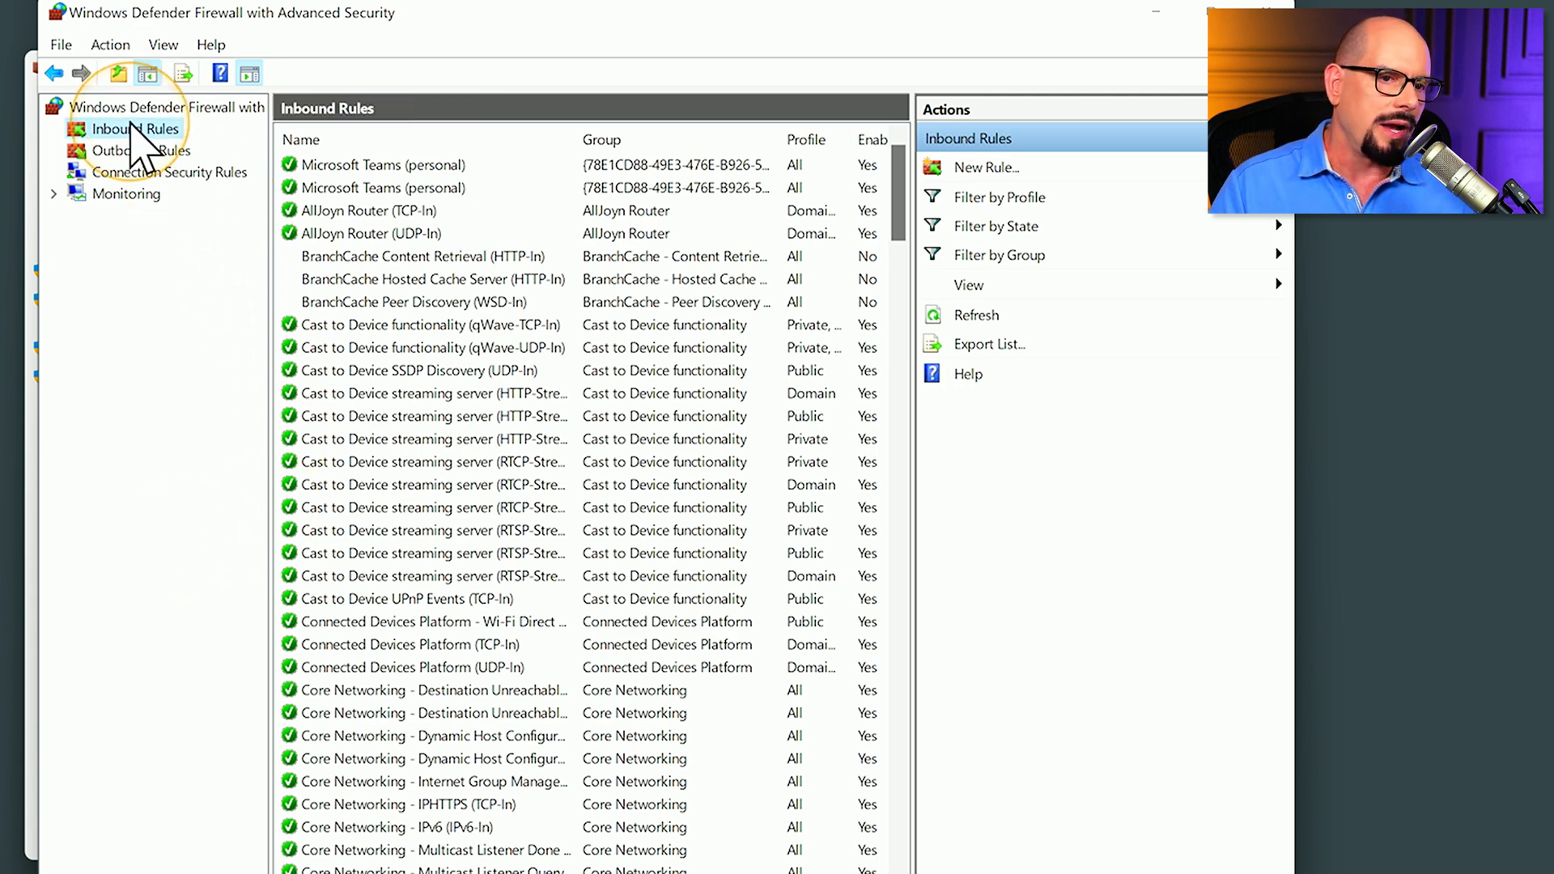
pyautogui.rightClick(132, 128)
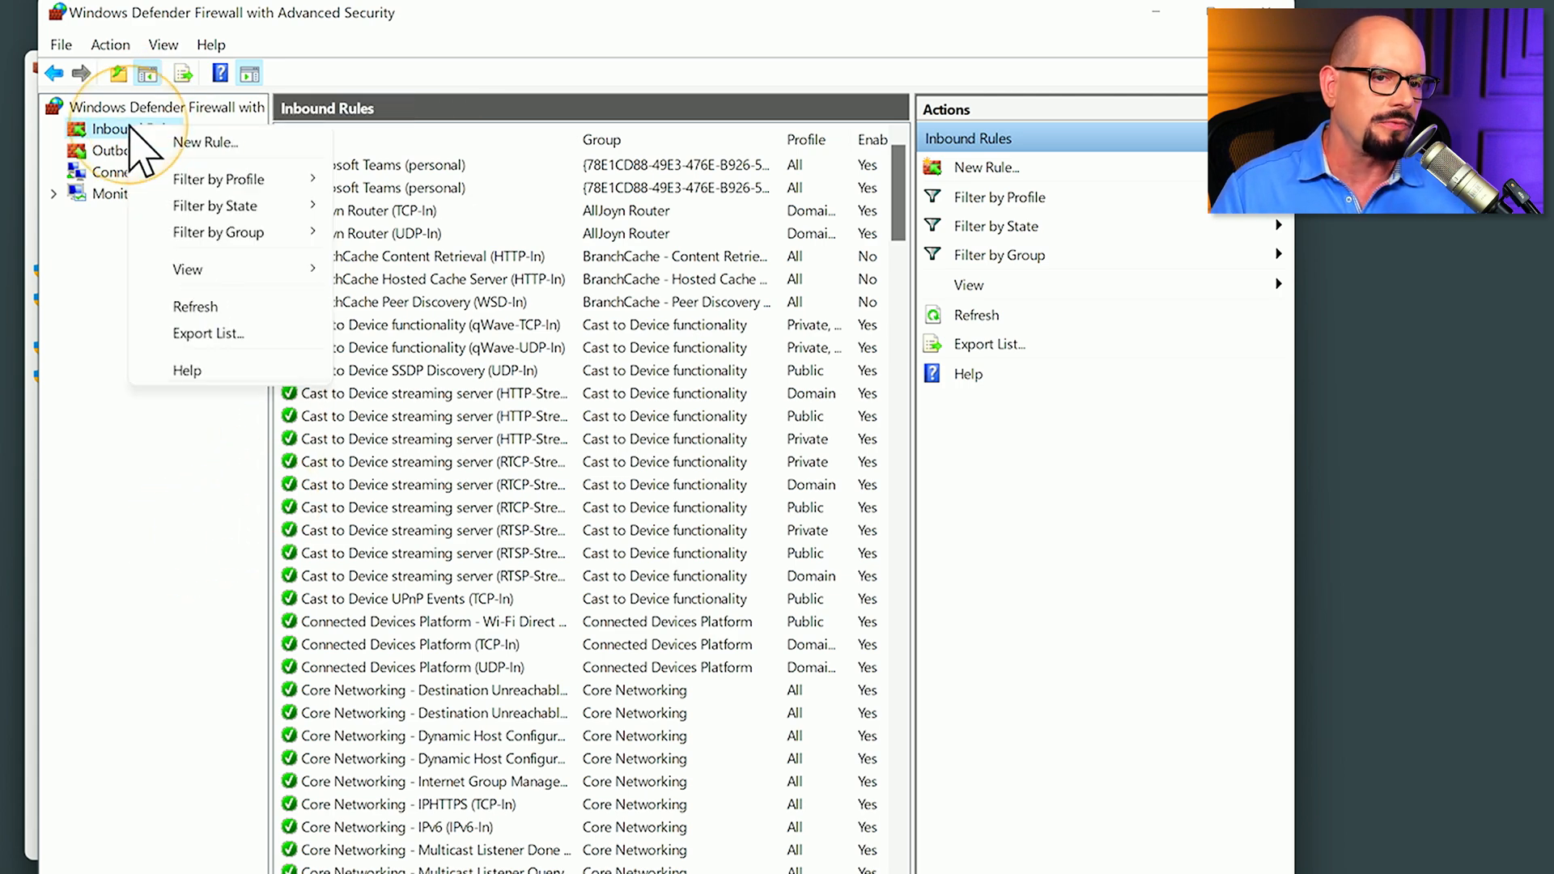
pyautogui.click(205, 142)
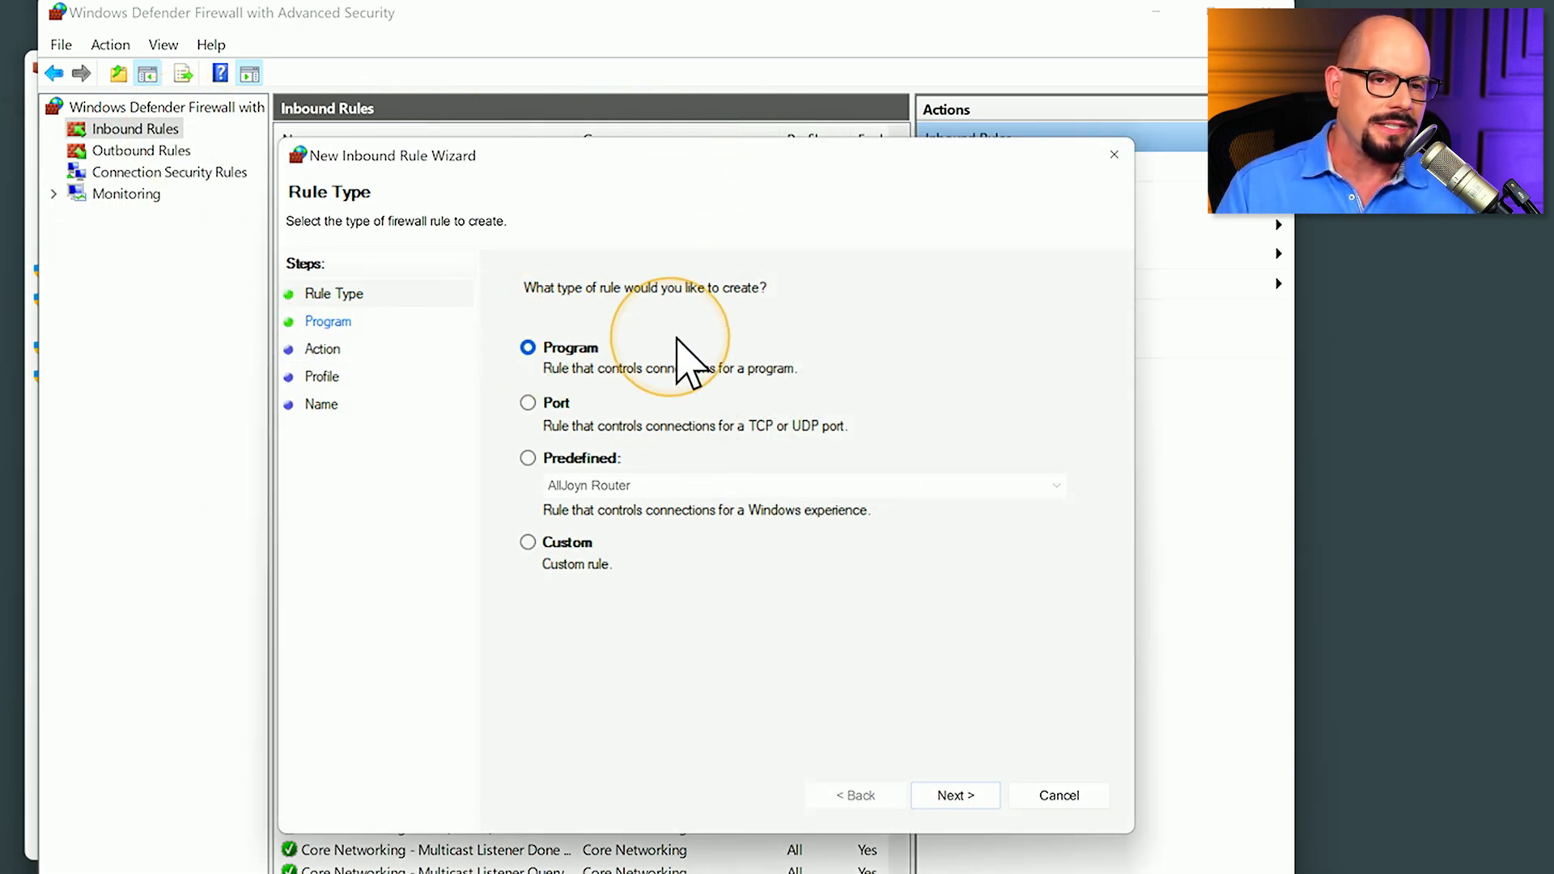
pyautogui.moveTo(703, 372)
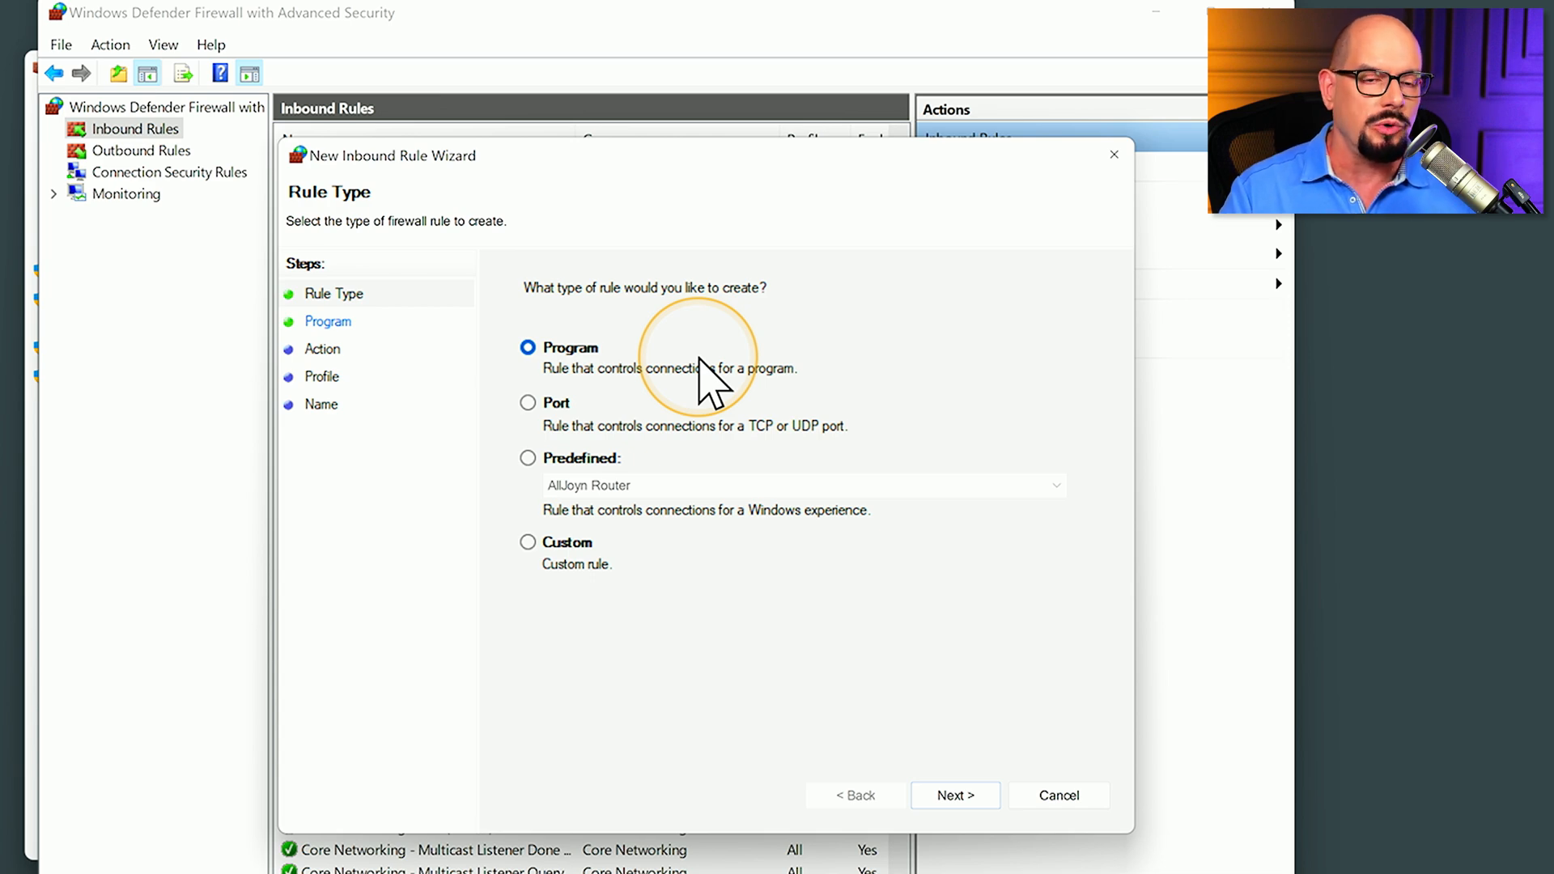
pyautogui.moveTo(659, 426)
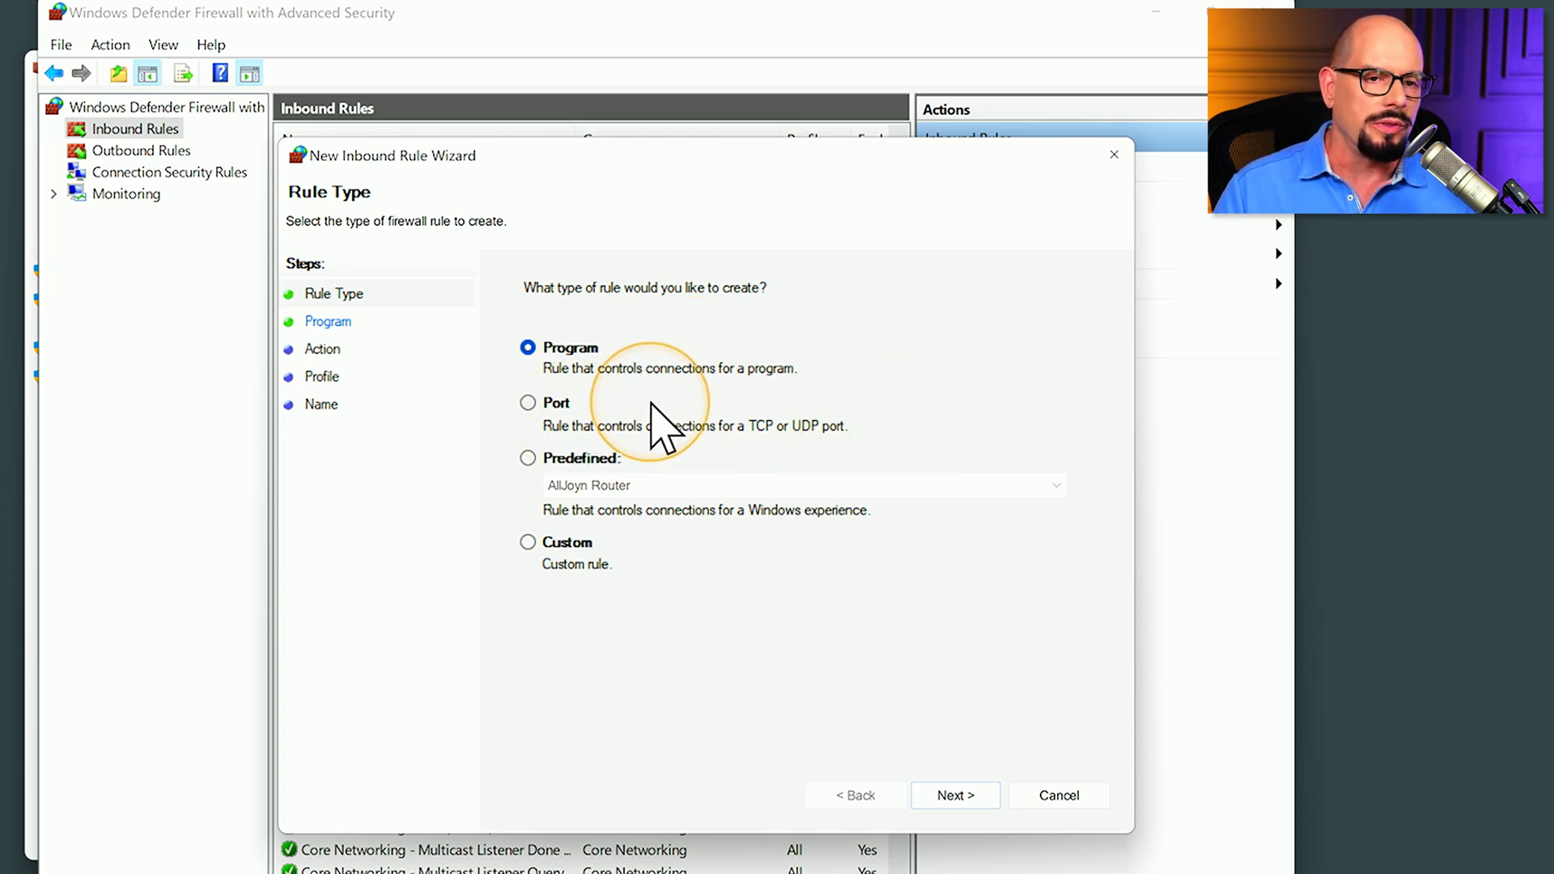
pyautogui.moveTo(888, 441)
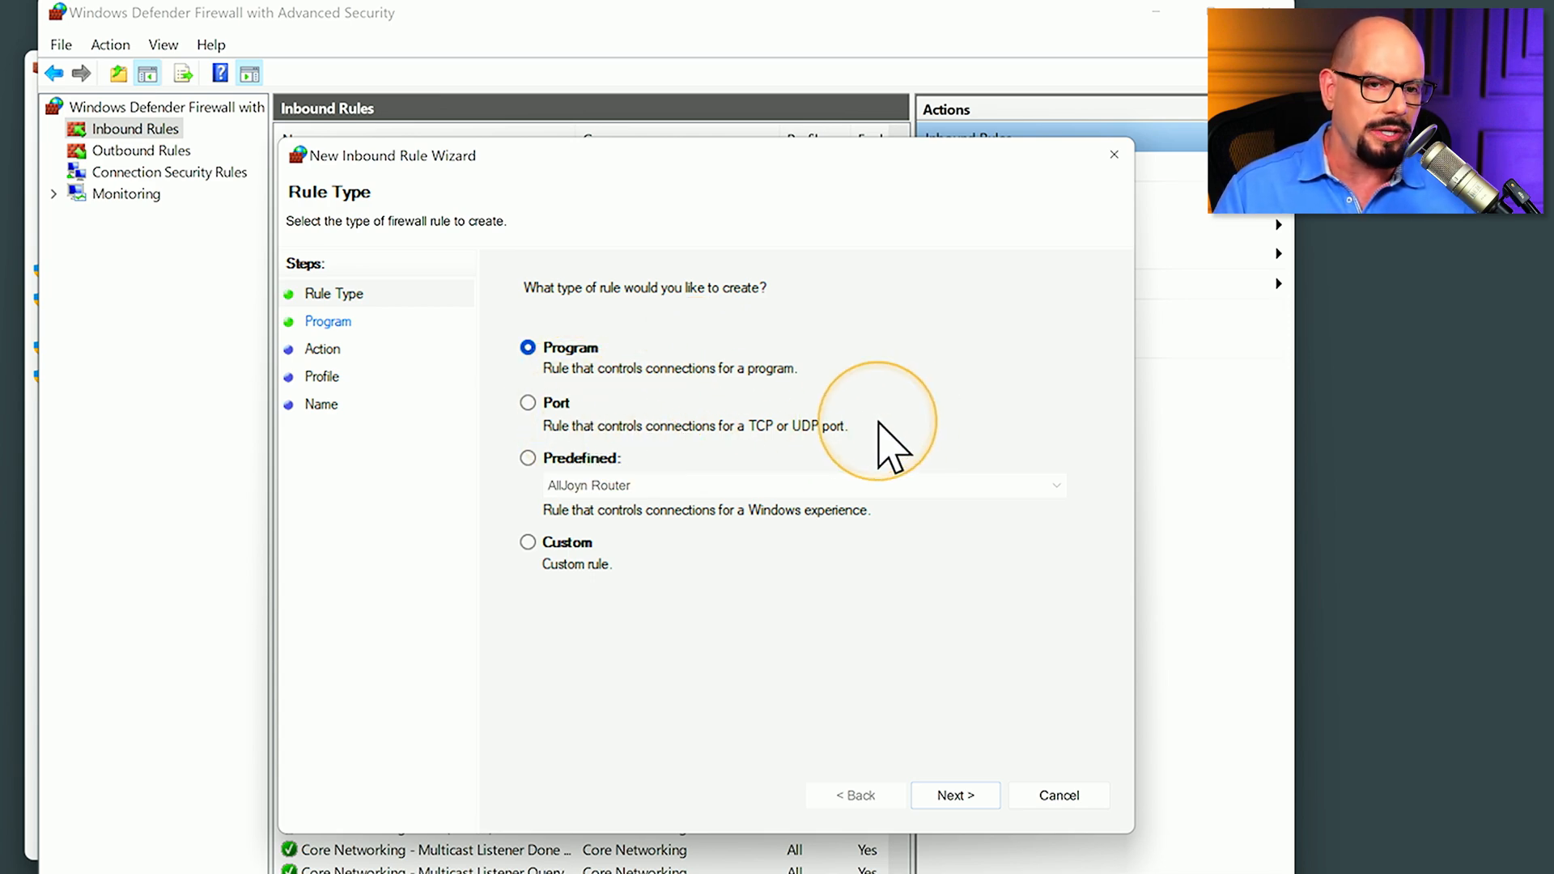
pyautogui.moveTo(941, 515)
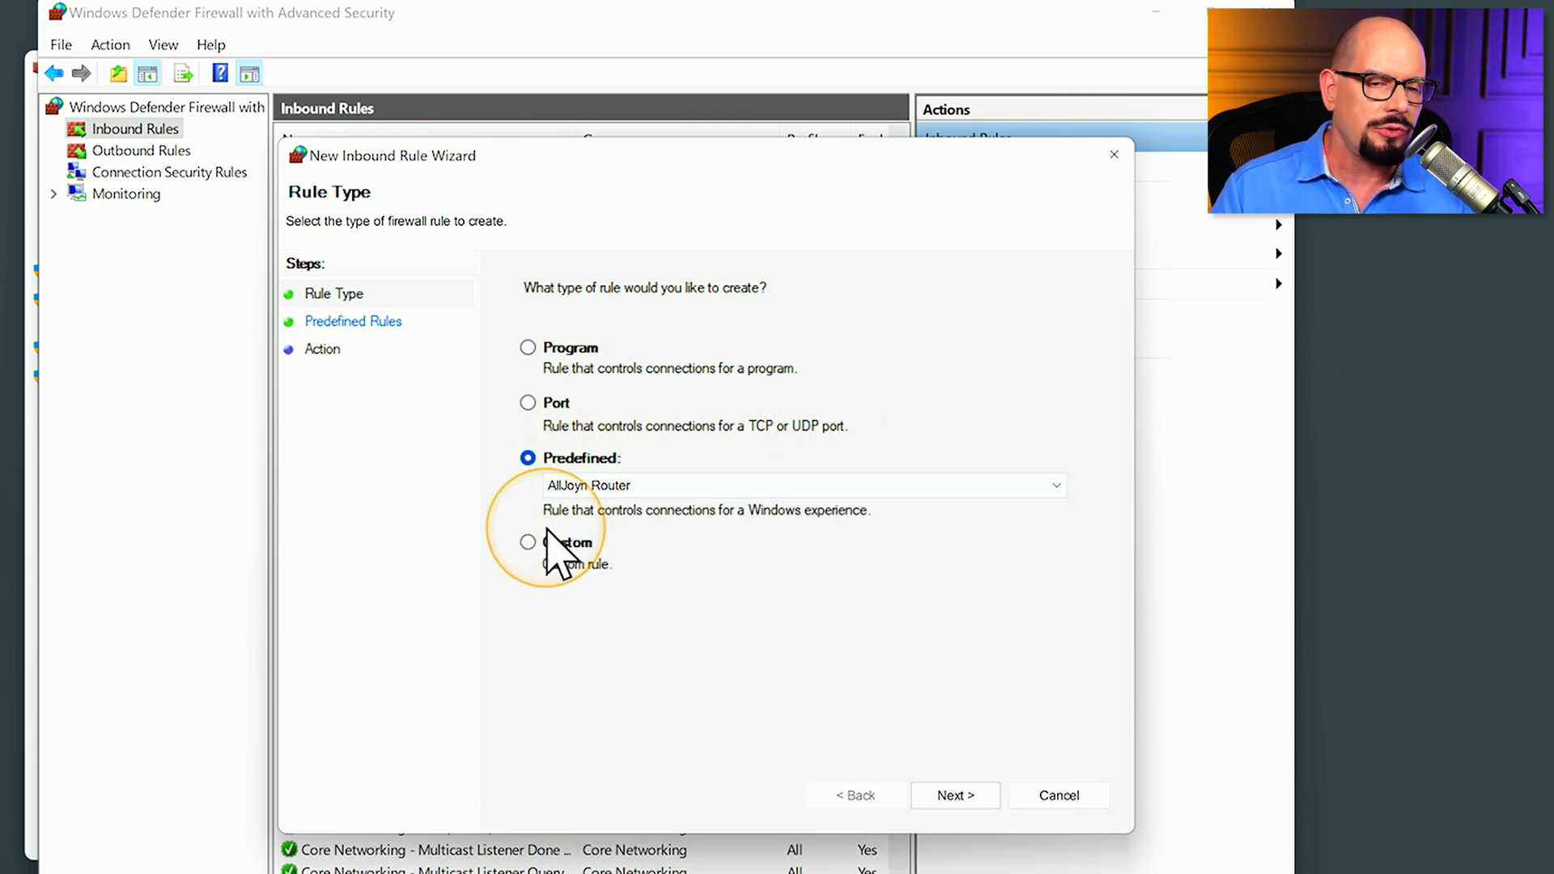
# Step: Choose the Custom rule type in the New Inbound Rule Wizard
pyautogui.click(528, 542)
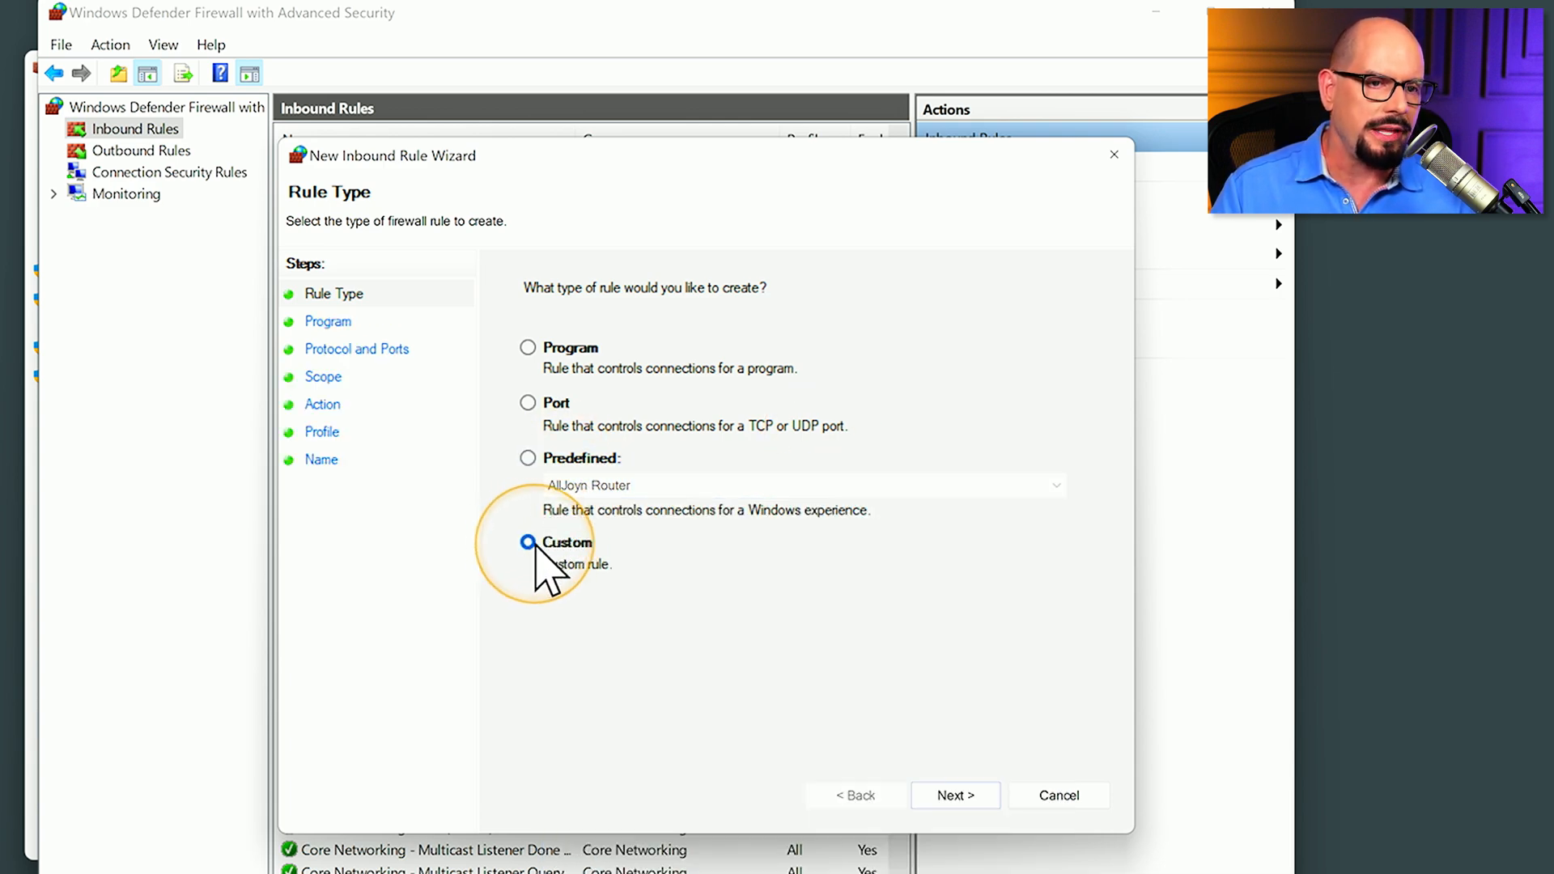
# Step: Advance to the Program page, keeping All programs selected
pyautogui.click(953, 795)
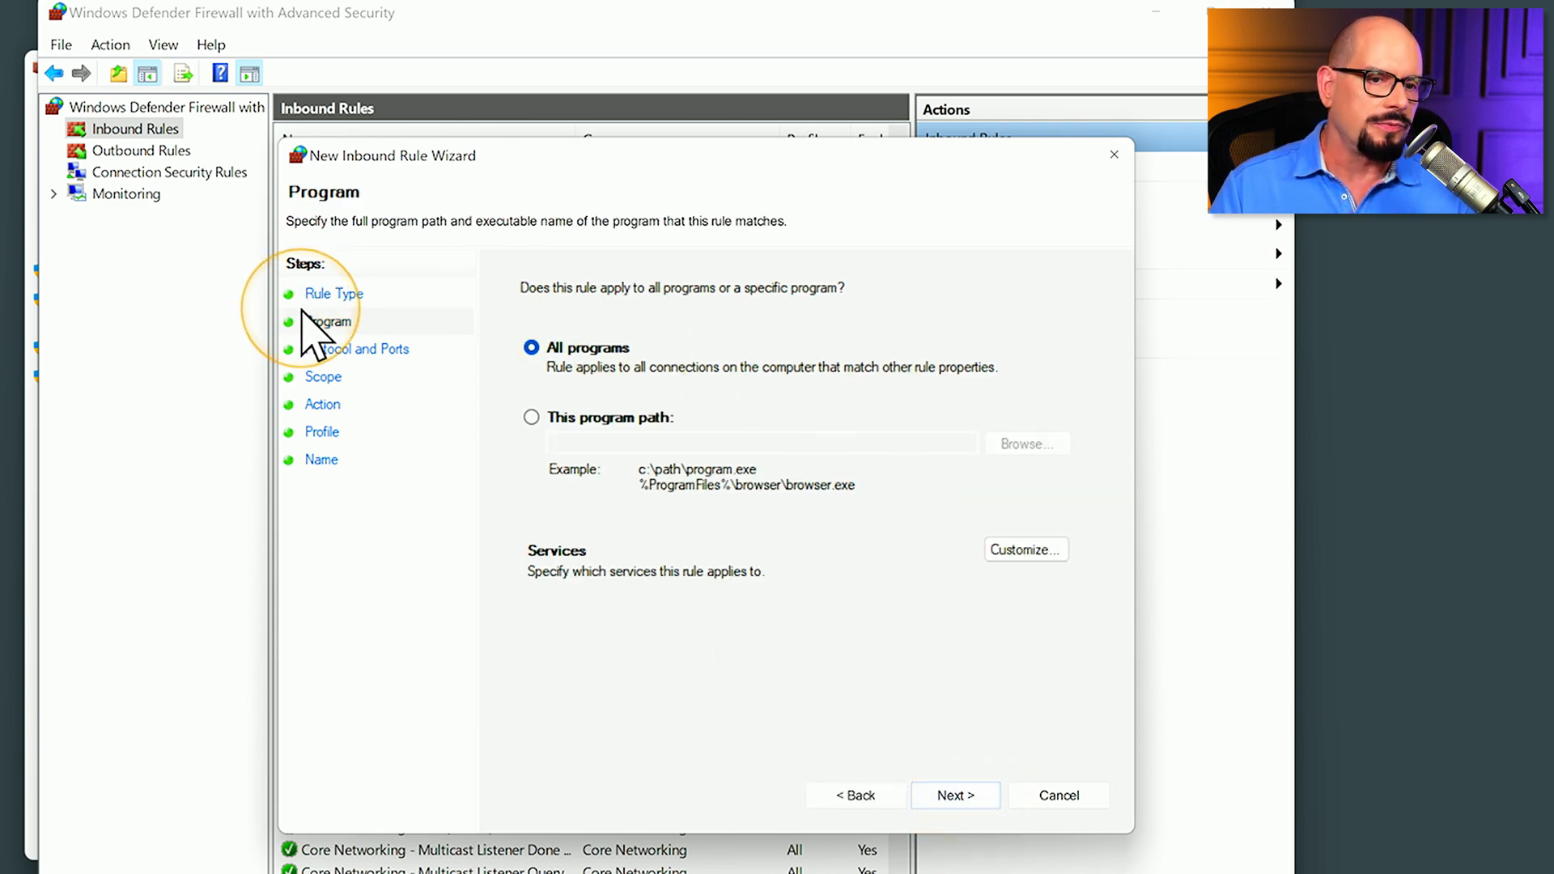
pyautogui.moveTo(936, 635)
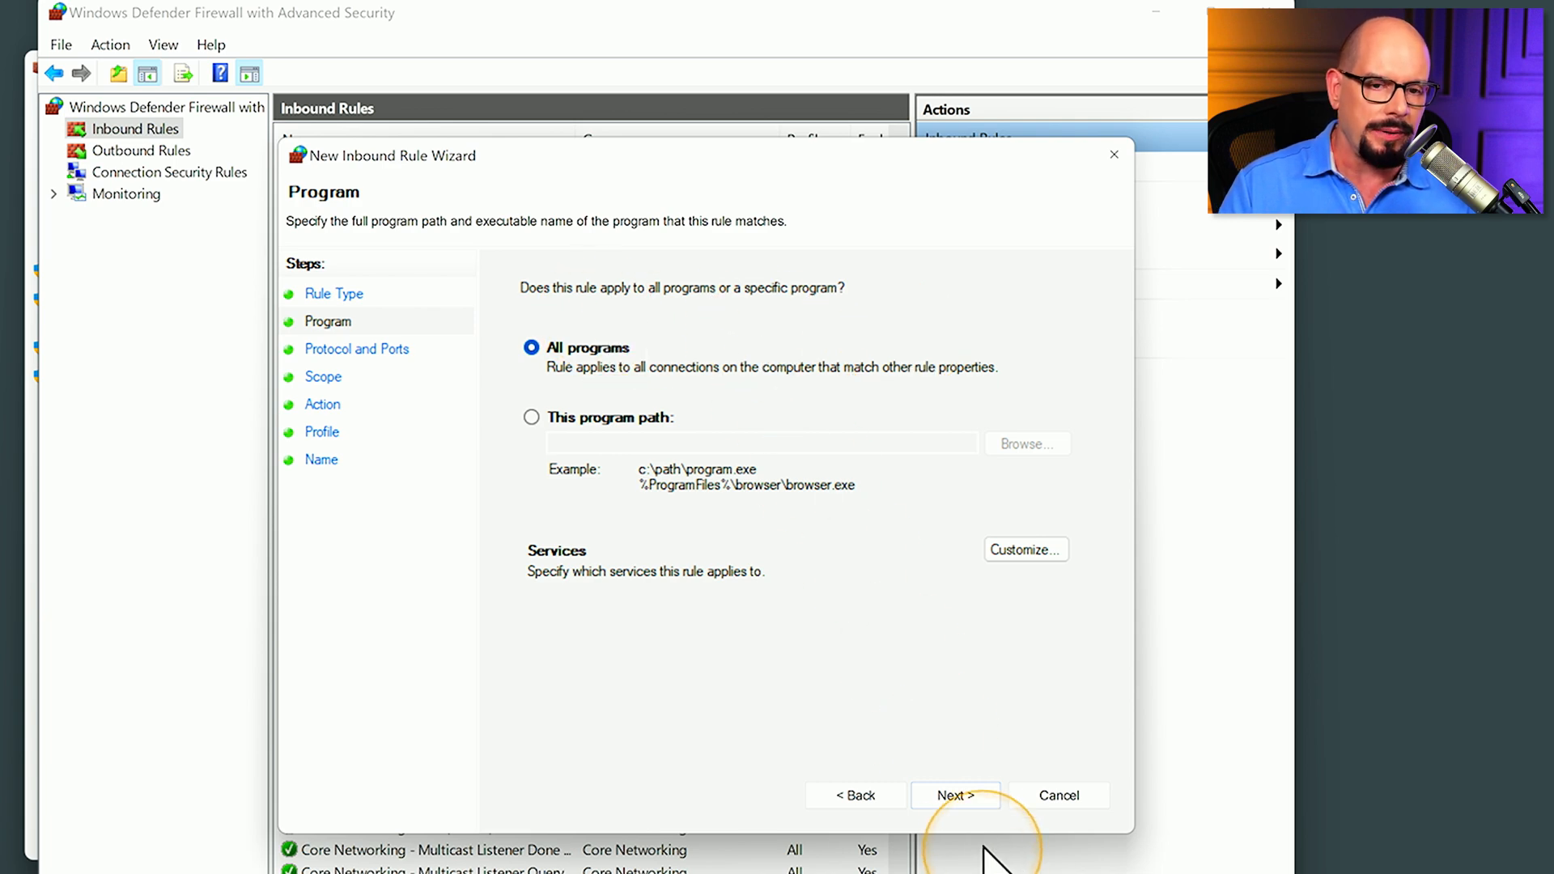
# Step: Set the rule's protocol to TCP with specific local port 80
pyautogui.click(954, 795)
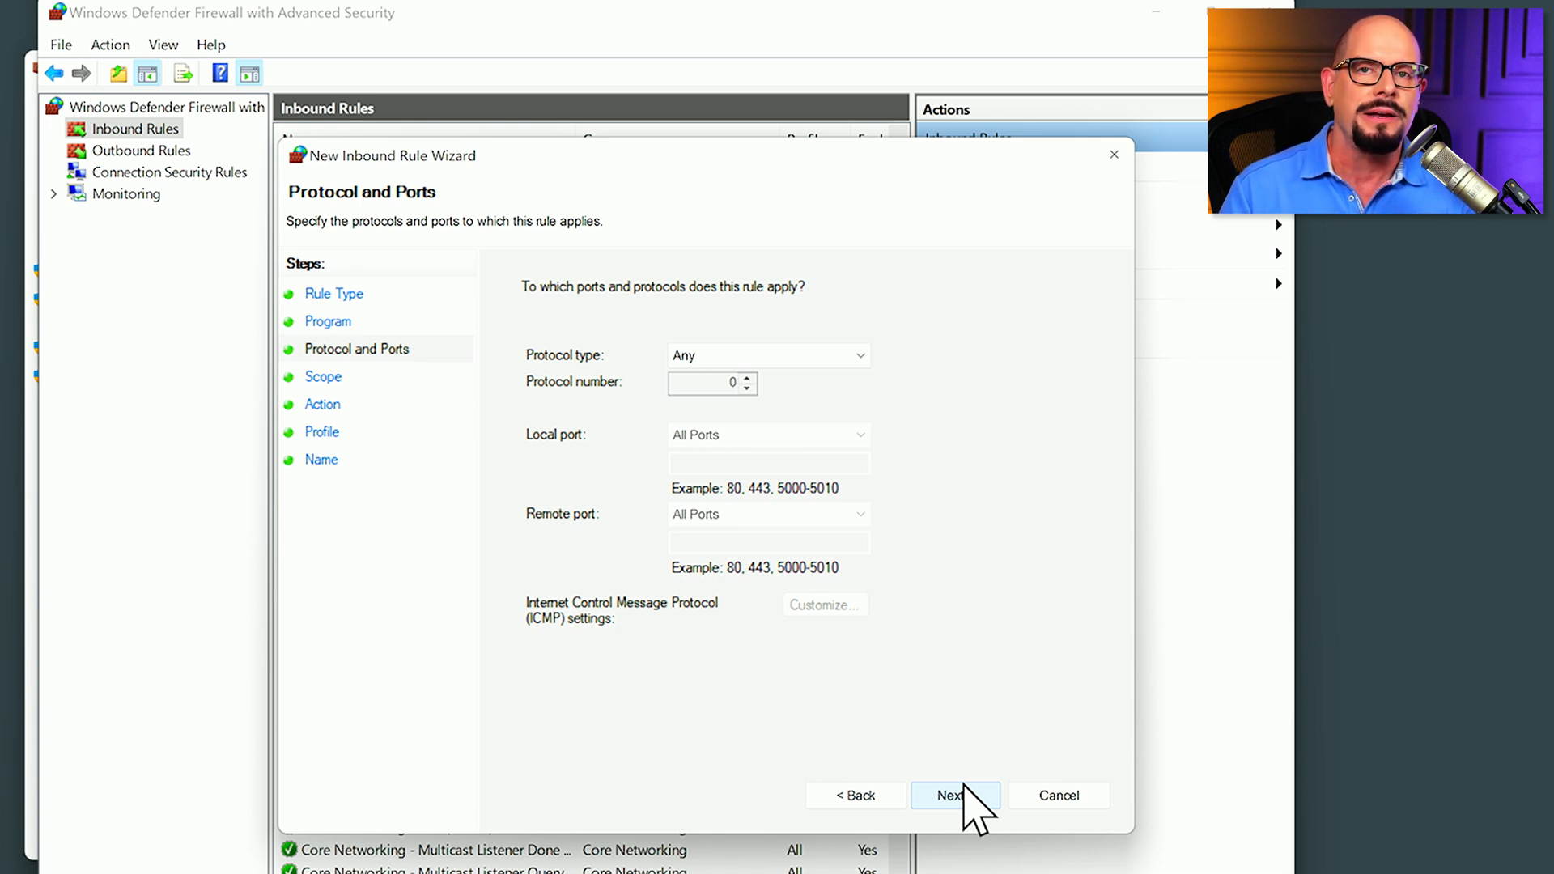
pyautogui.moveTo(707, 654)
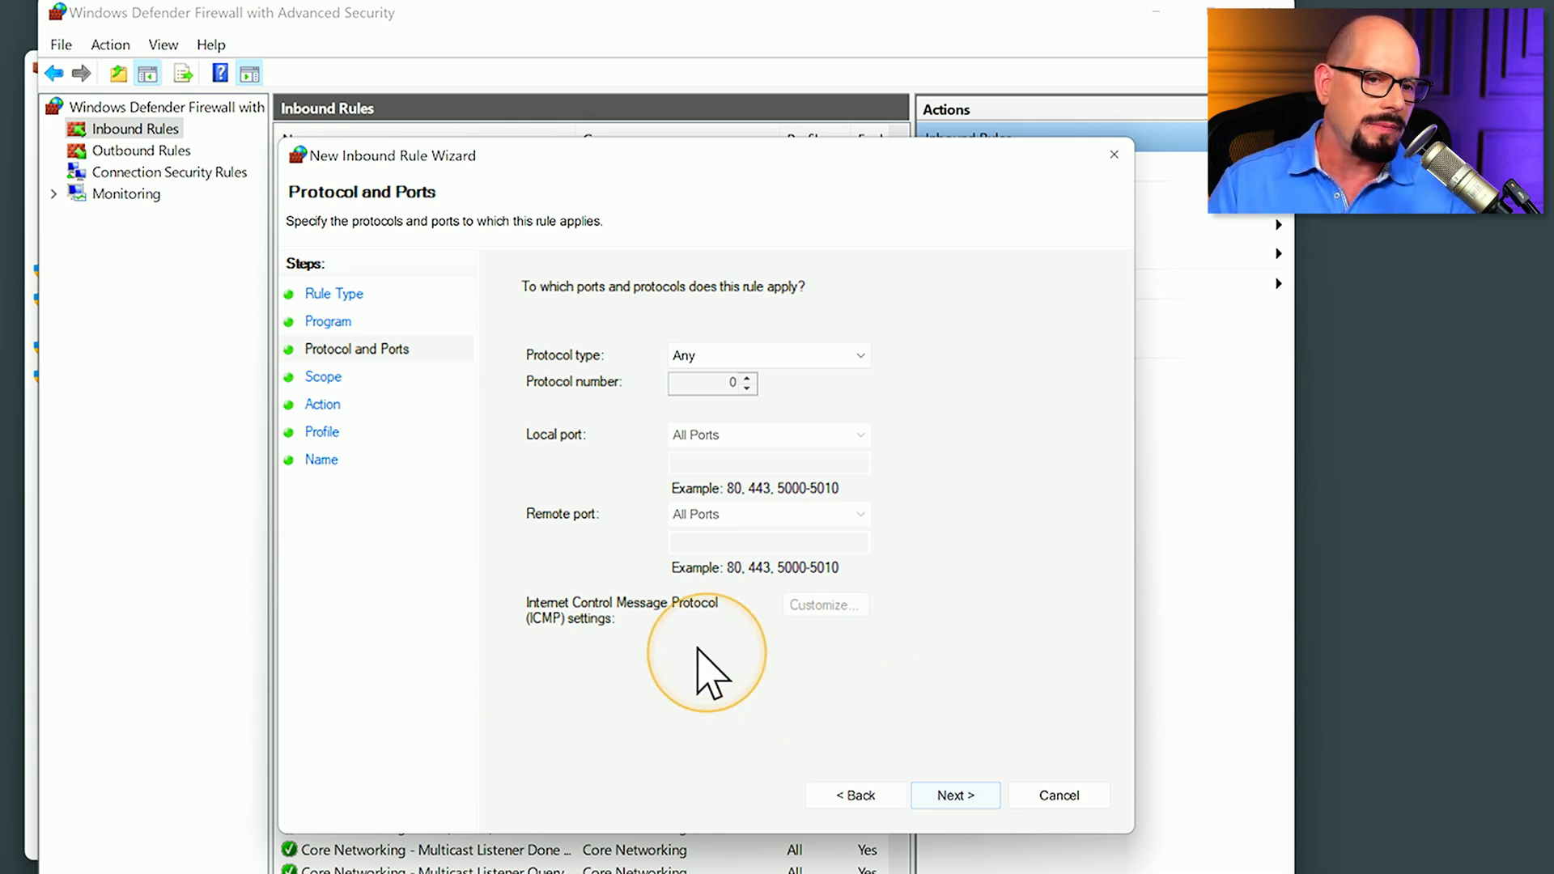
pyautogui.moveTo(832, 366)
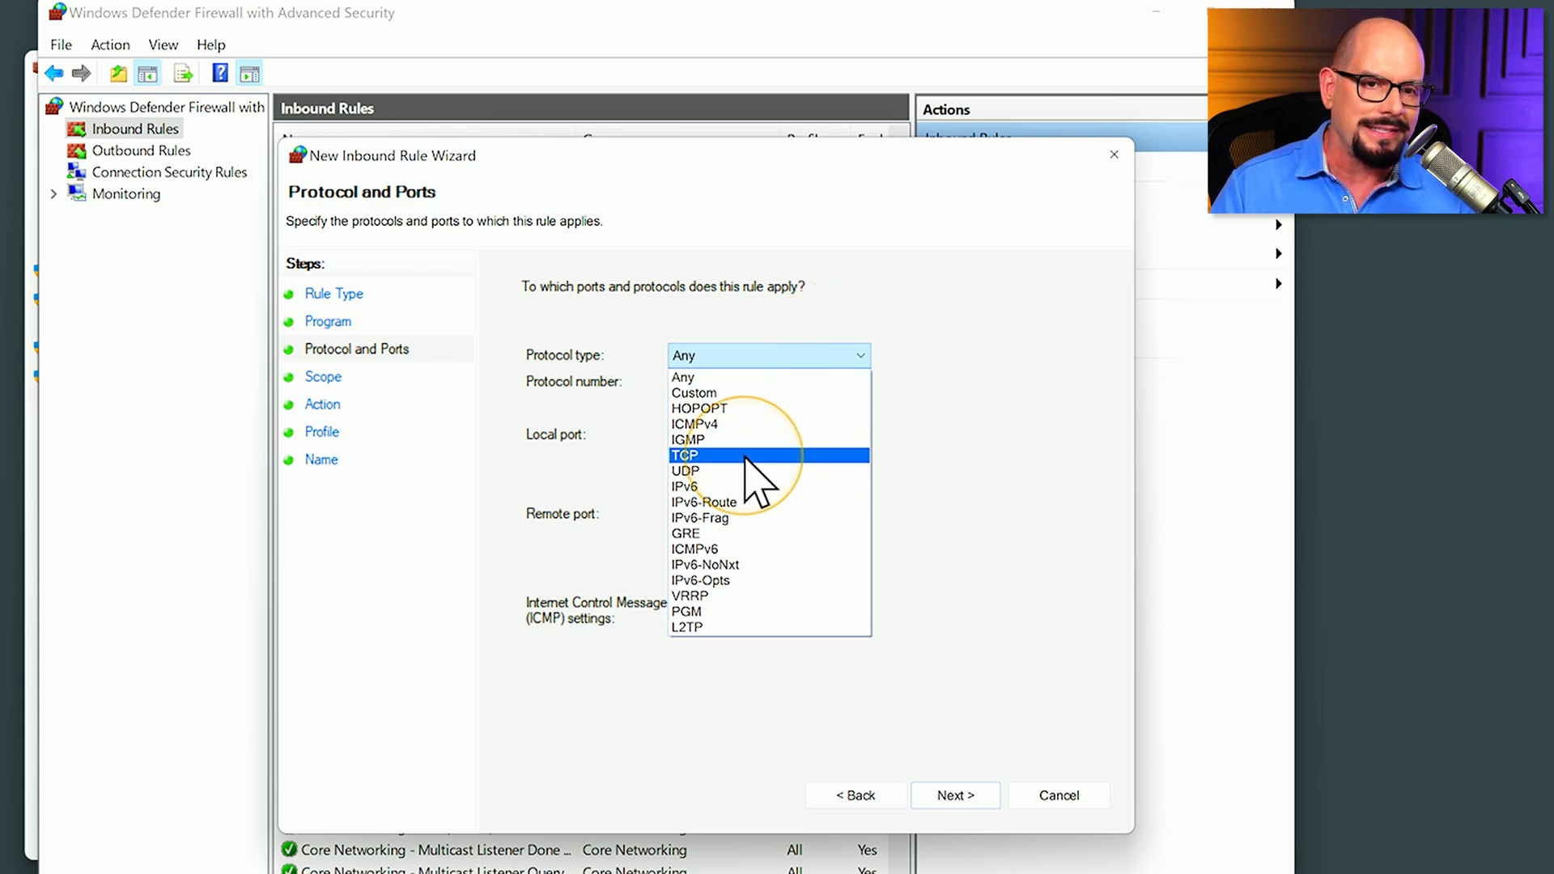
pyautogui.click(684, 455)
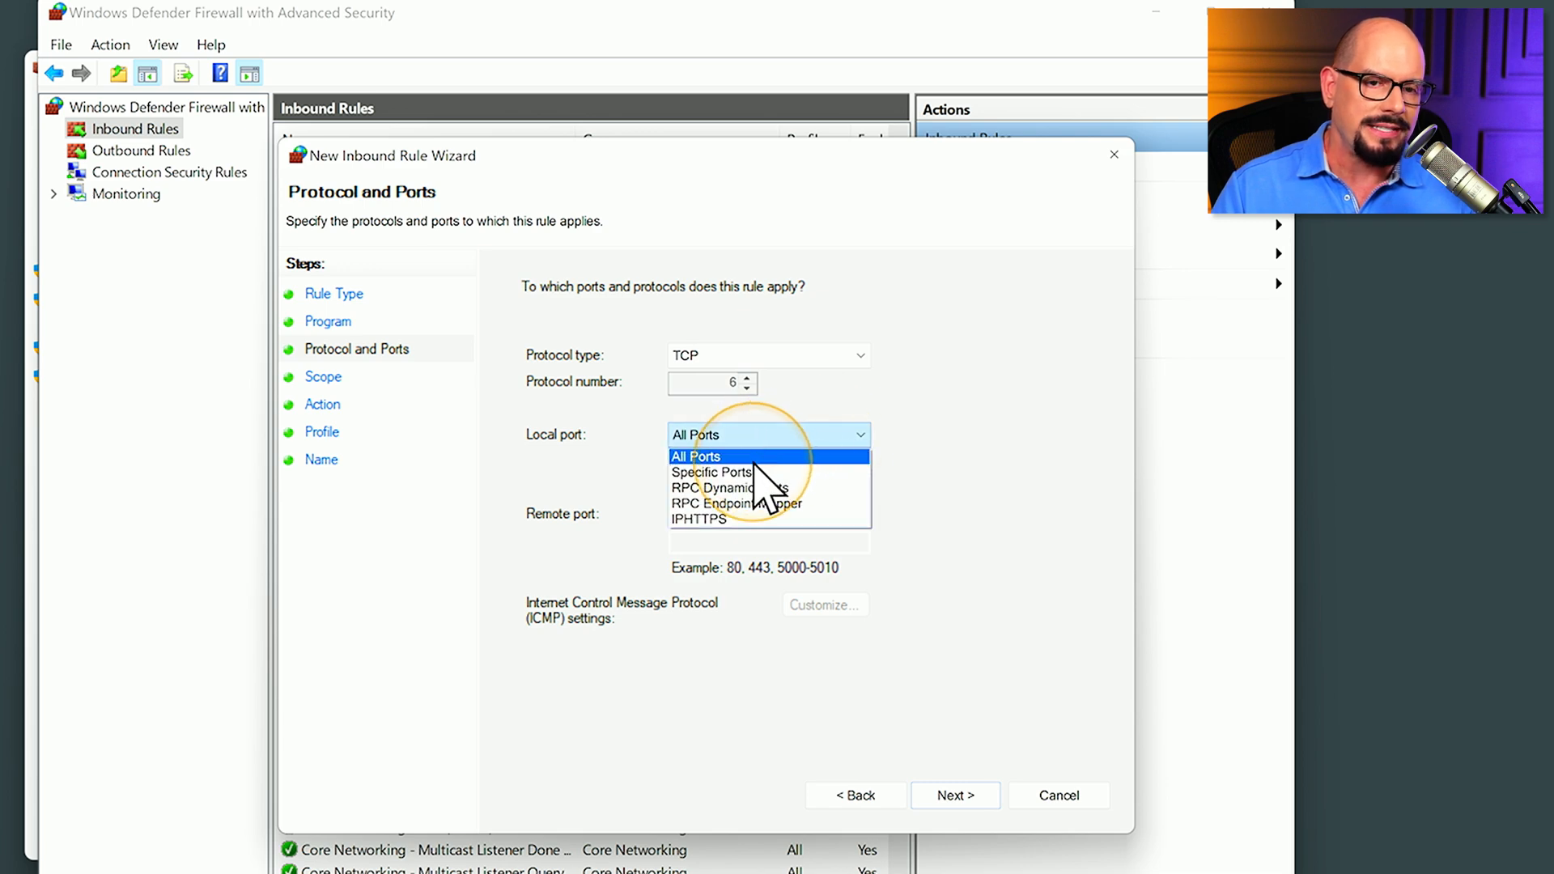
pyautogui.click(712, 472)
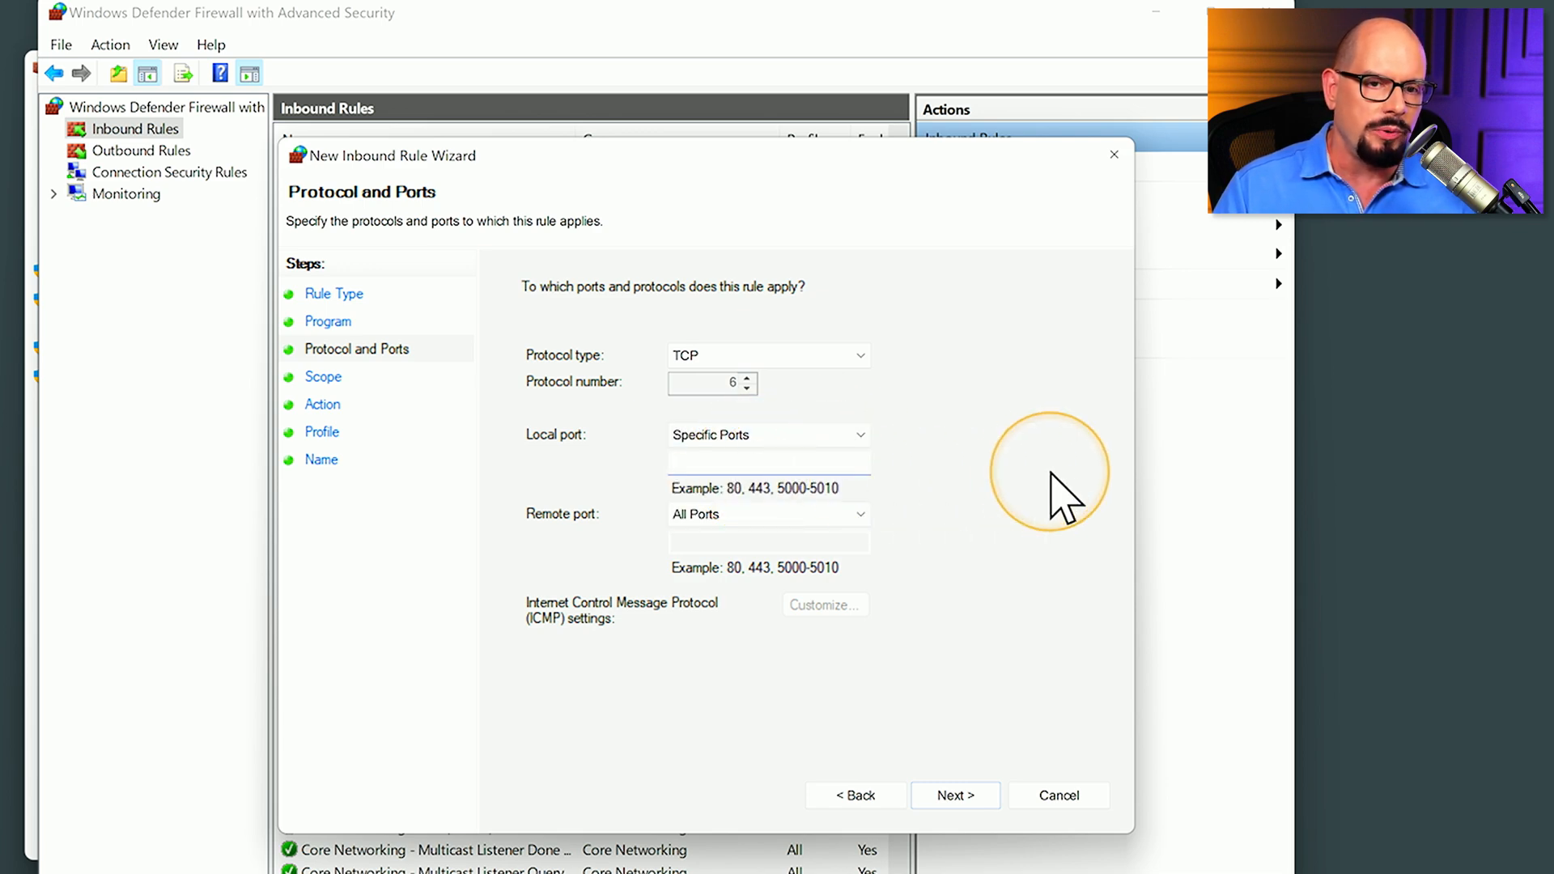
pyautogui.write('80')
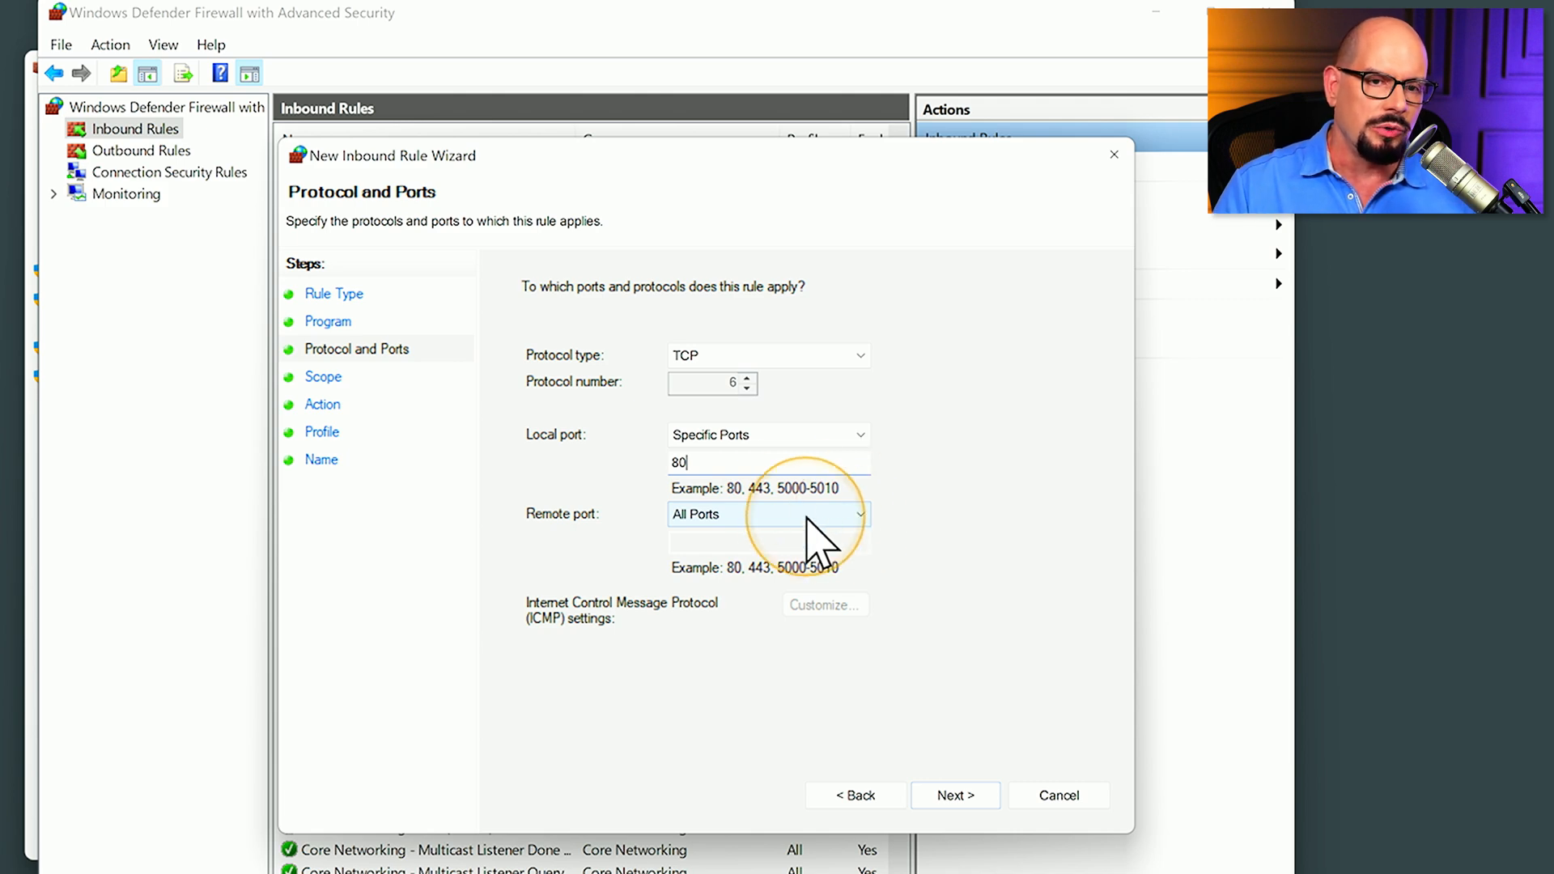
# Step: Advance to the Scope page, keeping Any IP address for local and remote
pyautogui.click(953, 795)
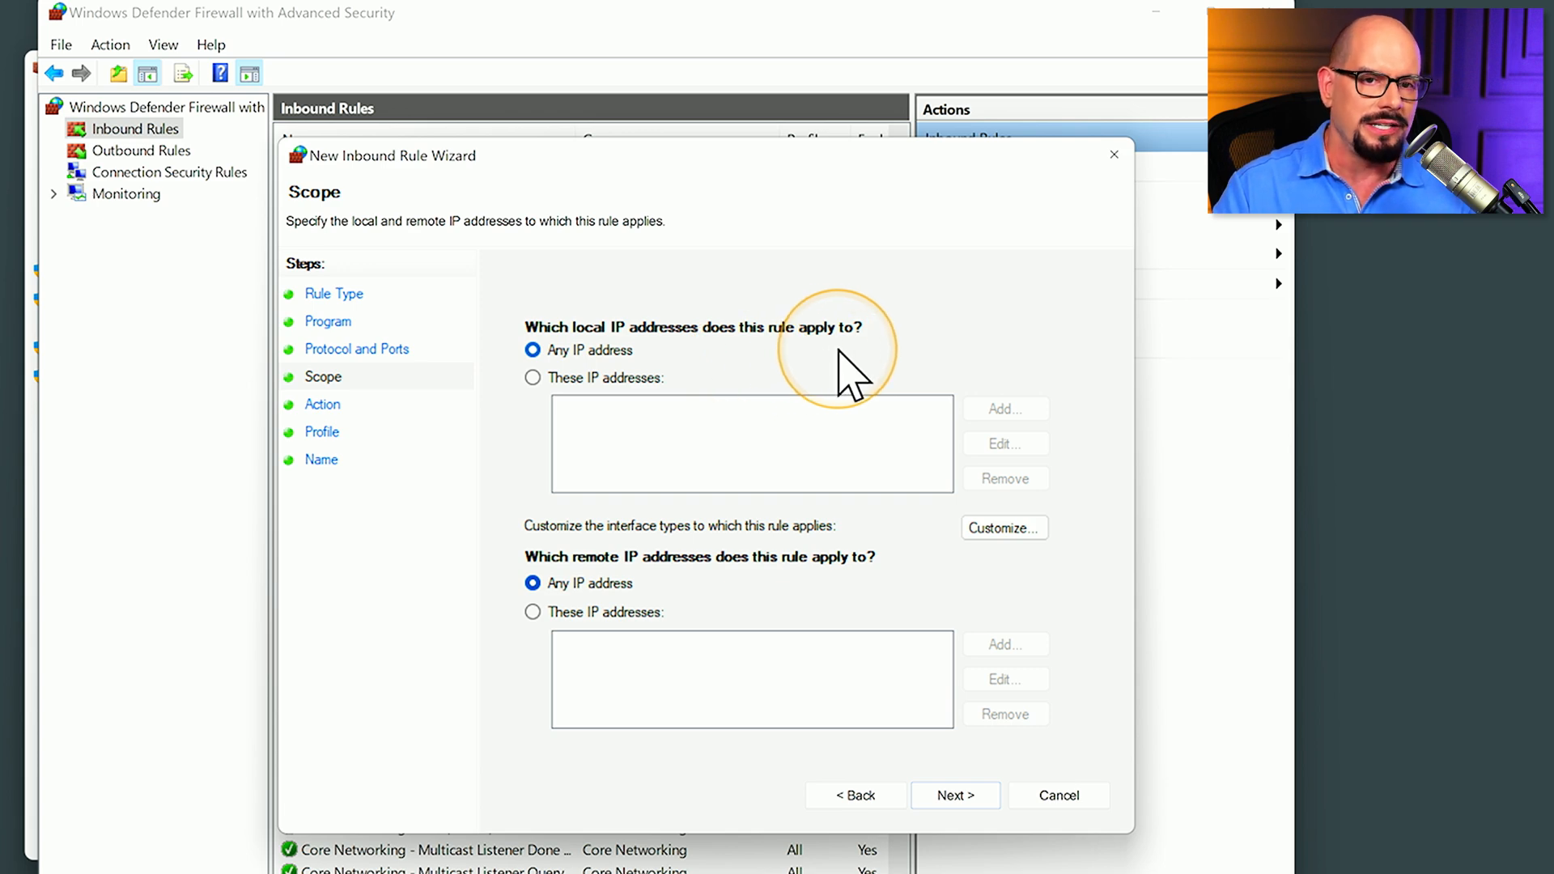
pyautogui.moveTo(716, 383)
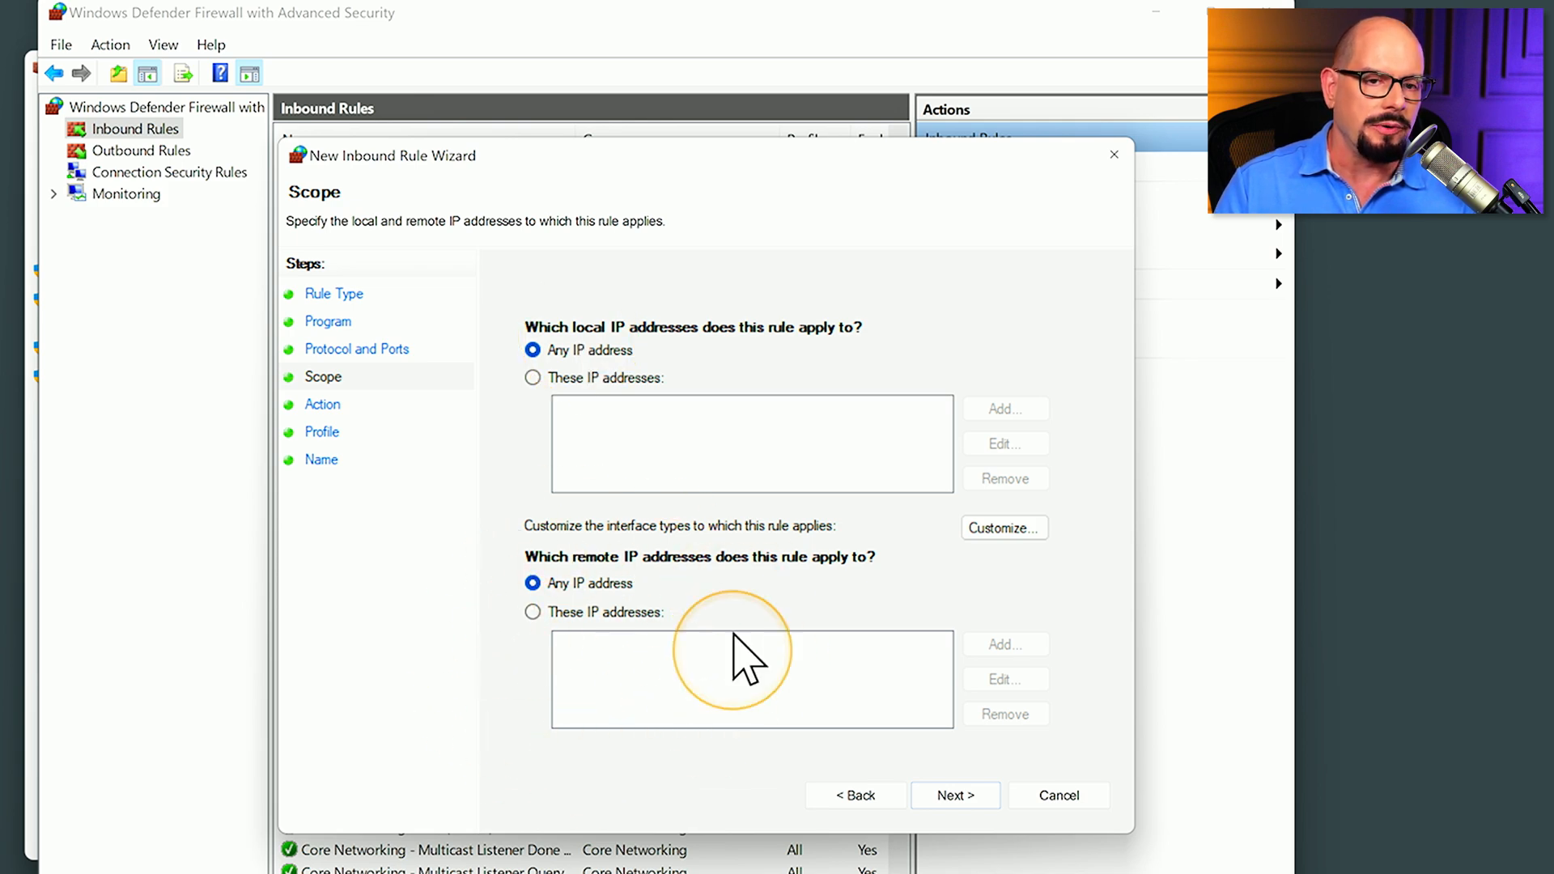
pyautogui.moveTo(604, 382)
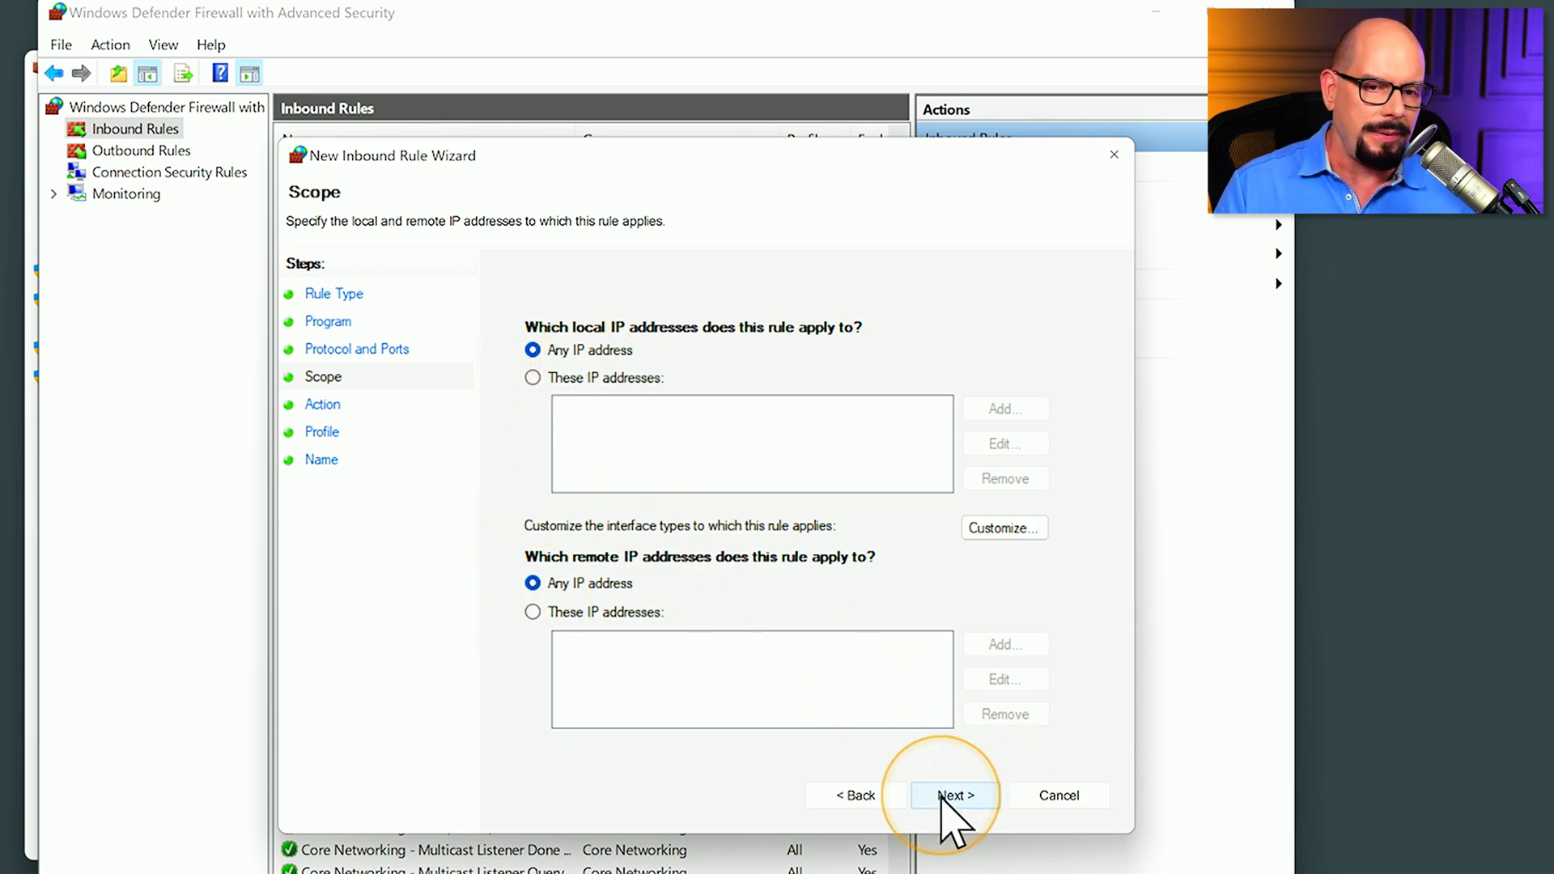
# Step: On the Action page, choose Block the connection
pyautogui.click(952, 795)
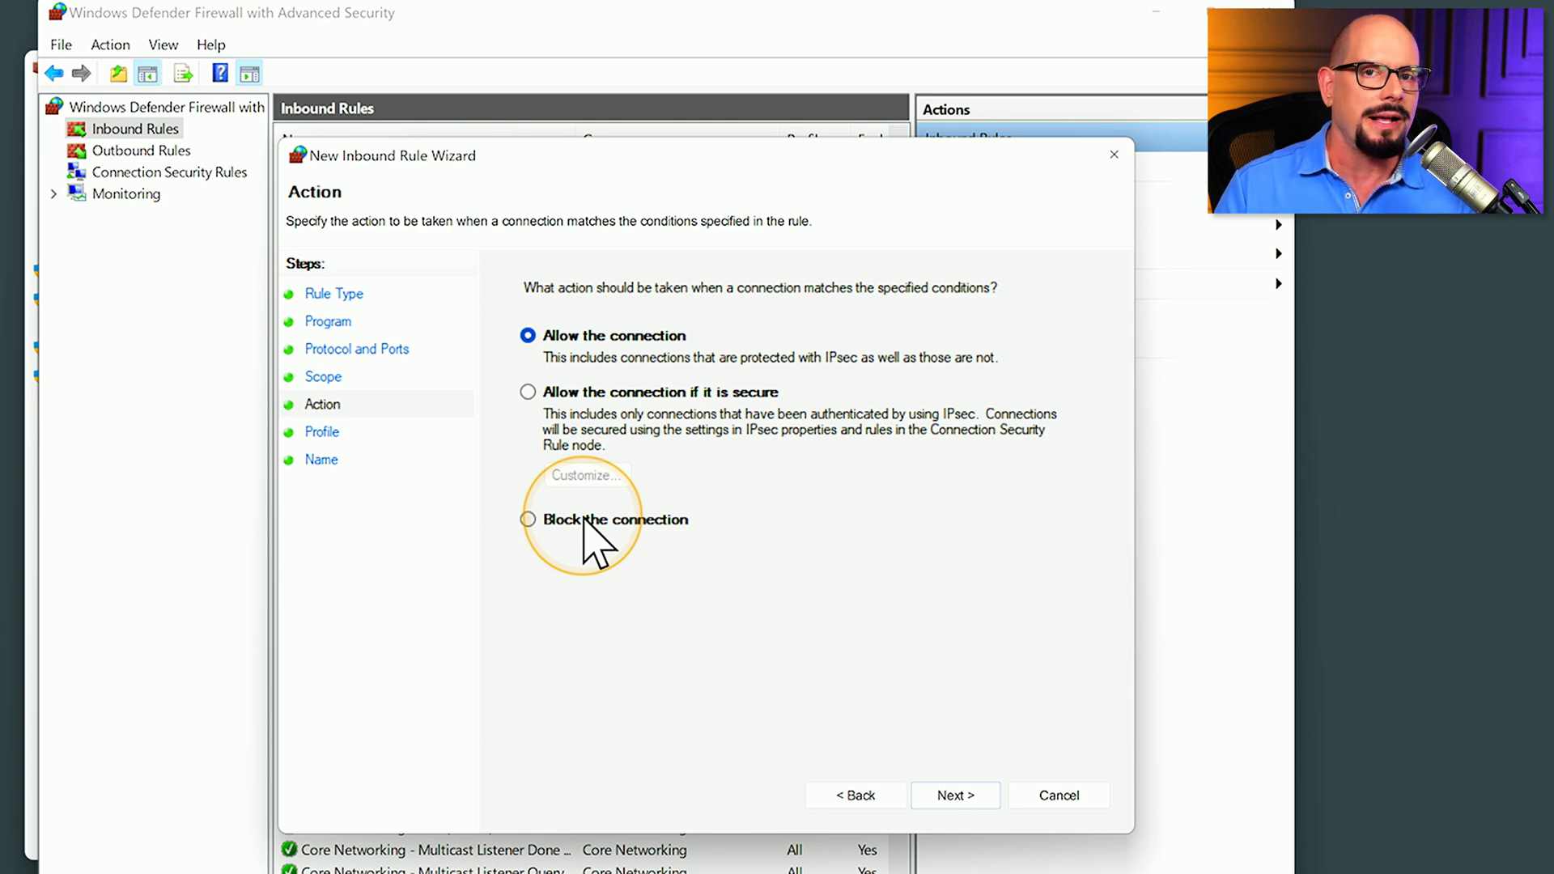
pyautogui.click(529, 519)
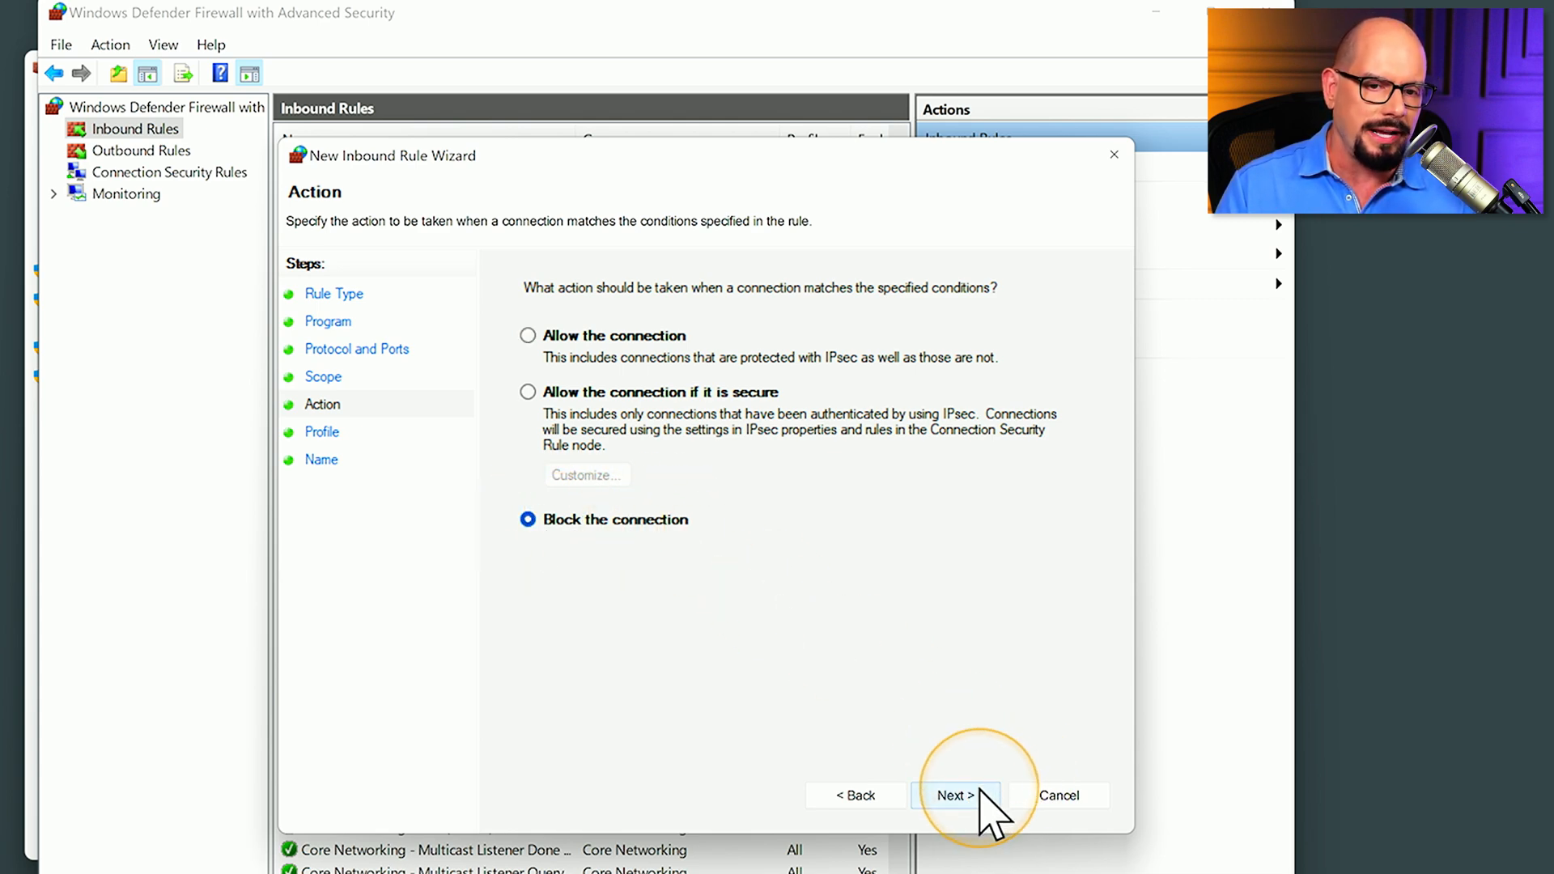
# Step: Advance to the Profile page with Domain, Private and Public checked
pyautogui.click(954, 794)
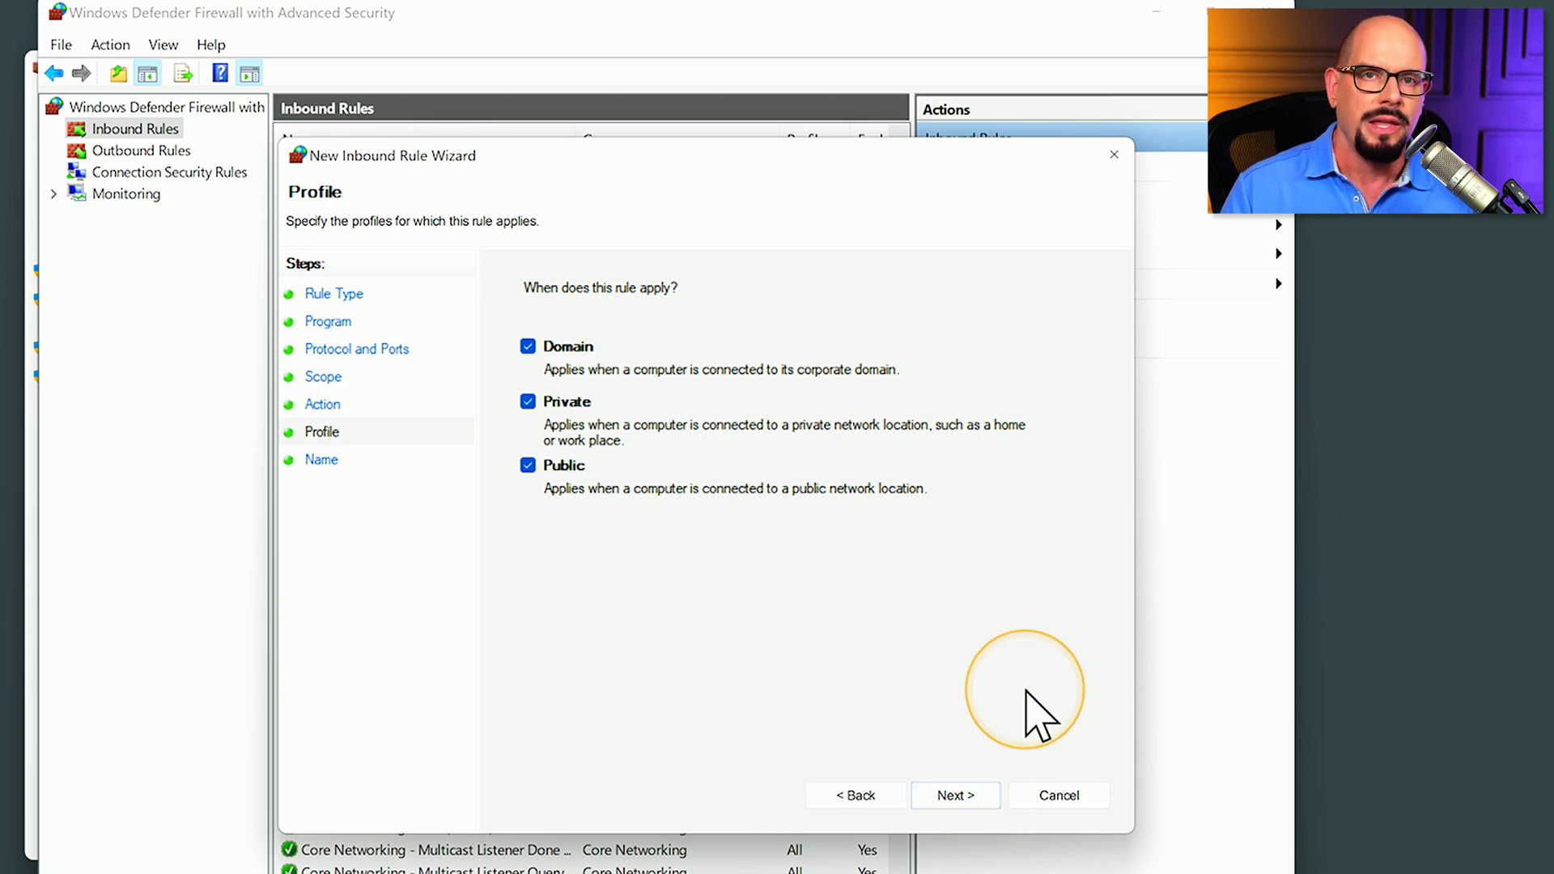
pyautogui.moveTo(1038, 714)
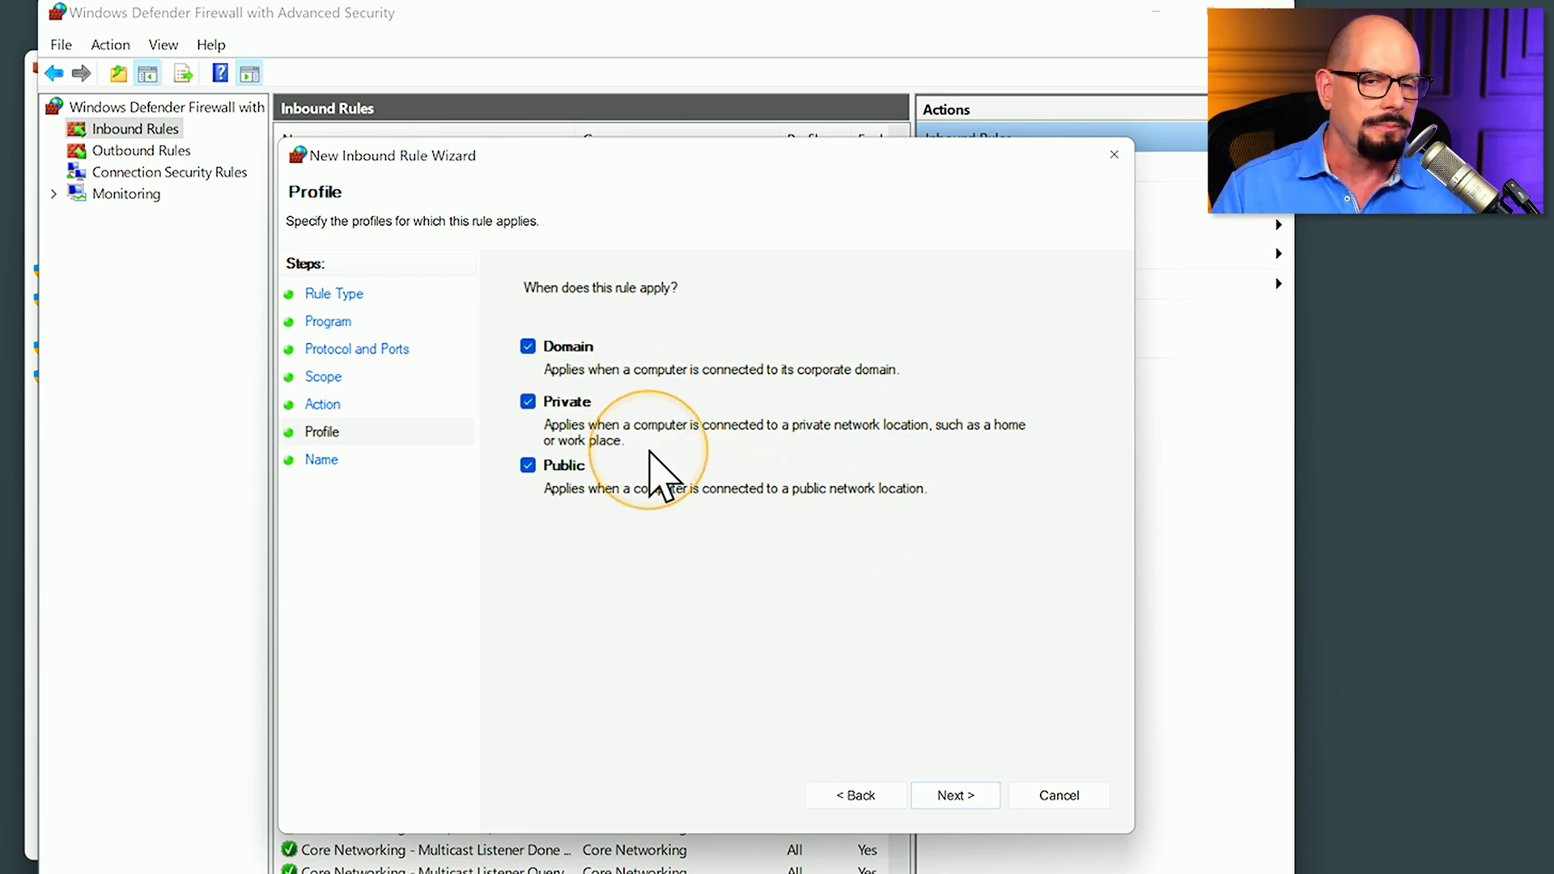
pyautogui.moveTo(737, 584)
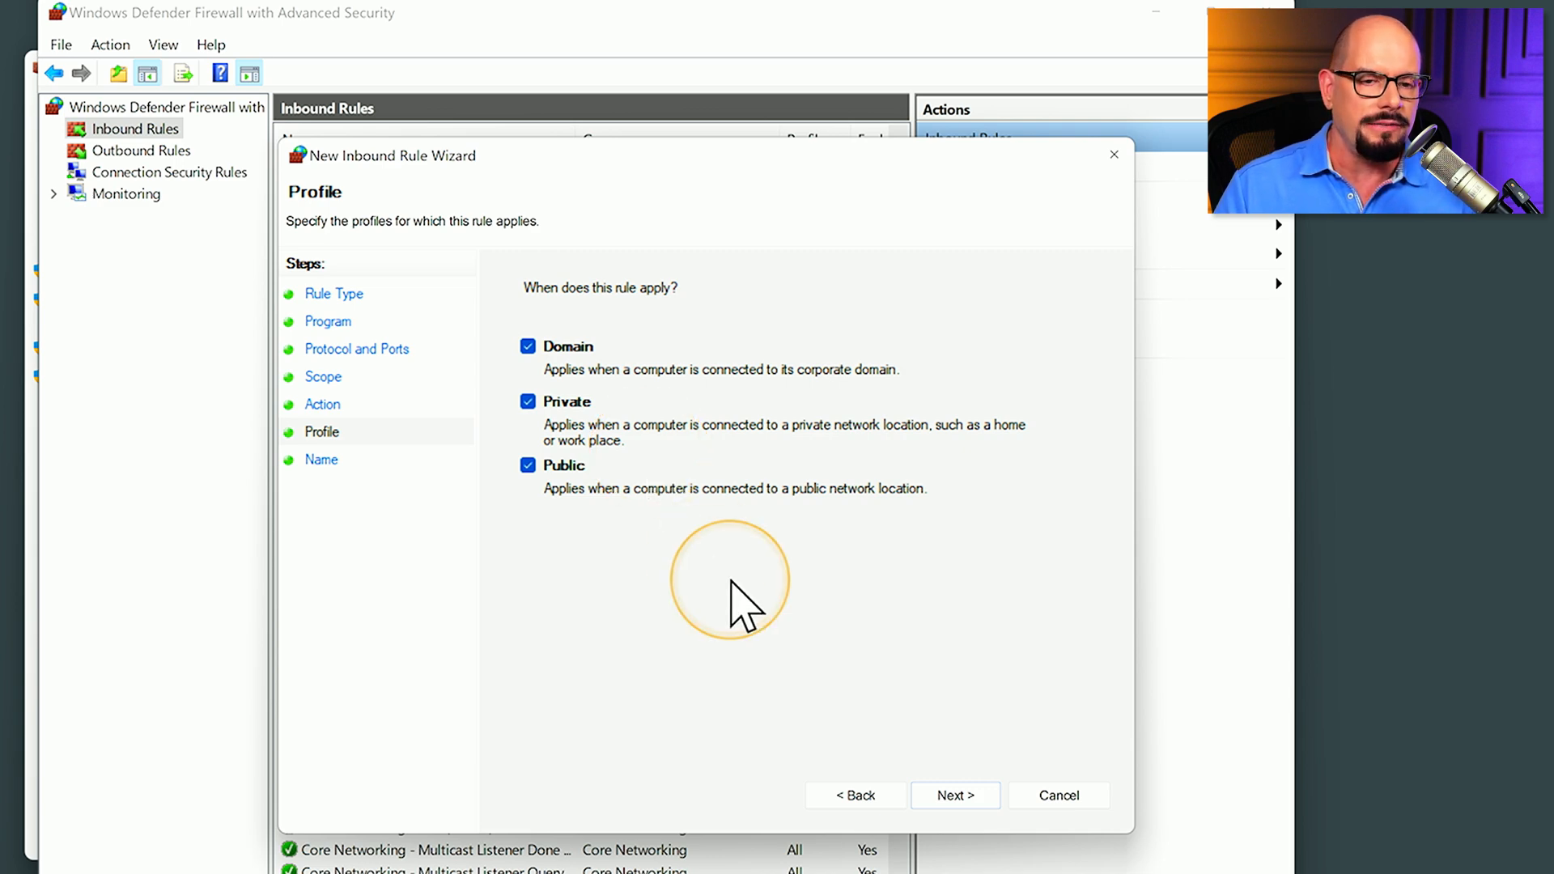
pyautogui.moveTo(552, 352)
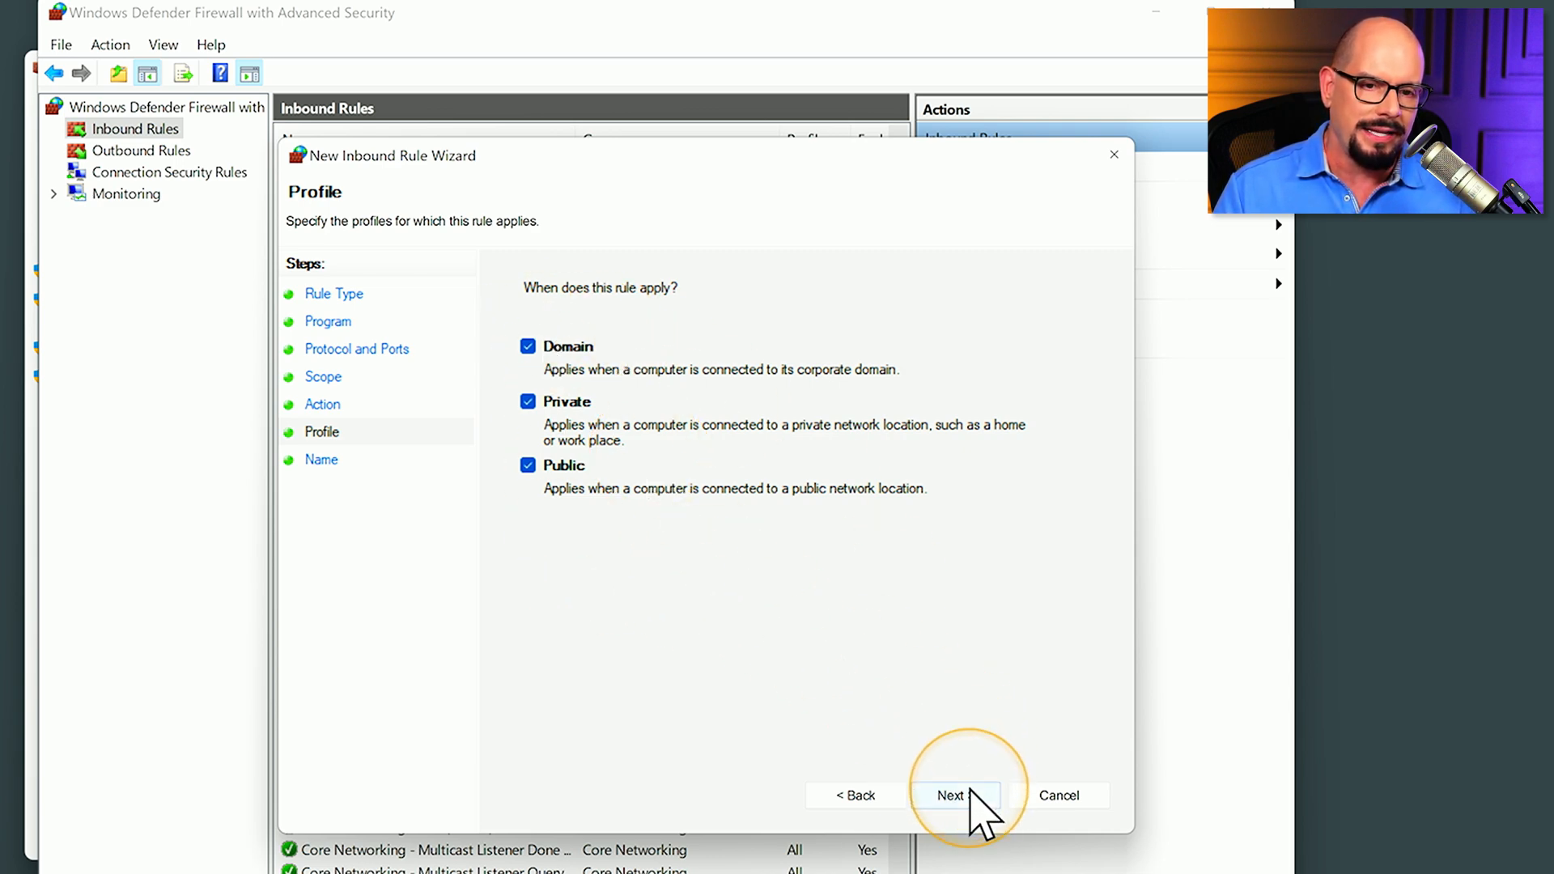
# Step: Name the rule 'Block Unencrypted Web Traffic' and finish the wizard
pyautogui.click(949, 795)
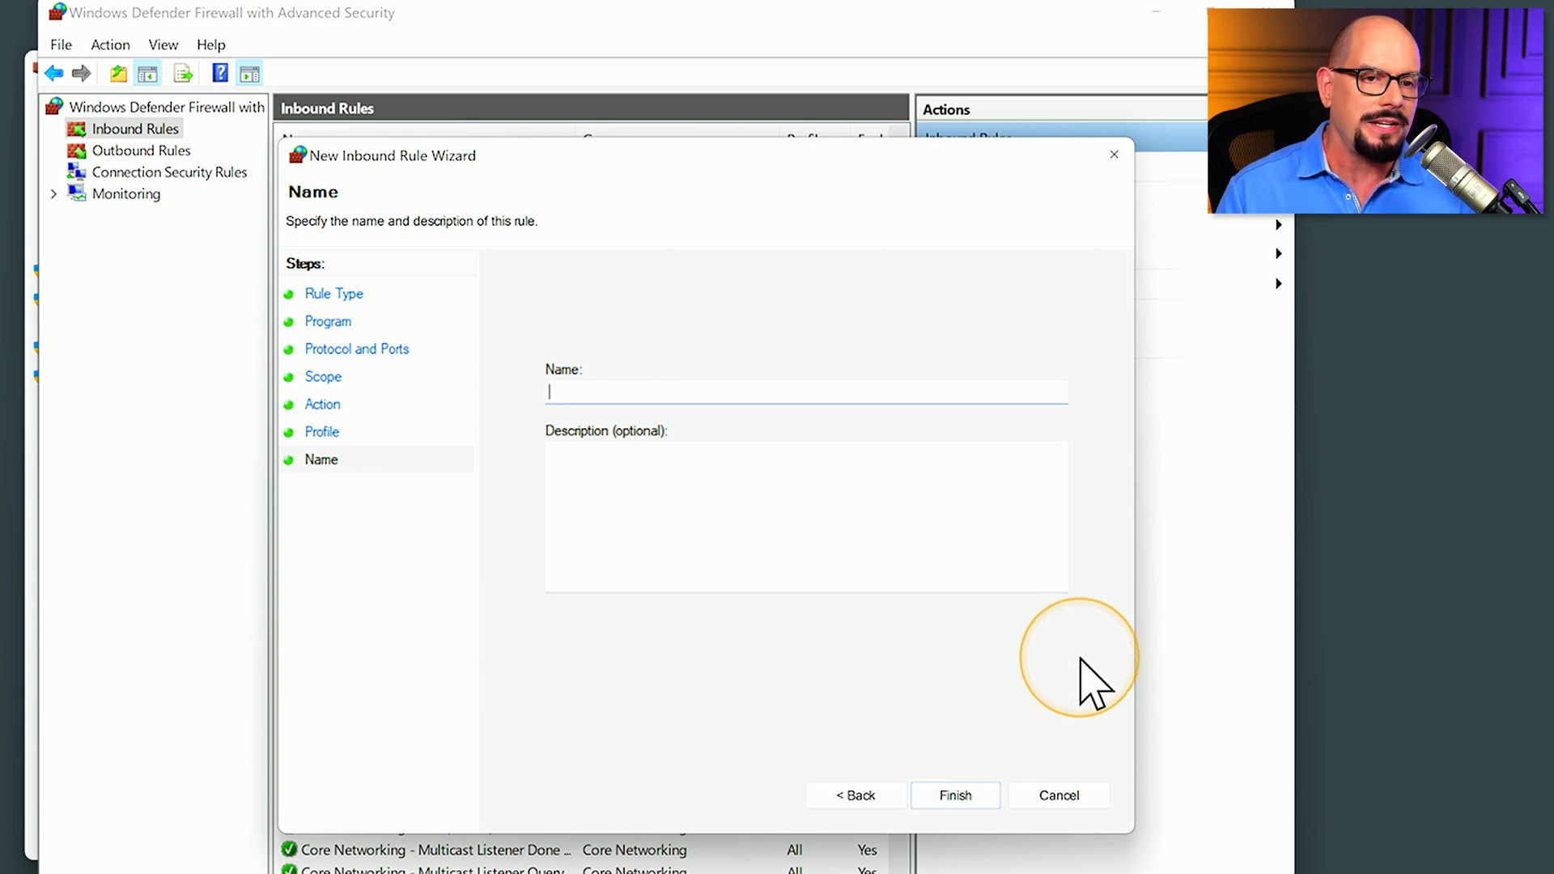
pyautogui.moveTo(1091, 684)
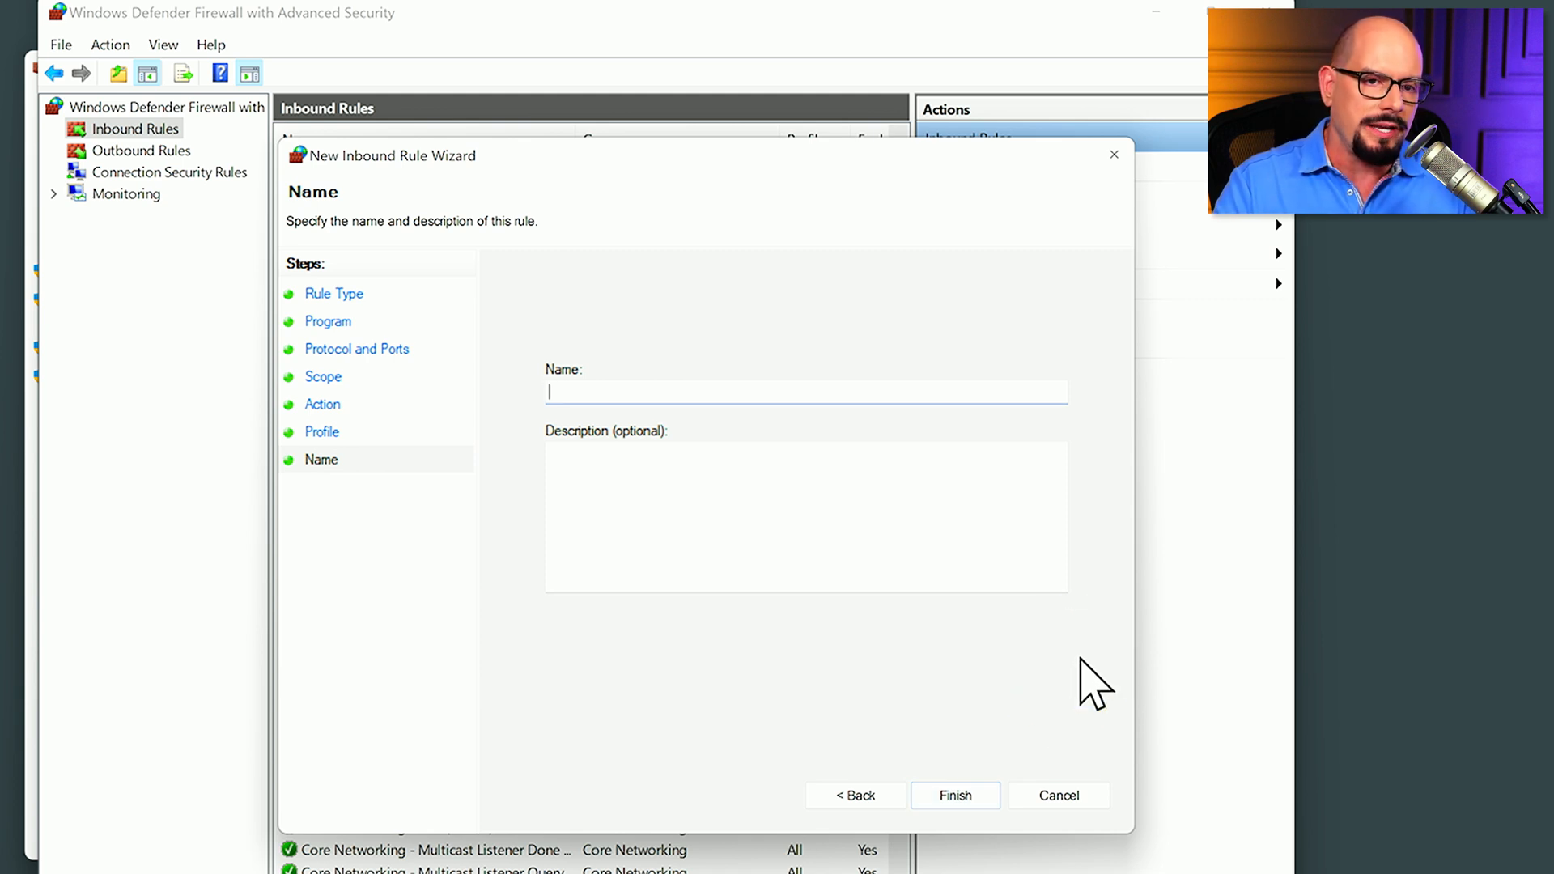
pyautogui.write('Block Unencrypted Web Traffic')
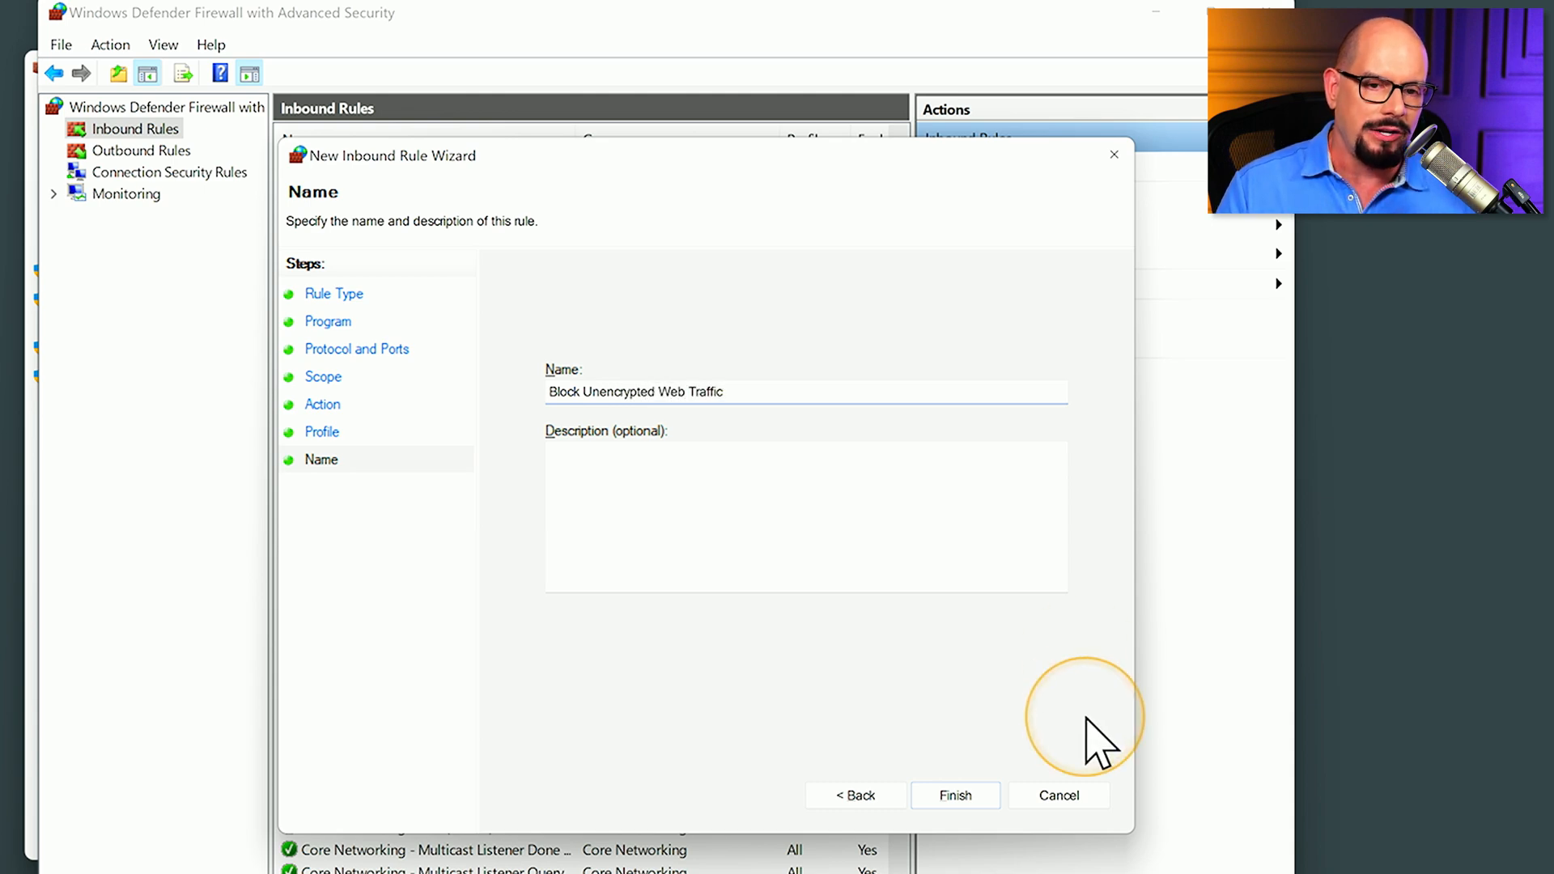
pyautogui.click(952, 795)
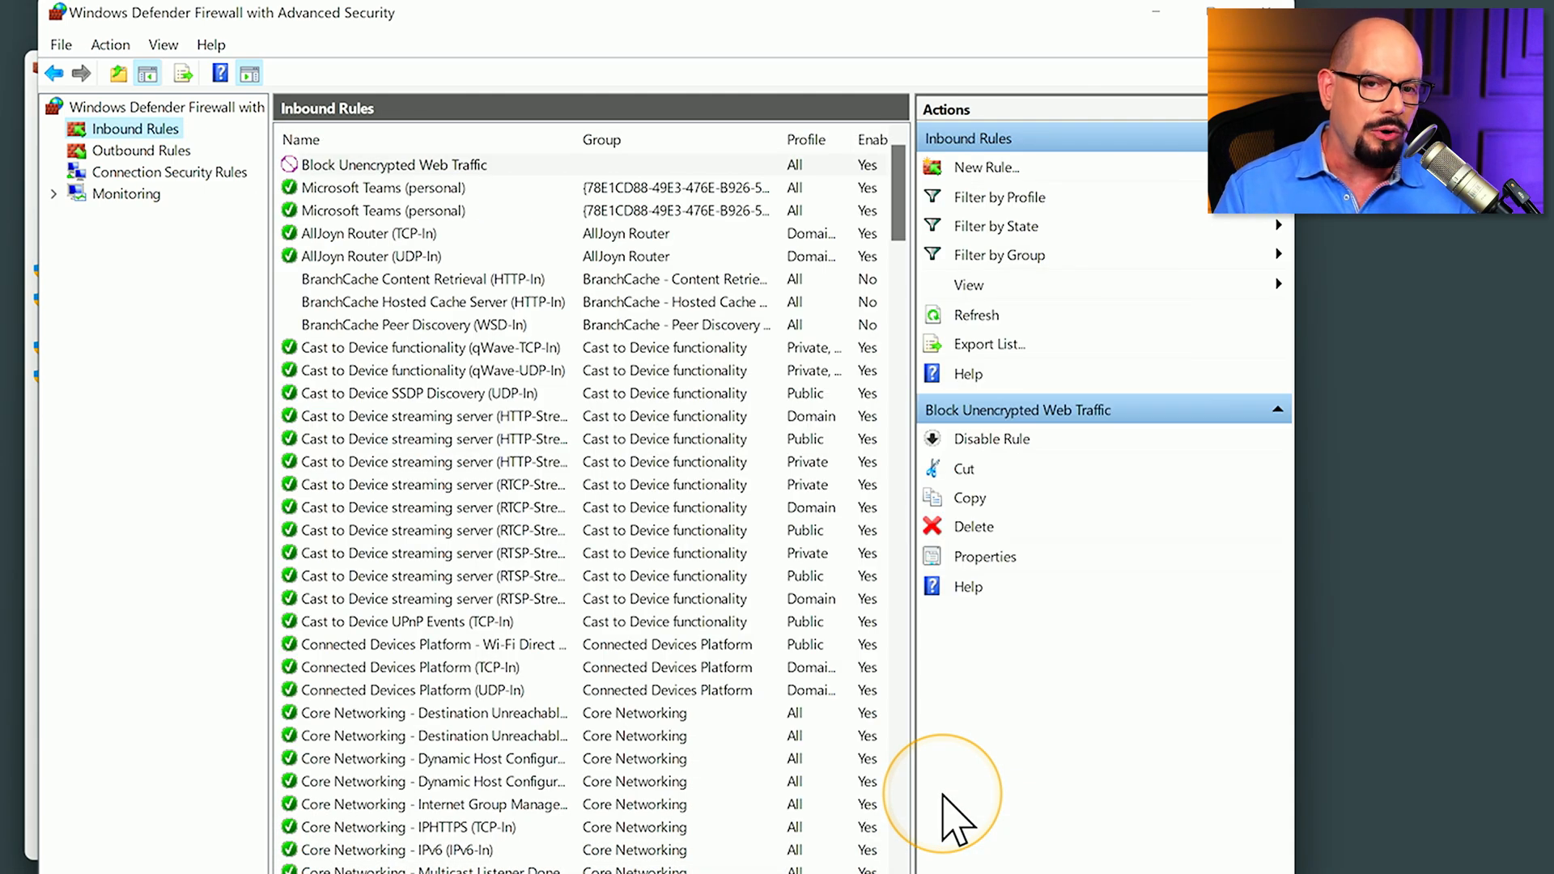